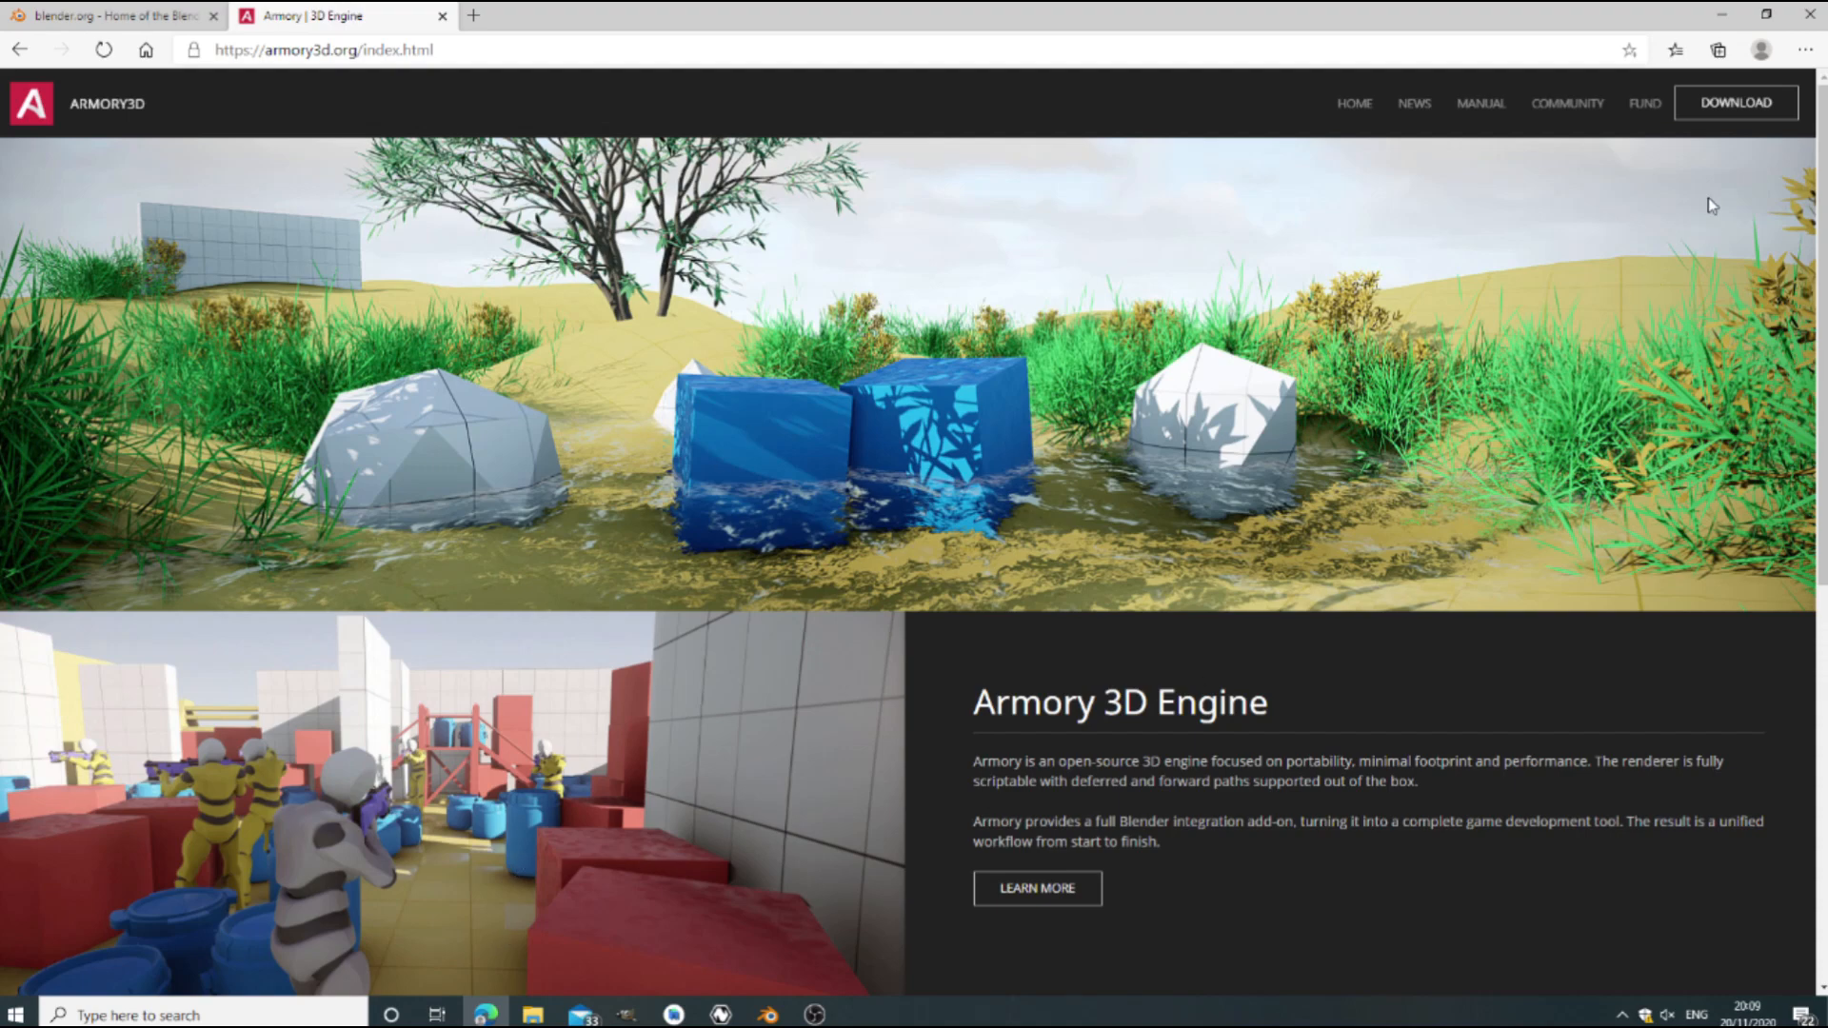
Reach the Armory3D download section and follow the 'View on itch.io' link.
click(1735, 103)
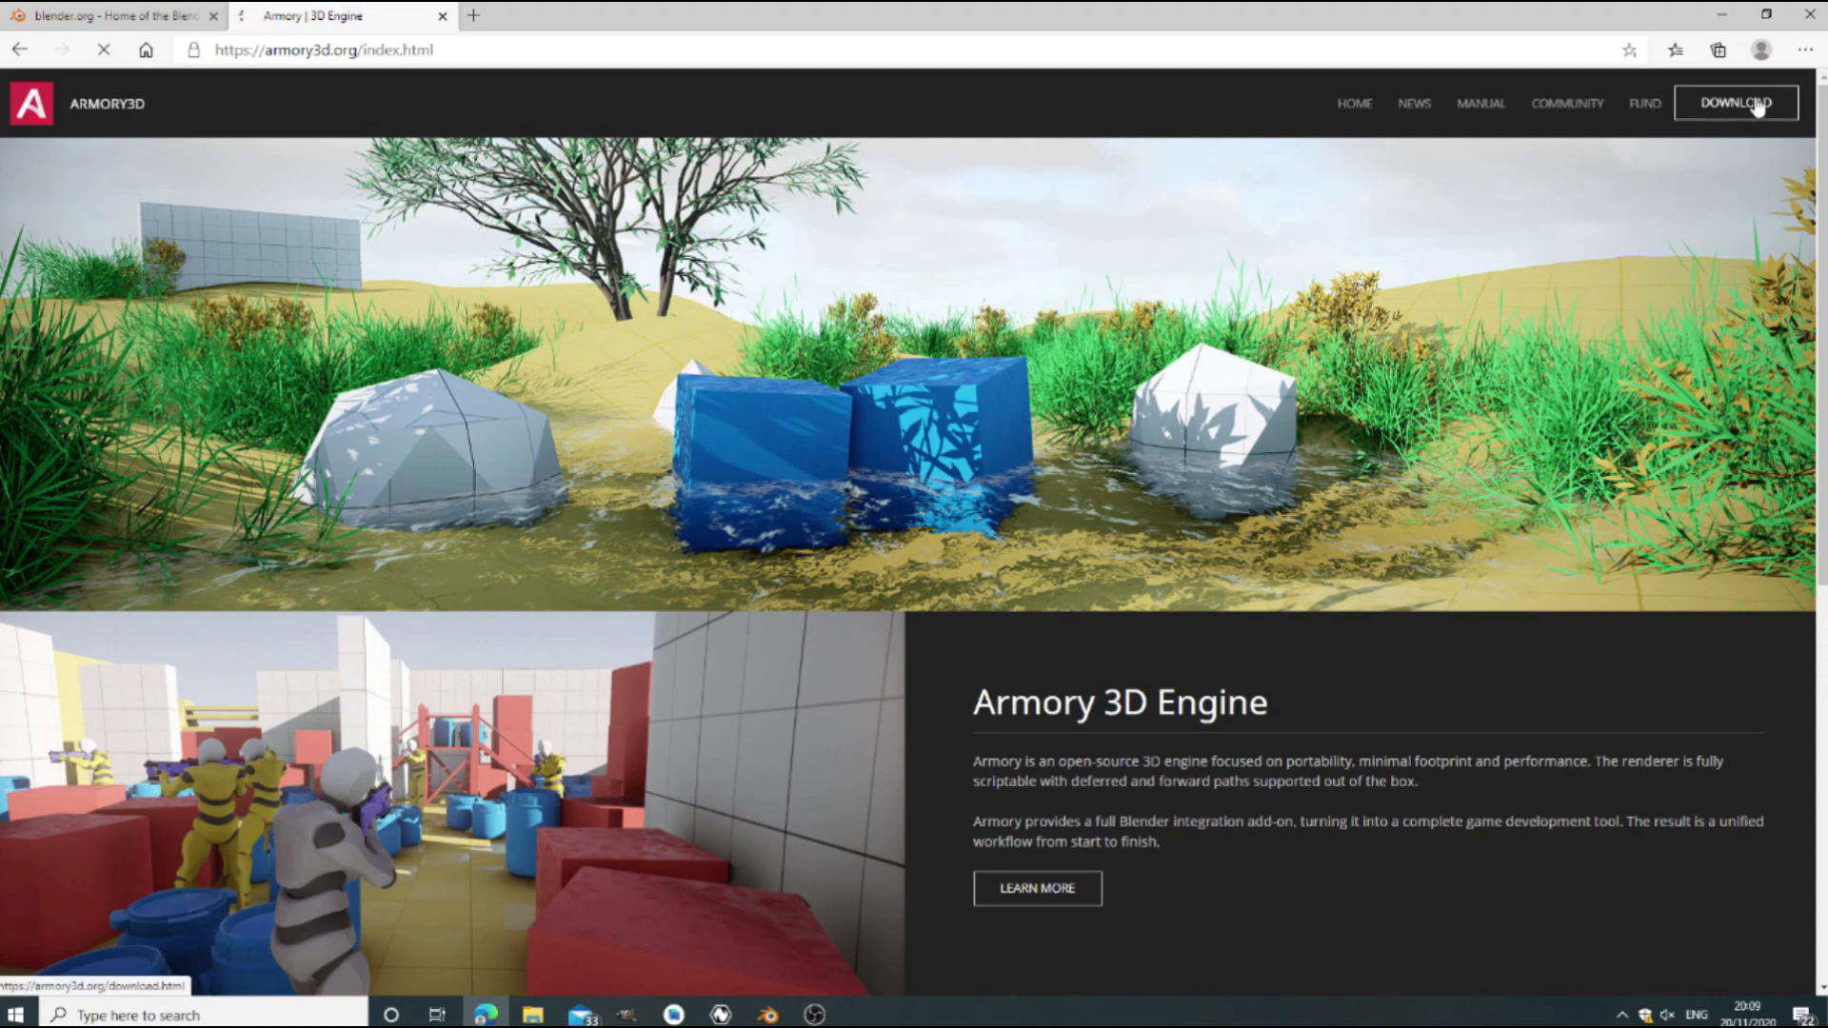
click(1734, 103)
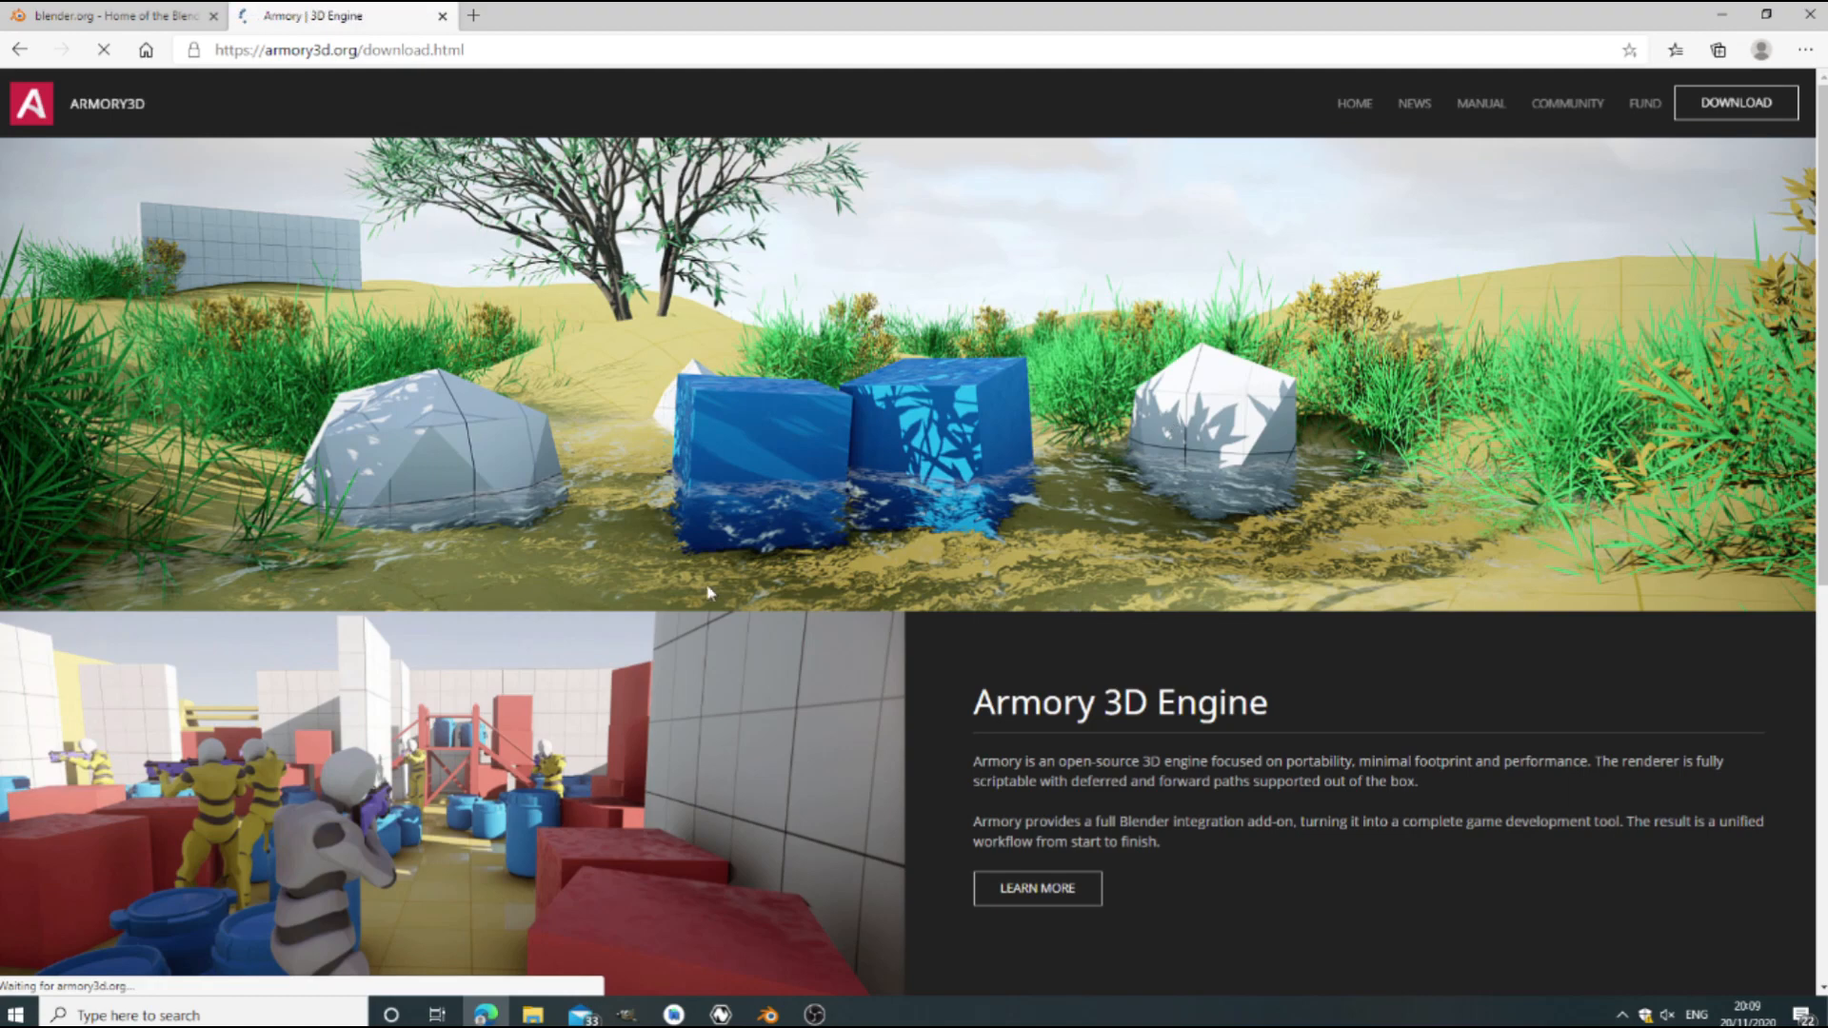
scroll(down, 3)
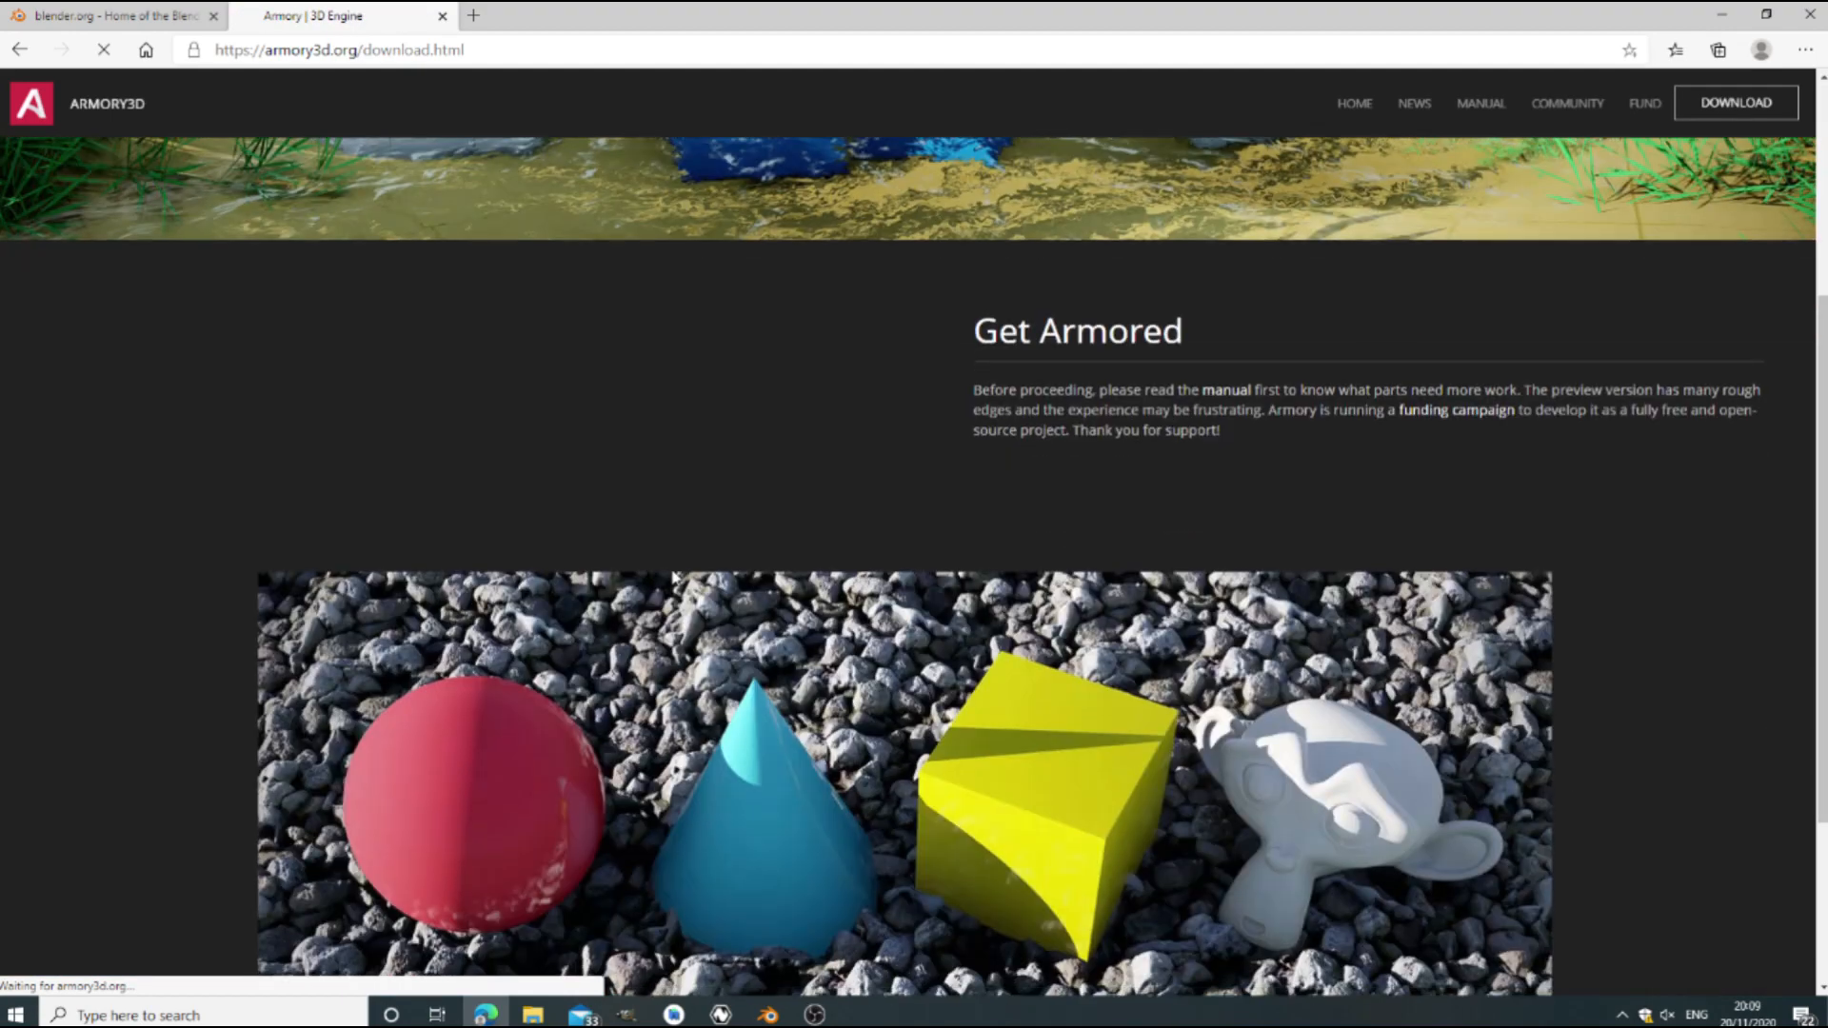
mouse_move(857, 450)
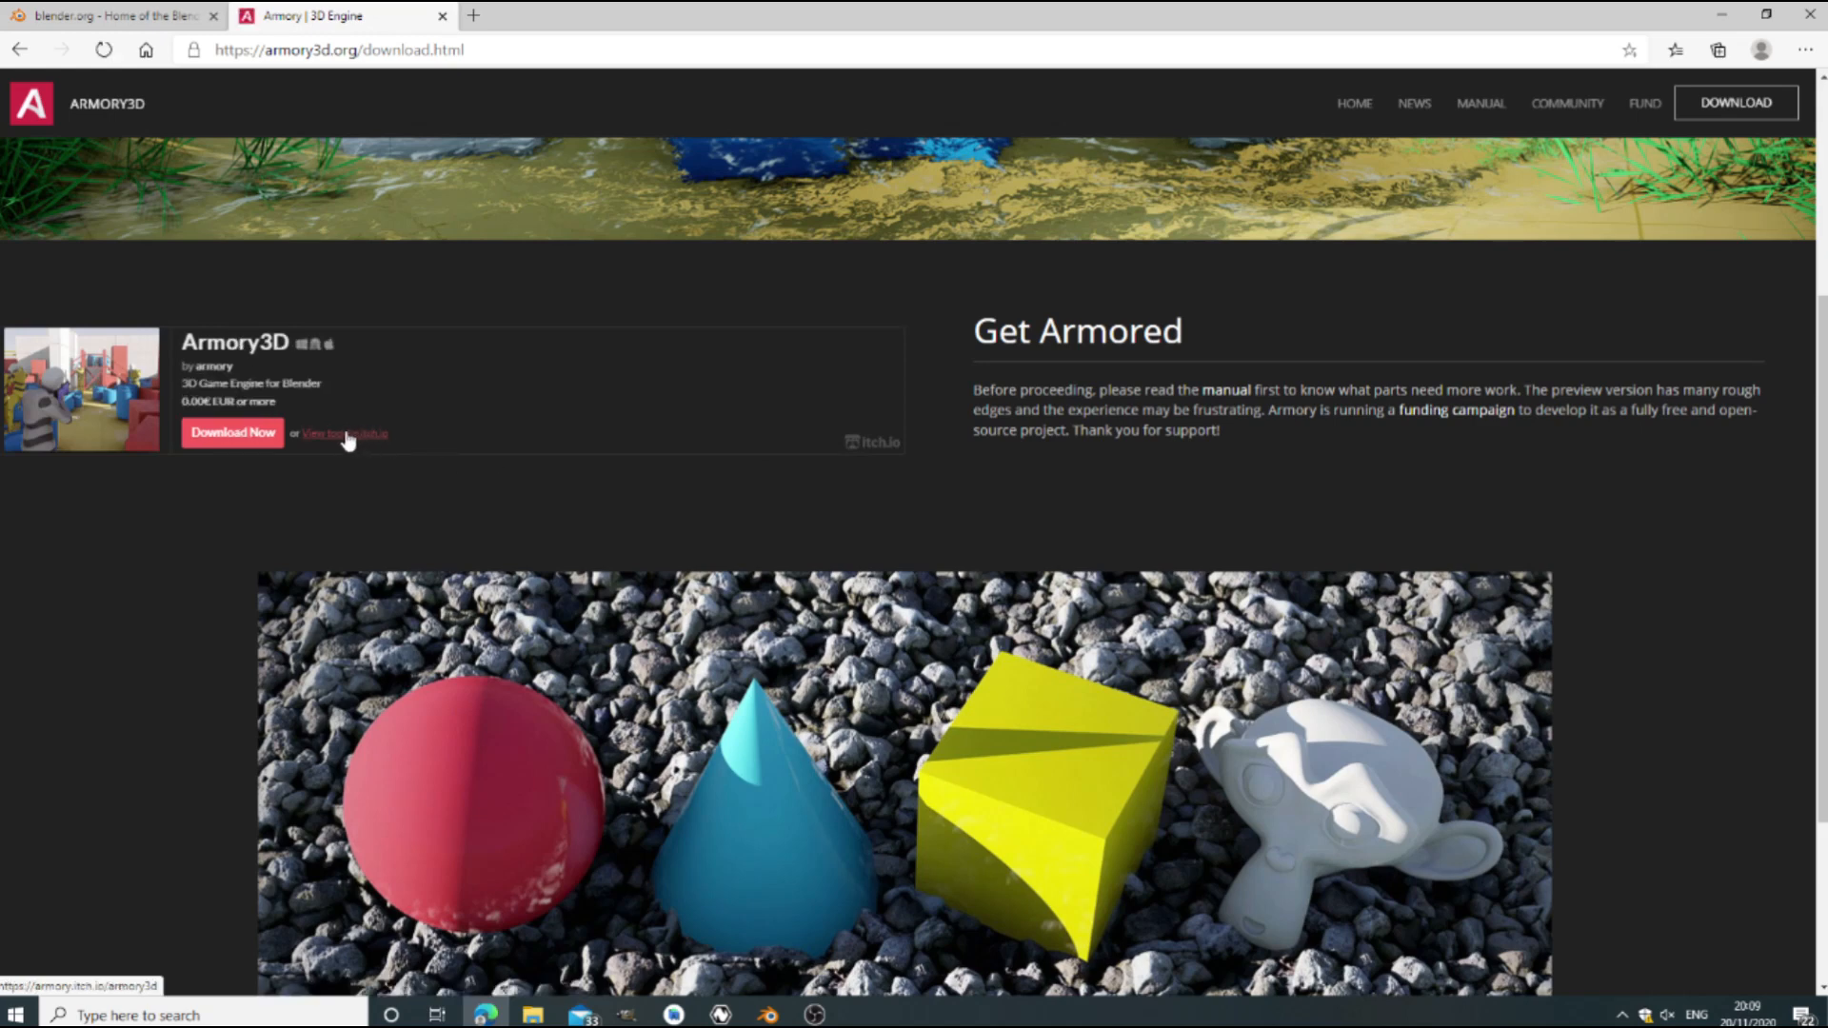
click(343, 432)
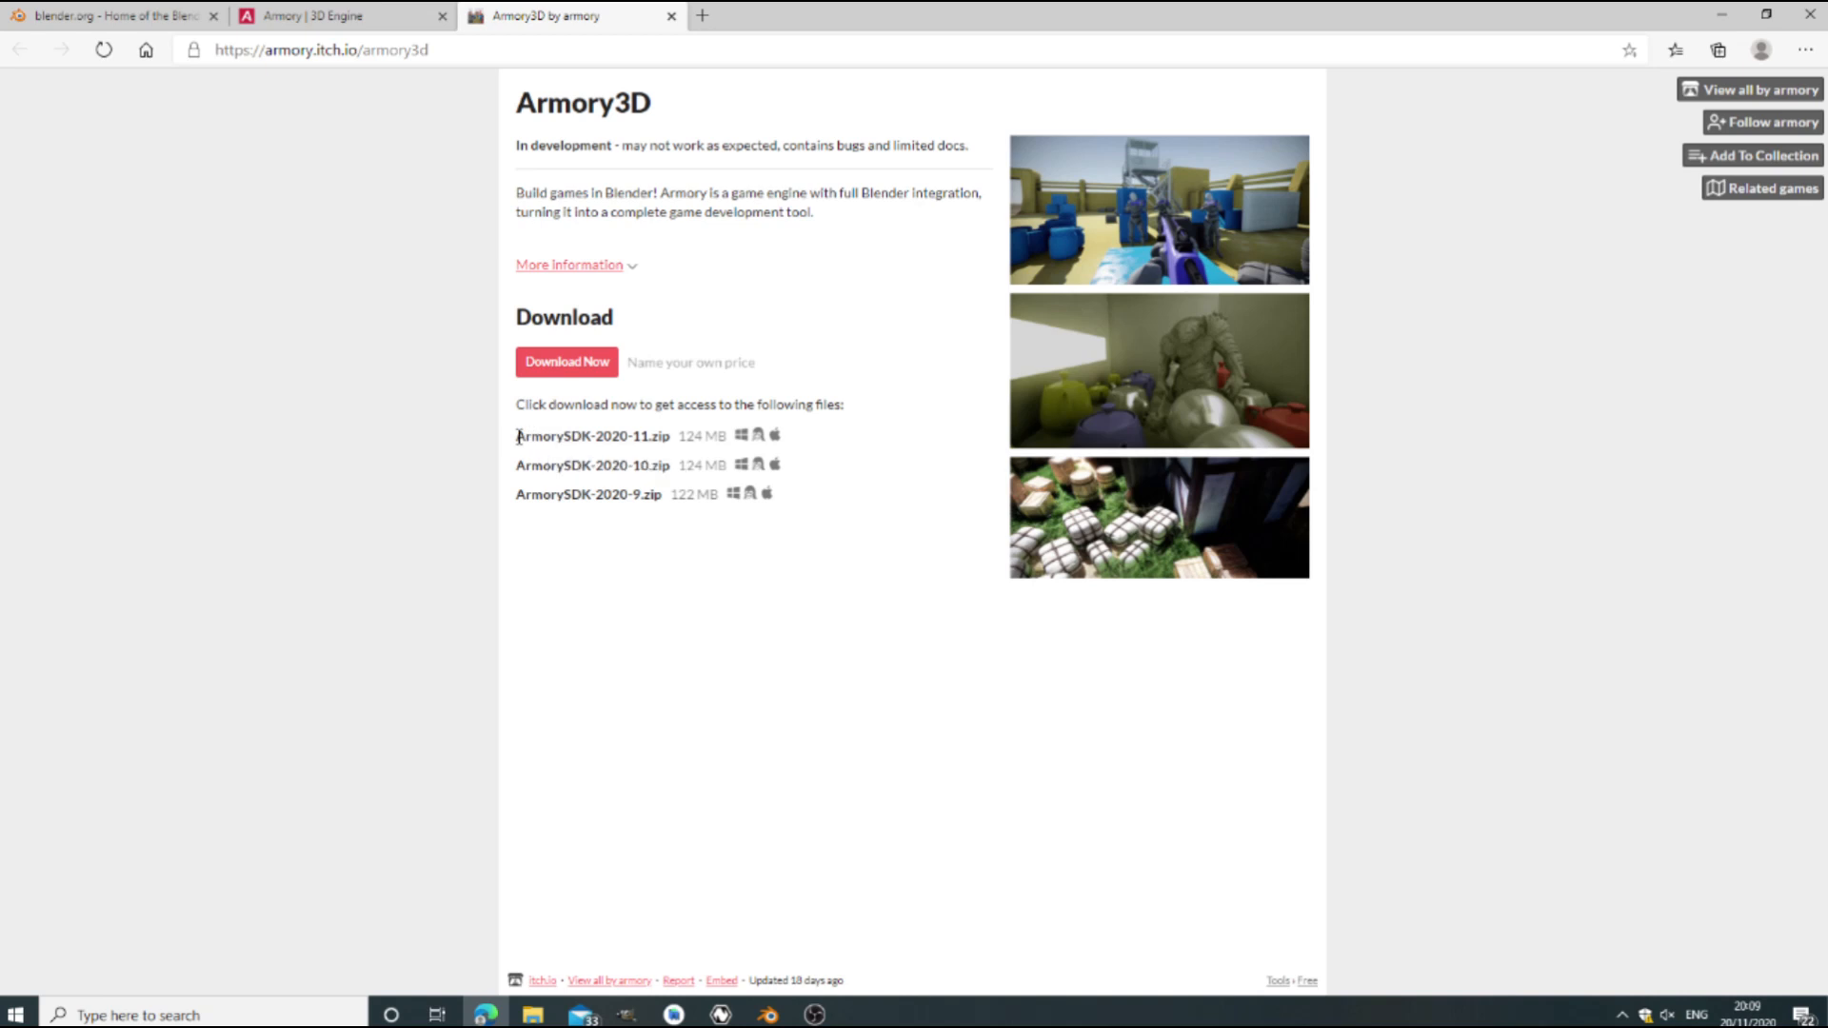
double_click(592, 435)
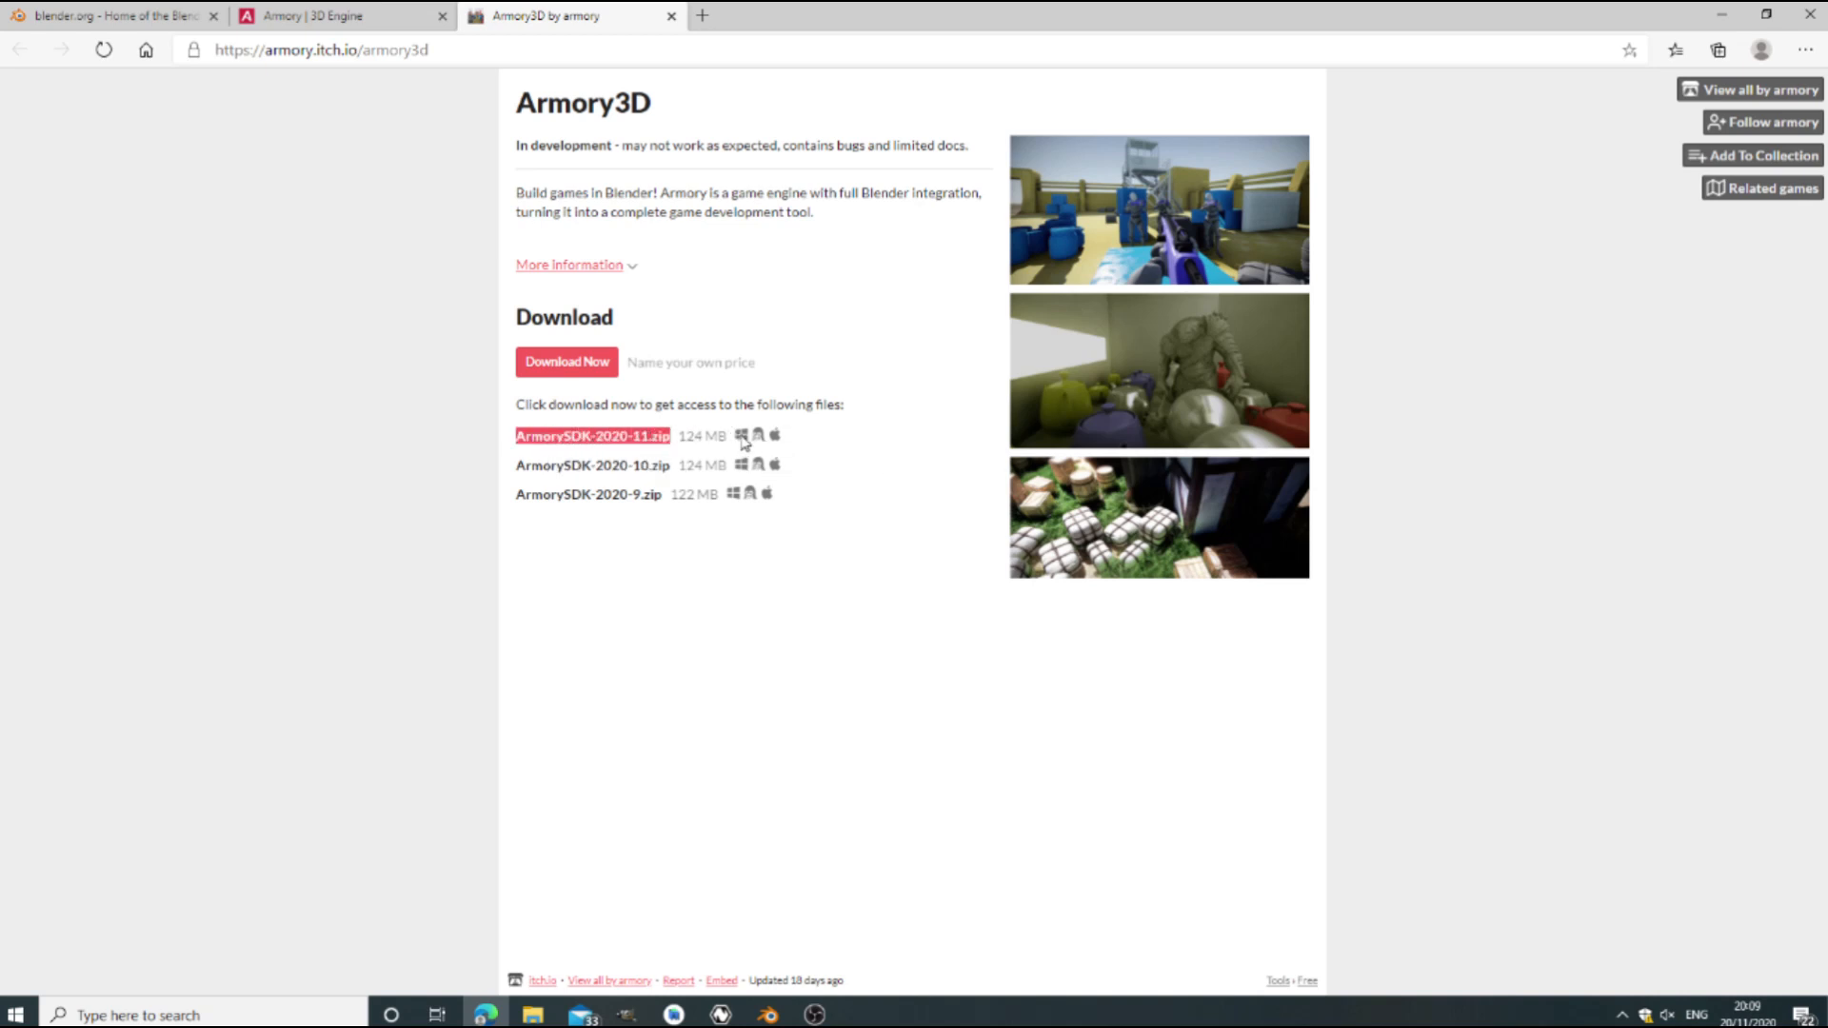
mouse_move(592, 435)
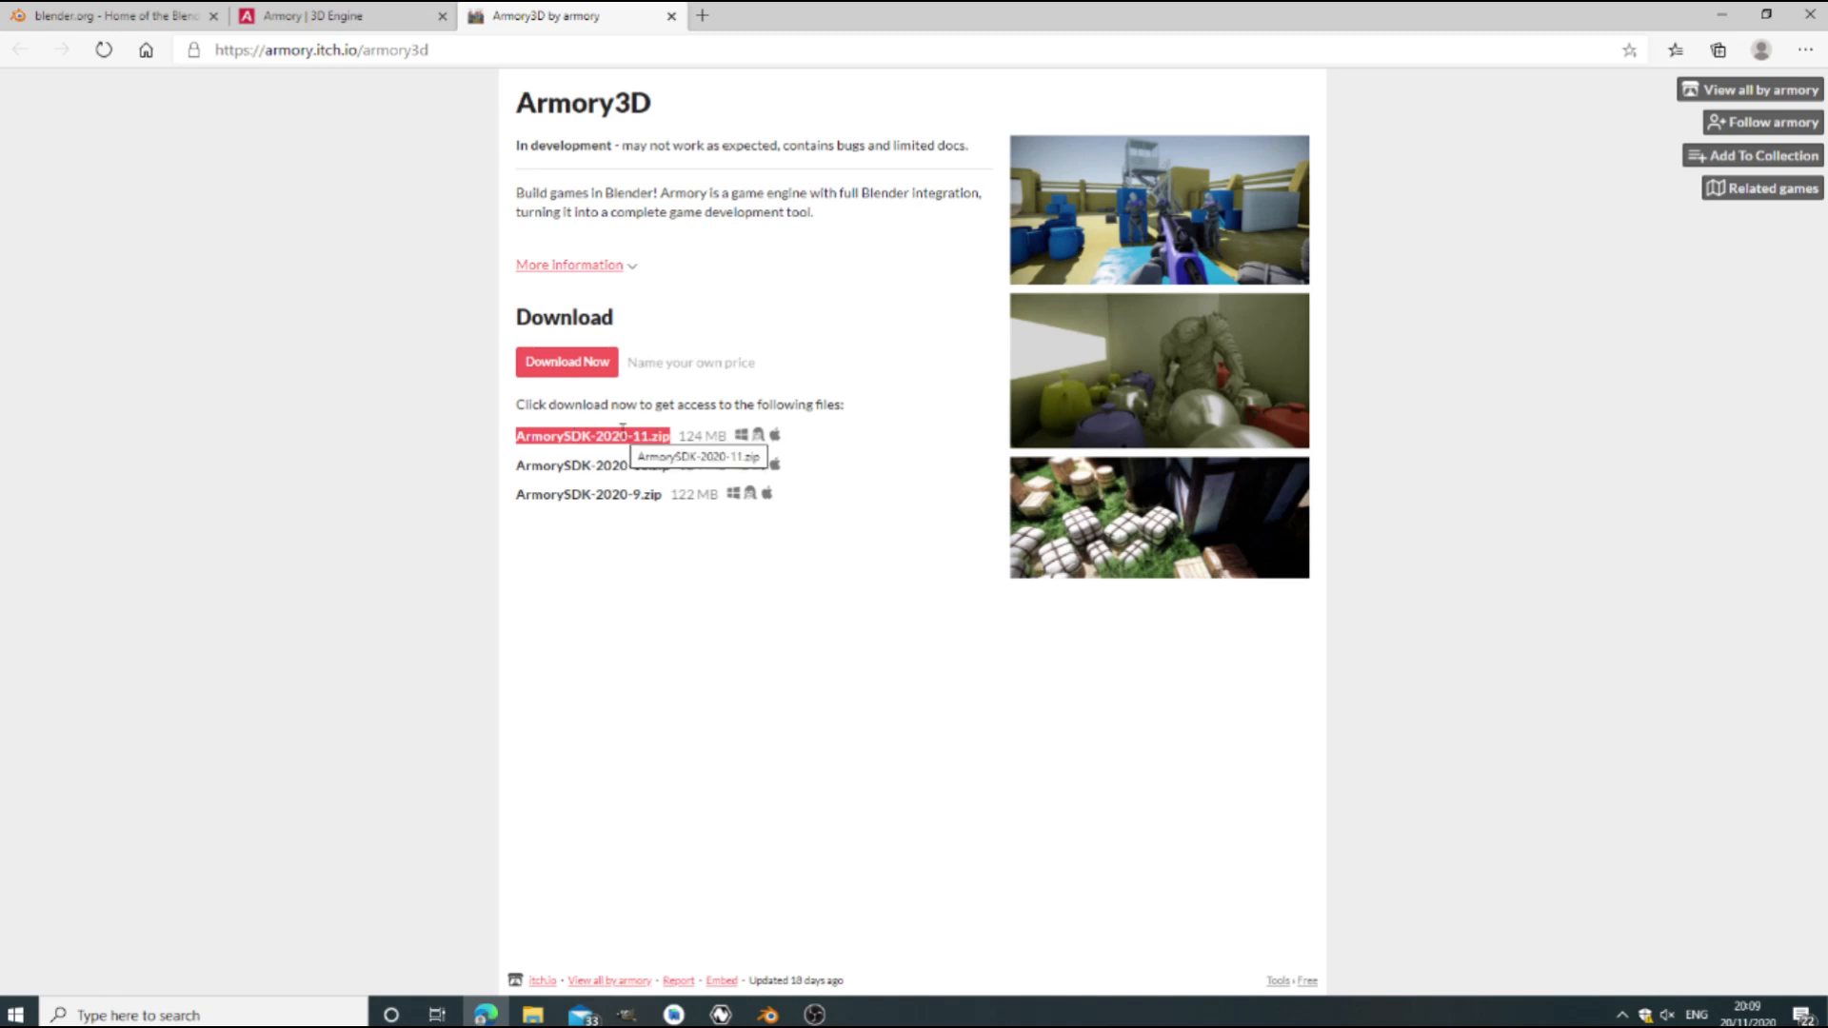
mouse_move(650, 590)
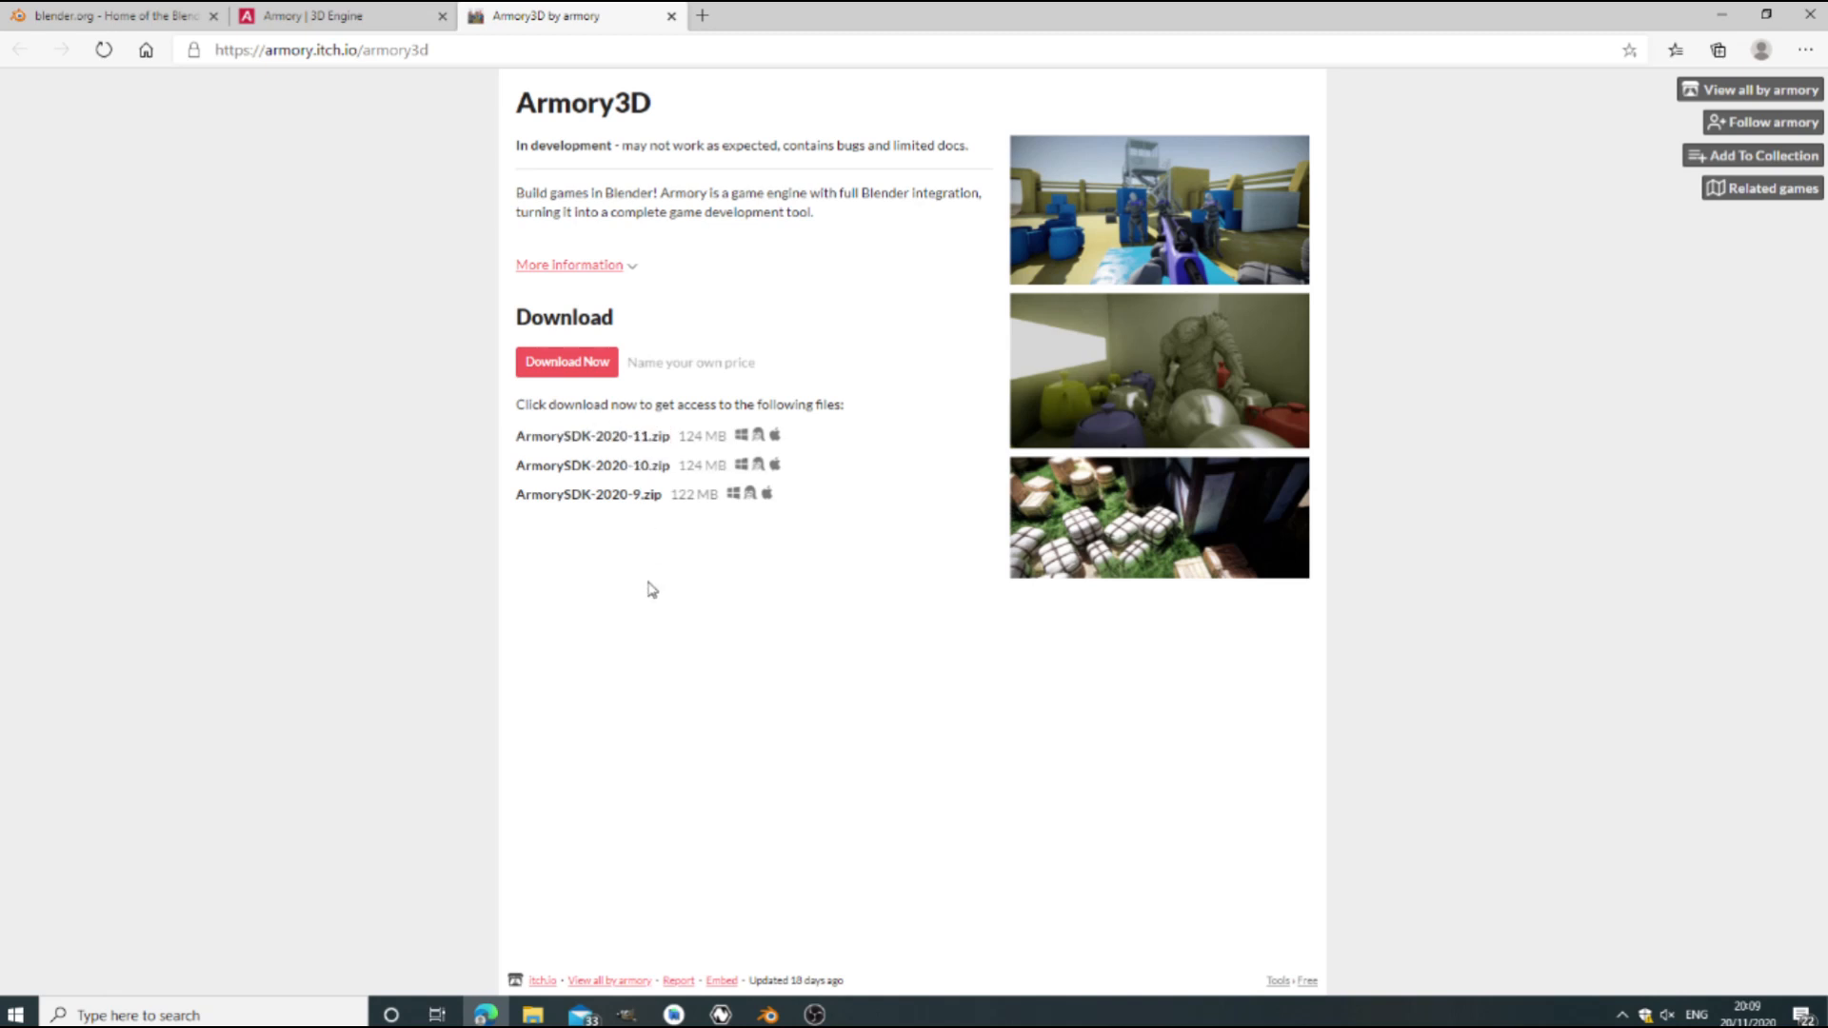
mouse_move(626, 435)
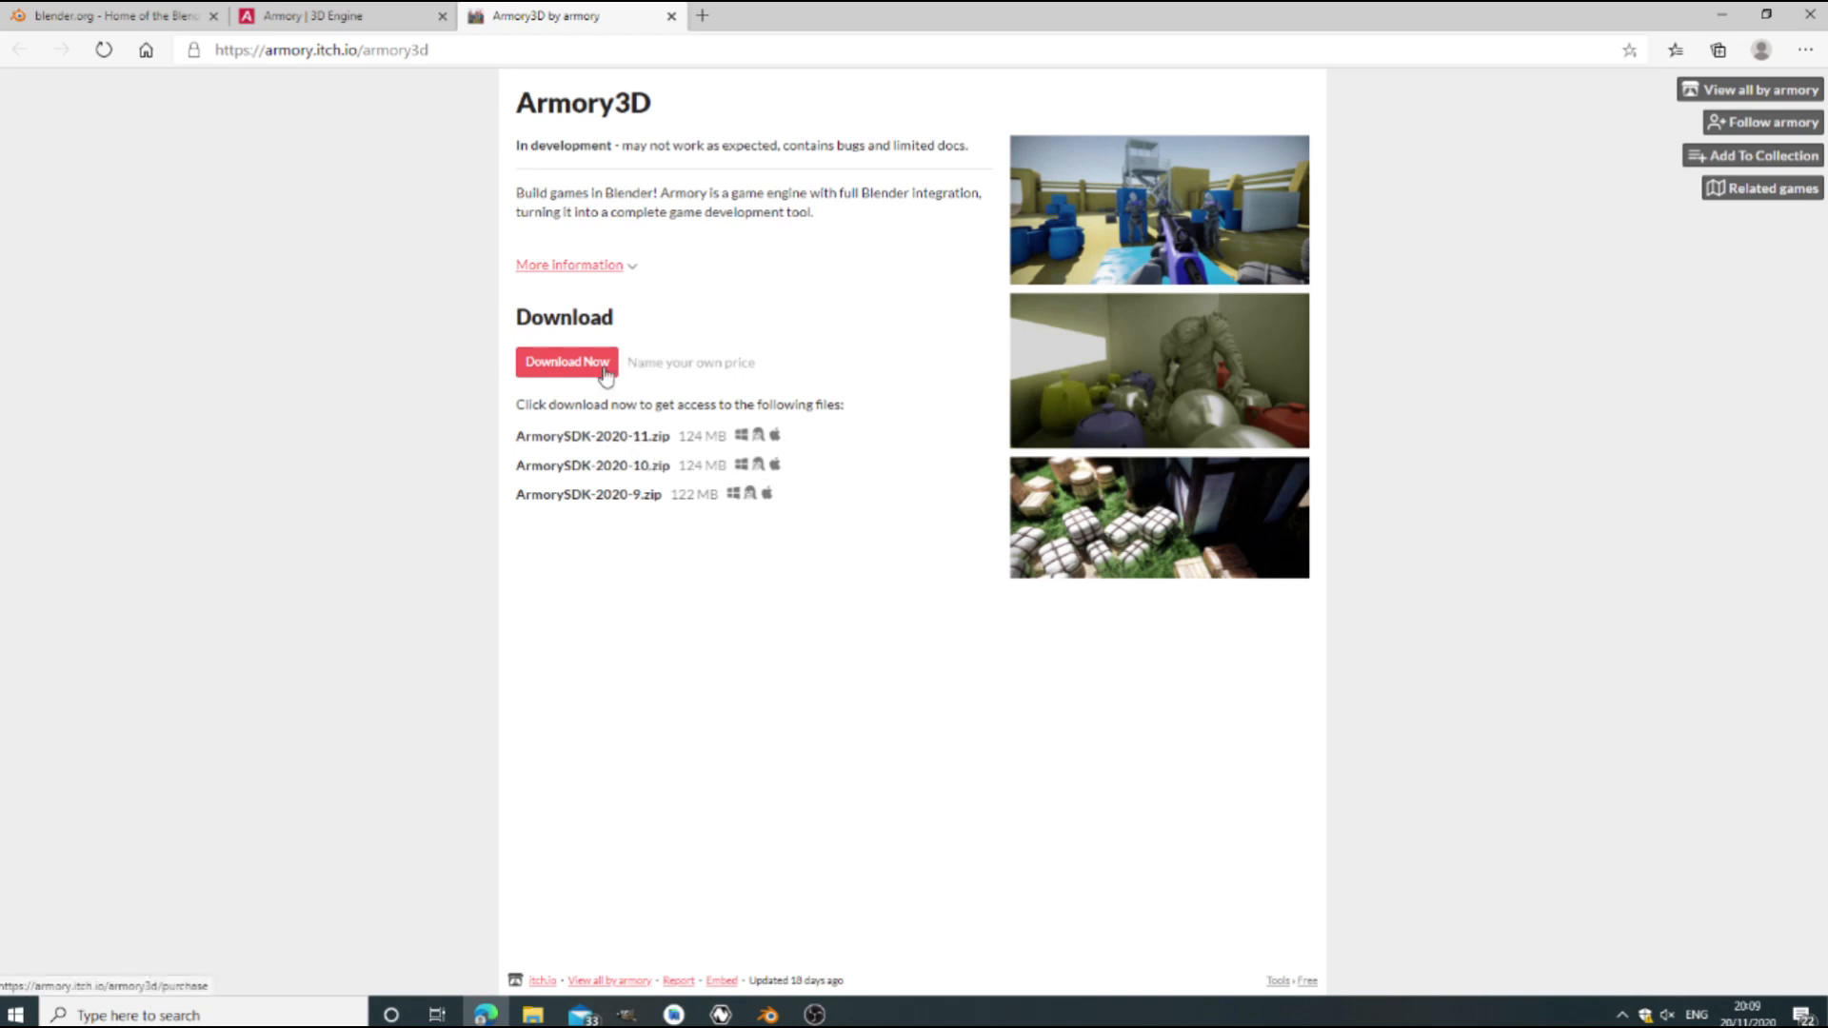
Dismiss the 2.00€ suggested-price popup and skip payment to reach the downloads.
click(565, 362)
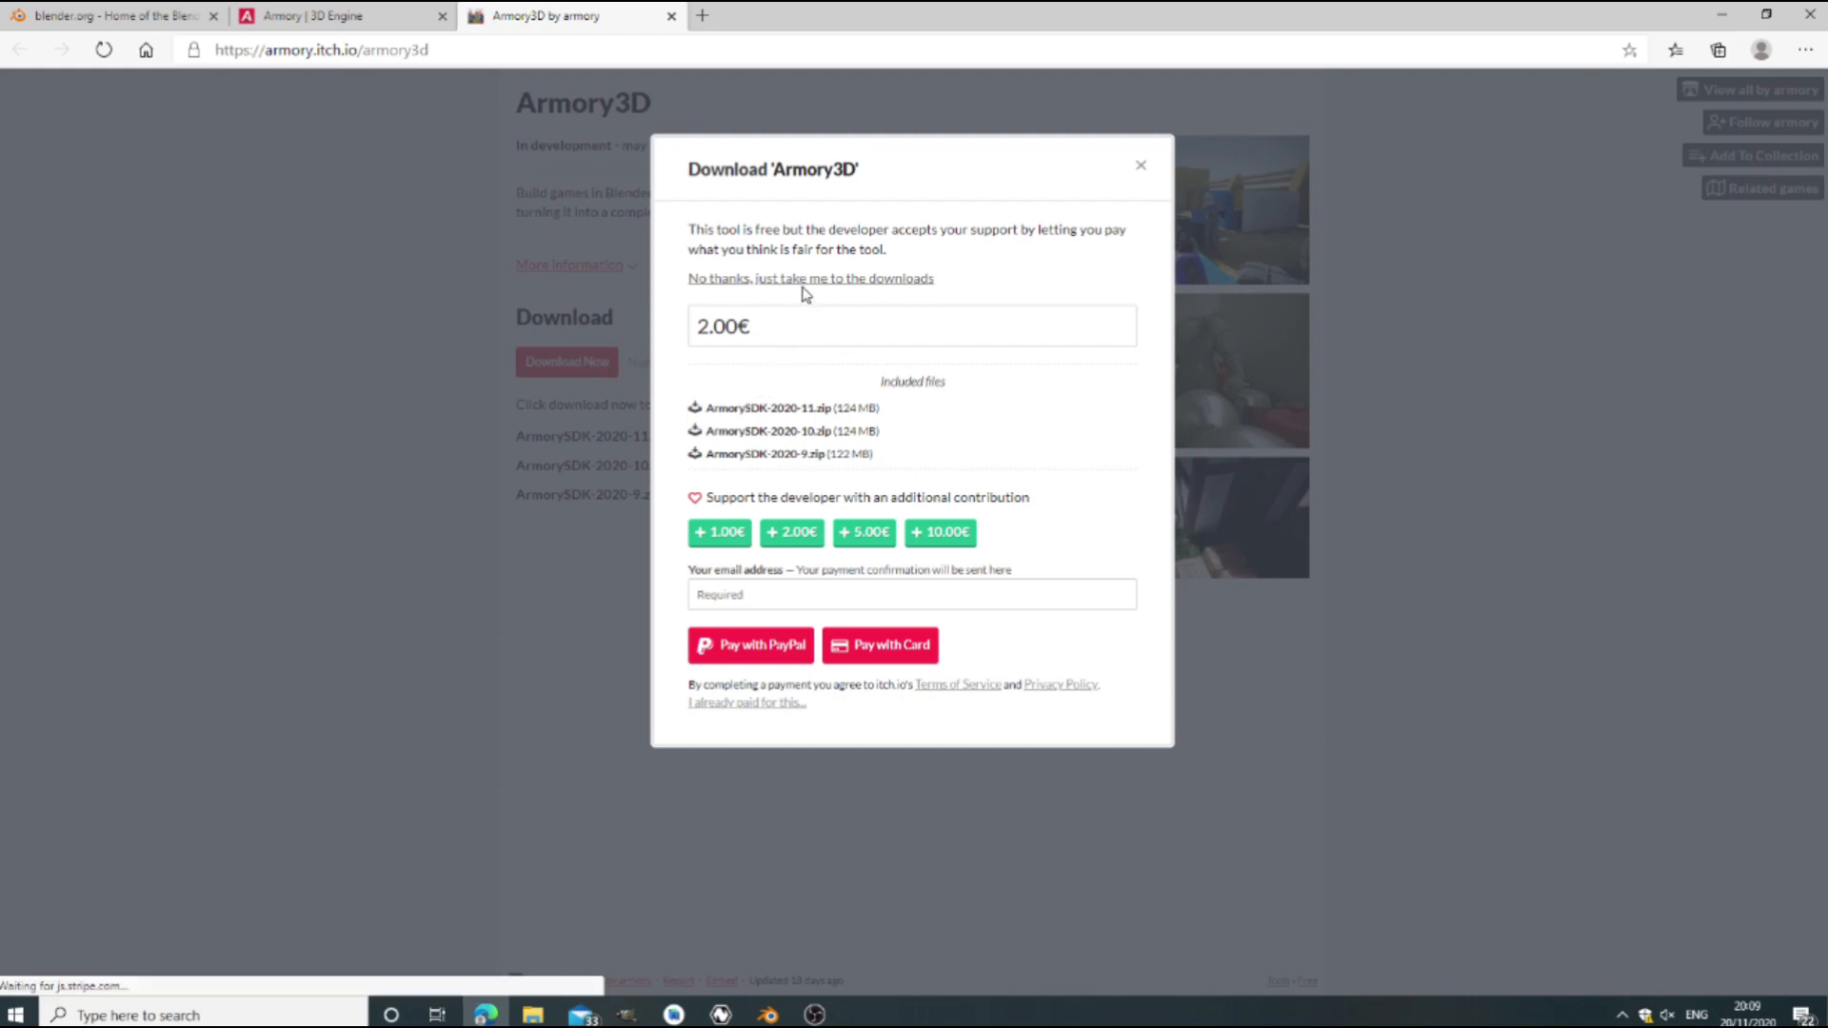
mouse_move(830, 288)
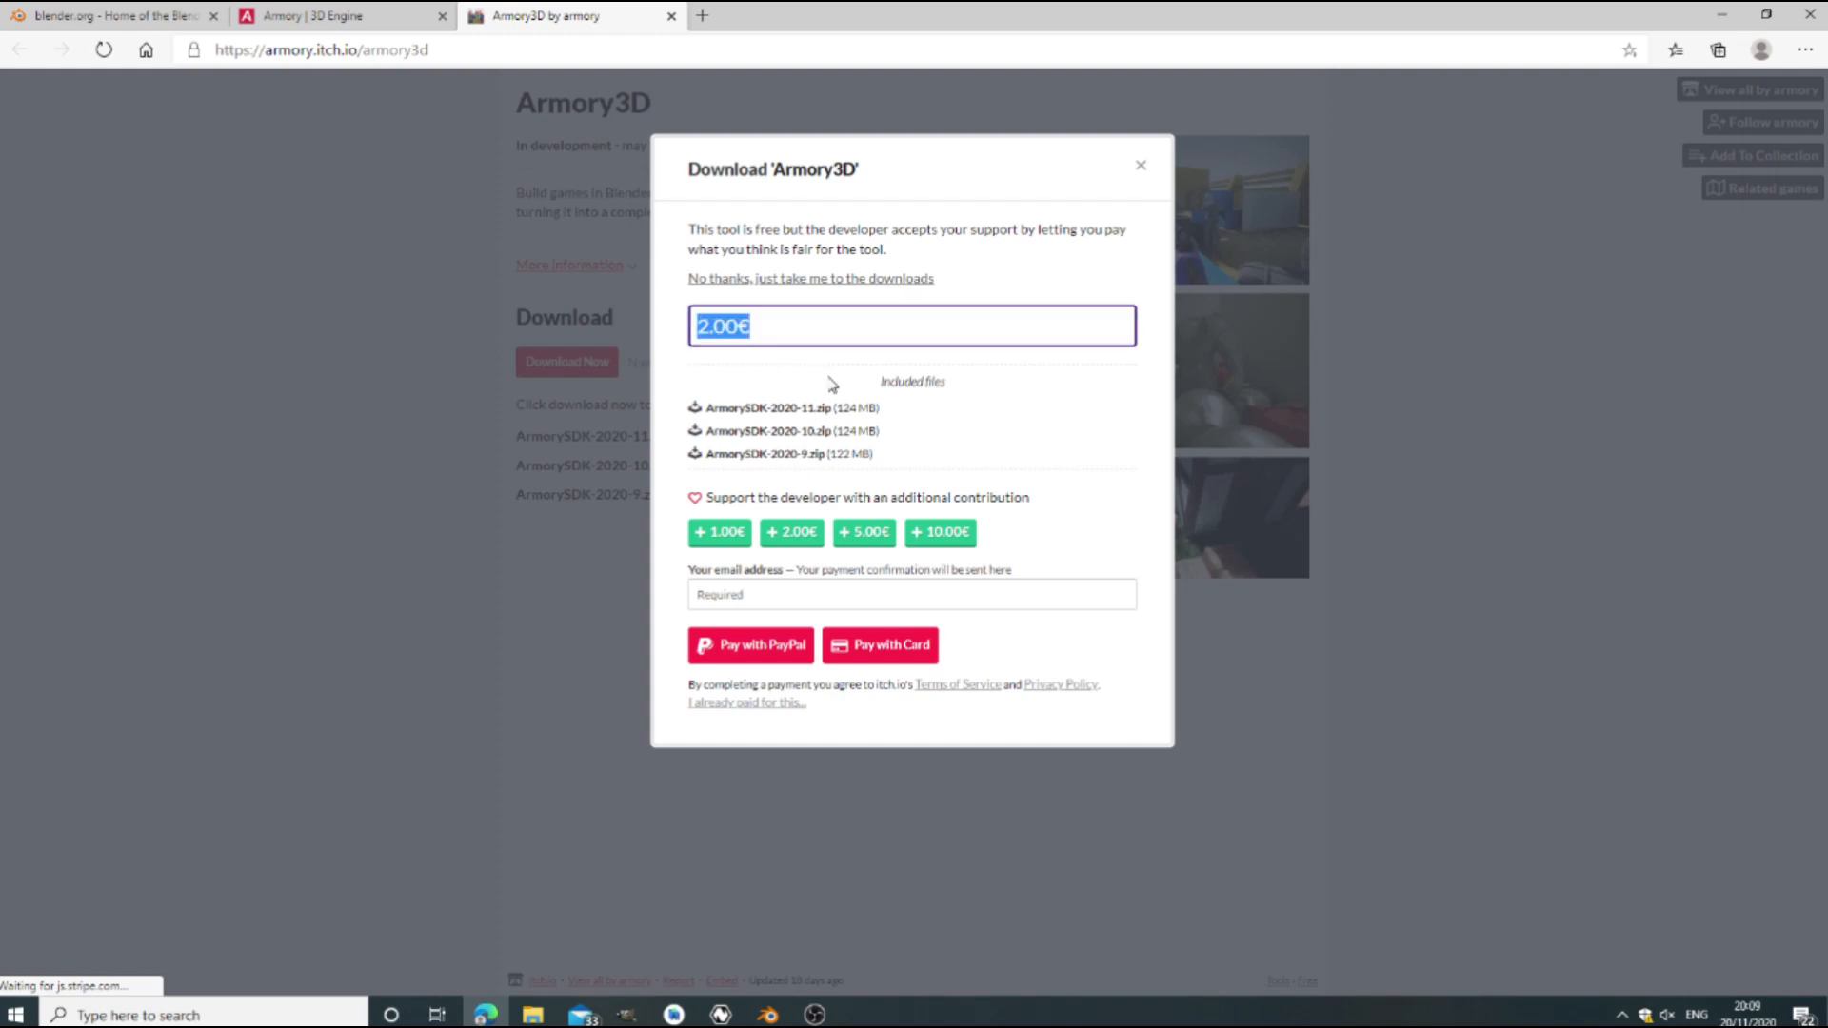
text(0.20€)
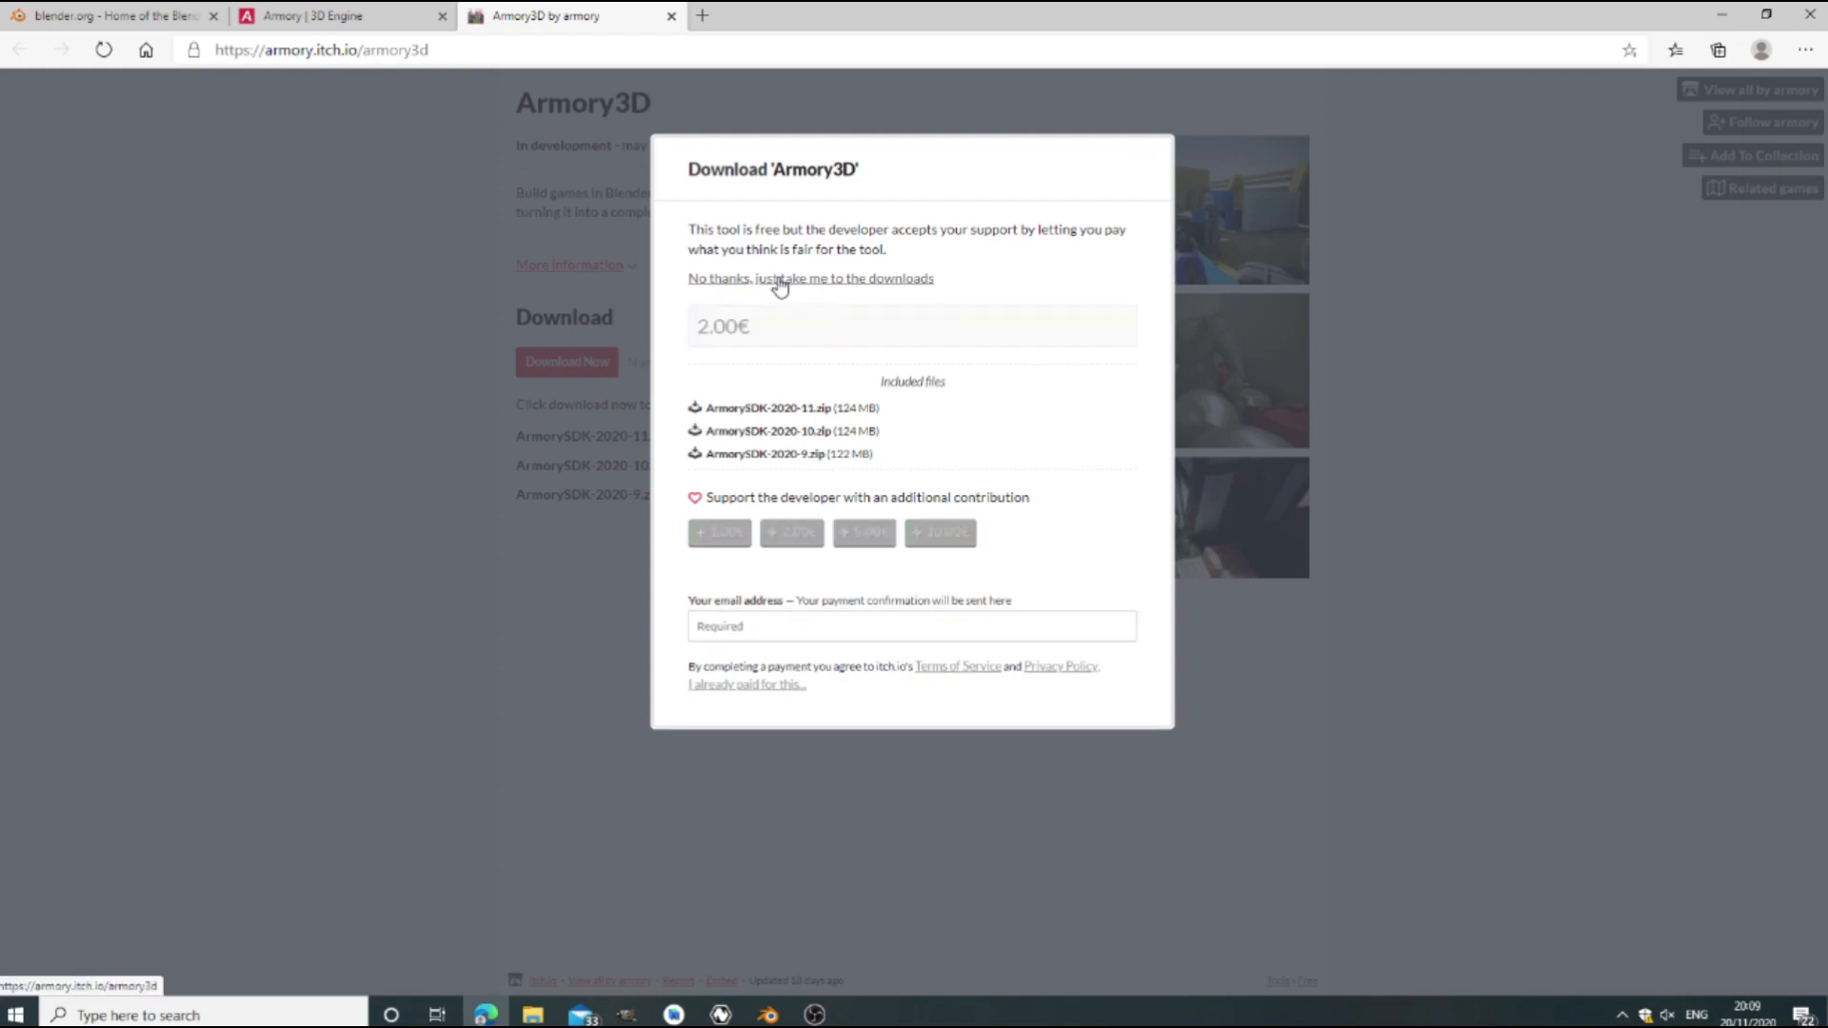
click(809, 277)
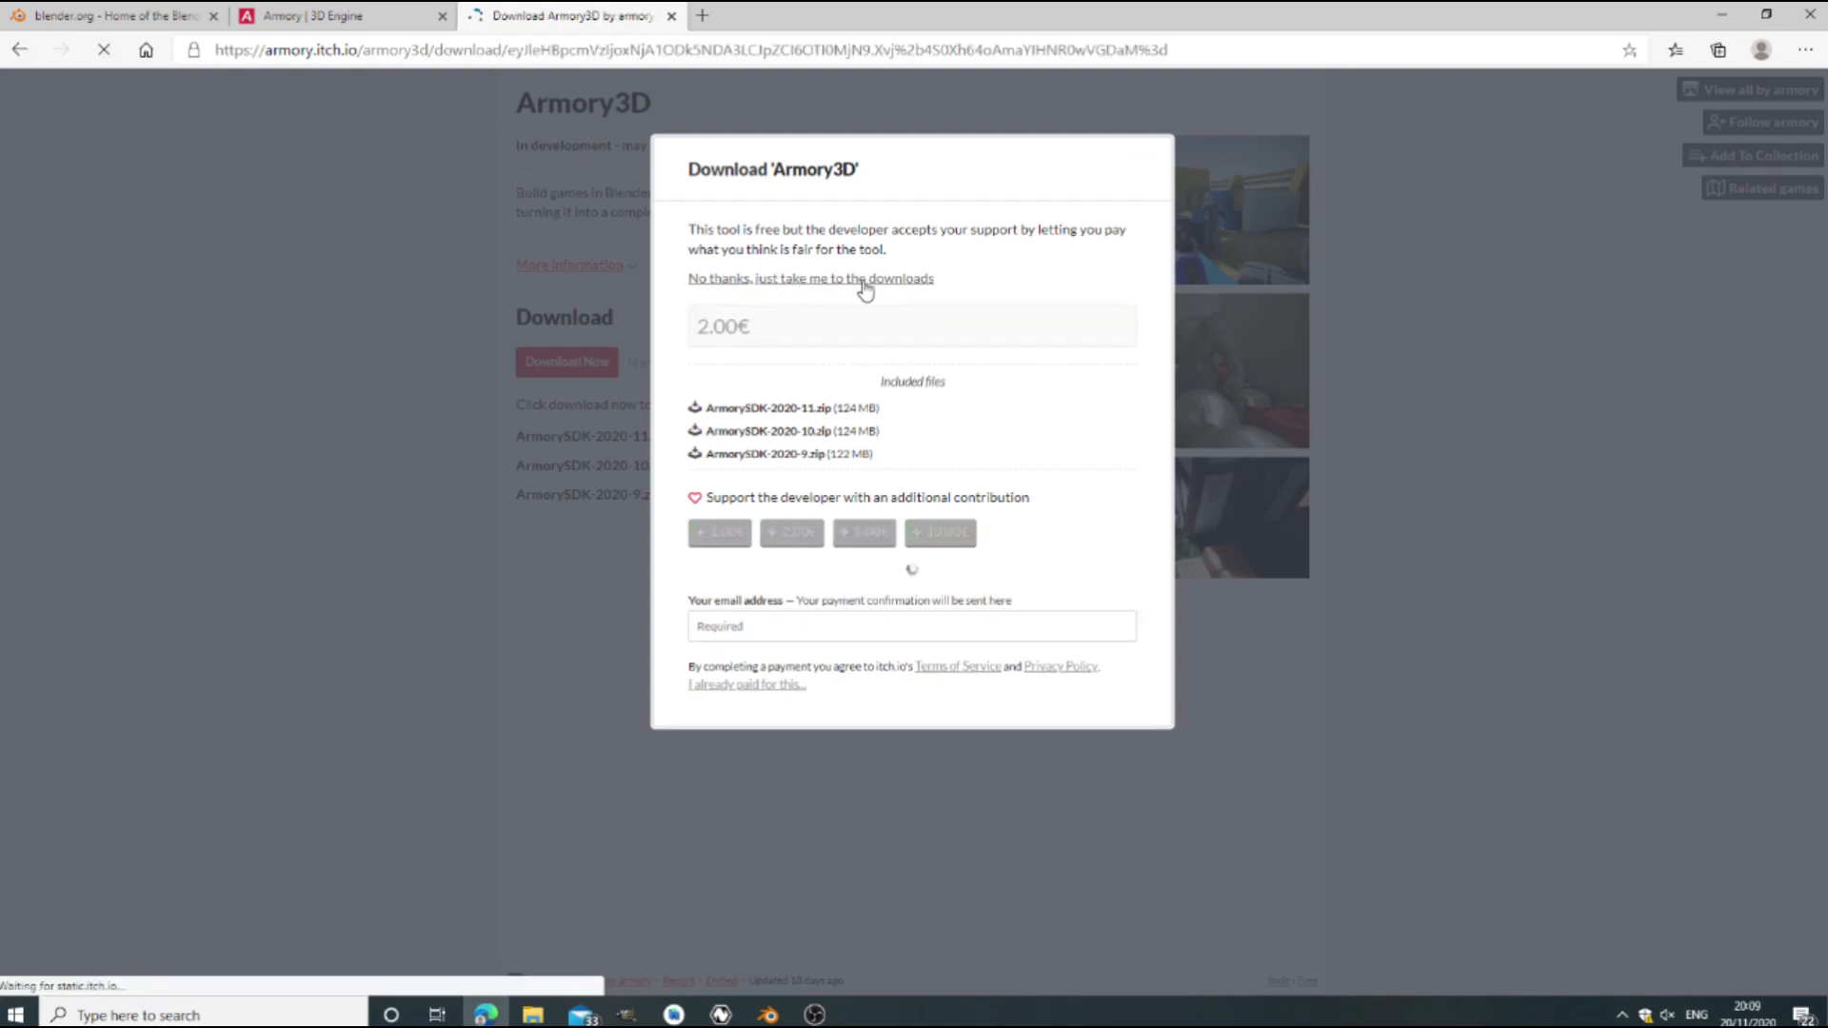
Load the downloads page offering ArmorySDK 2020-11, 2020-10 and 2020-9 zips.
click(810, 277)
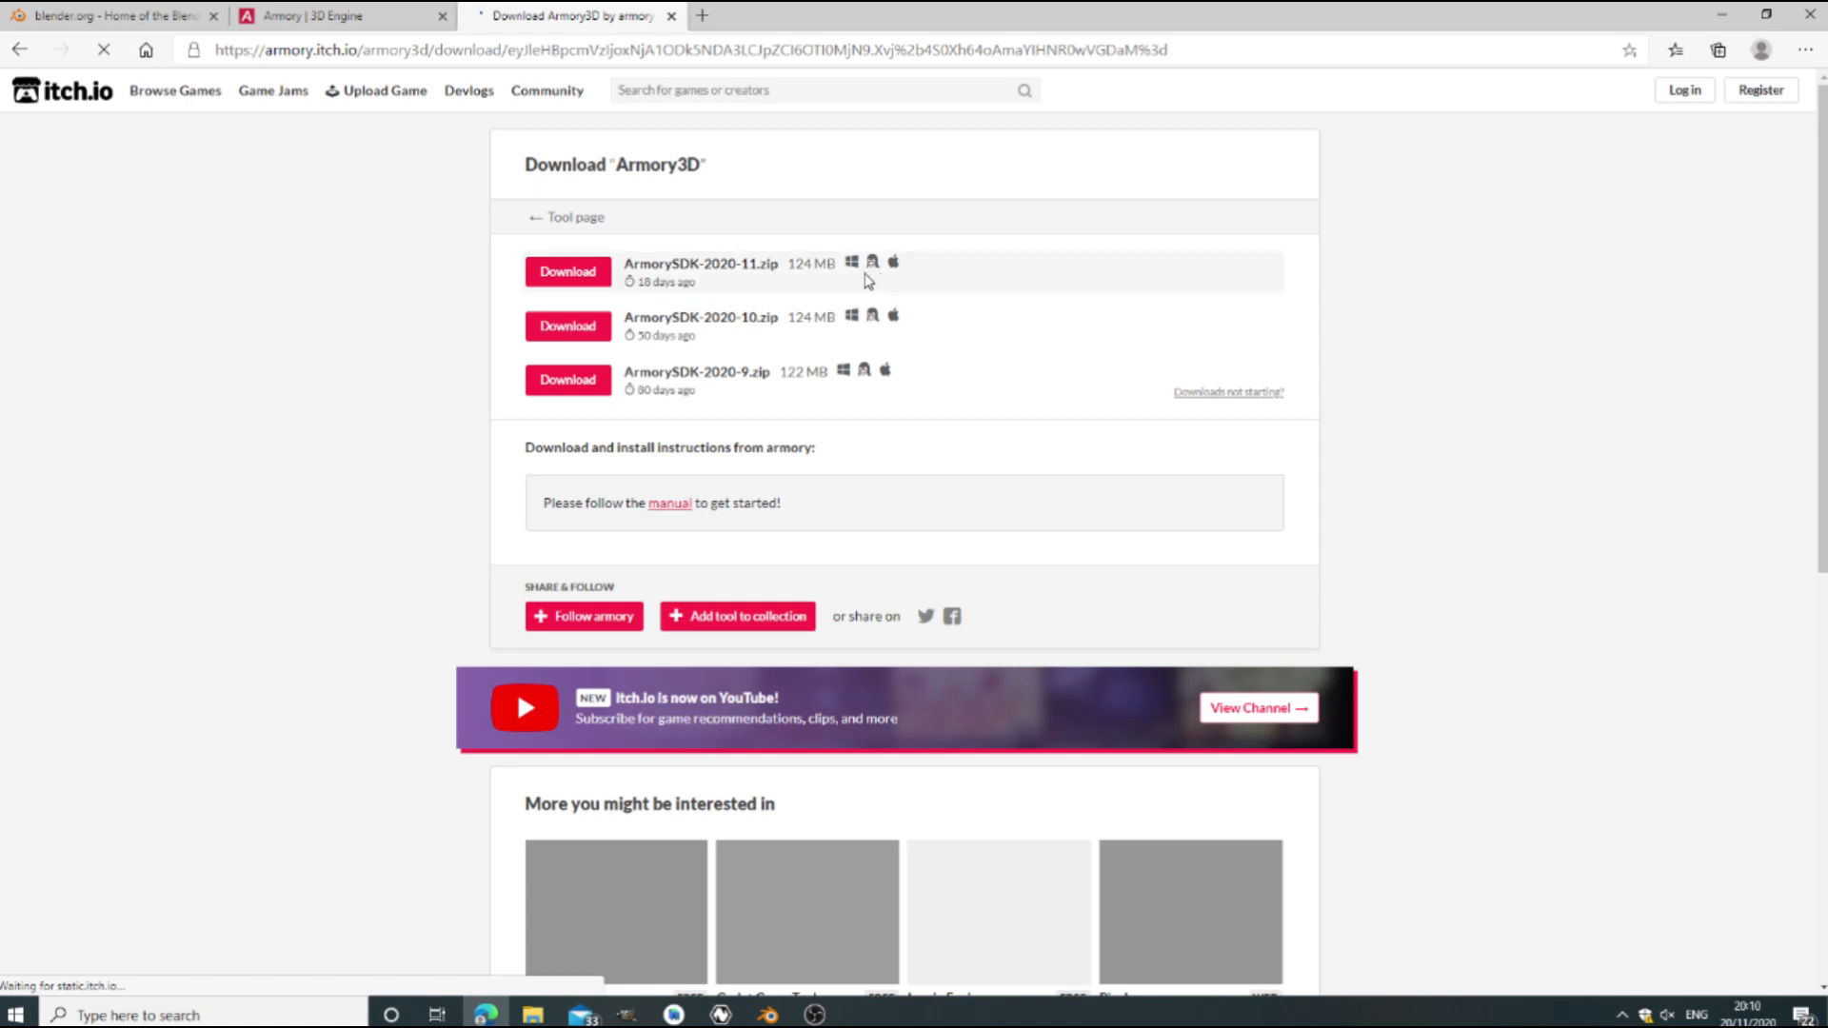
mouse_move(707, 269)
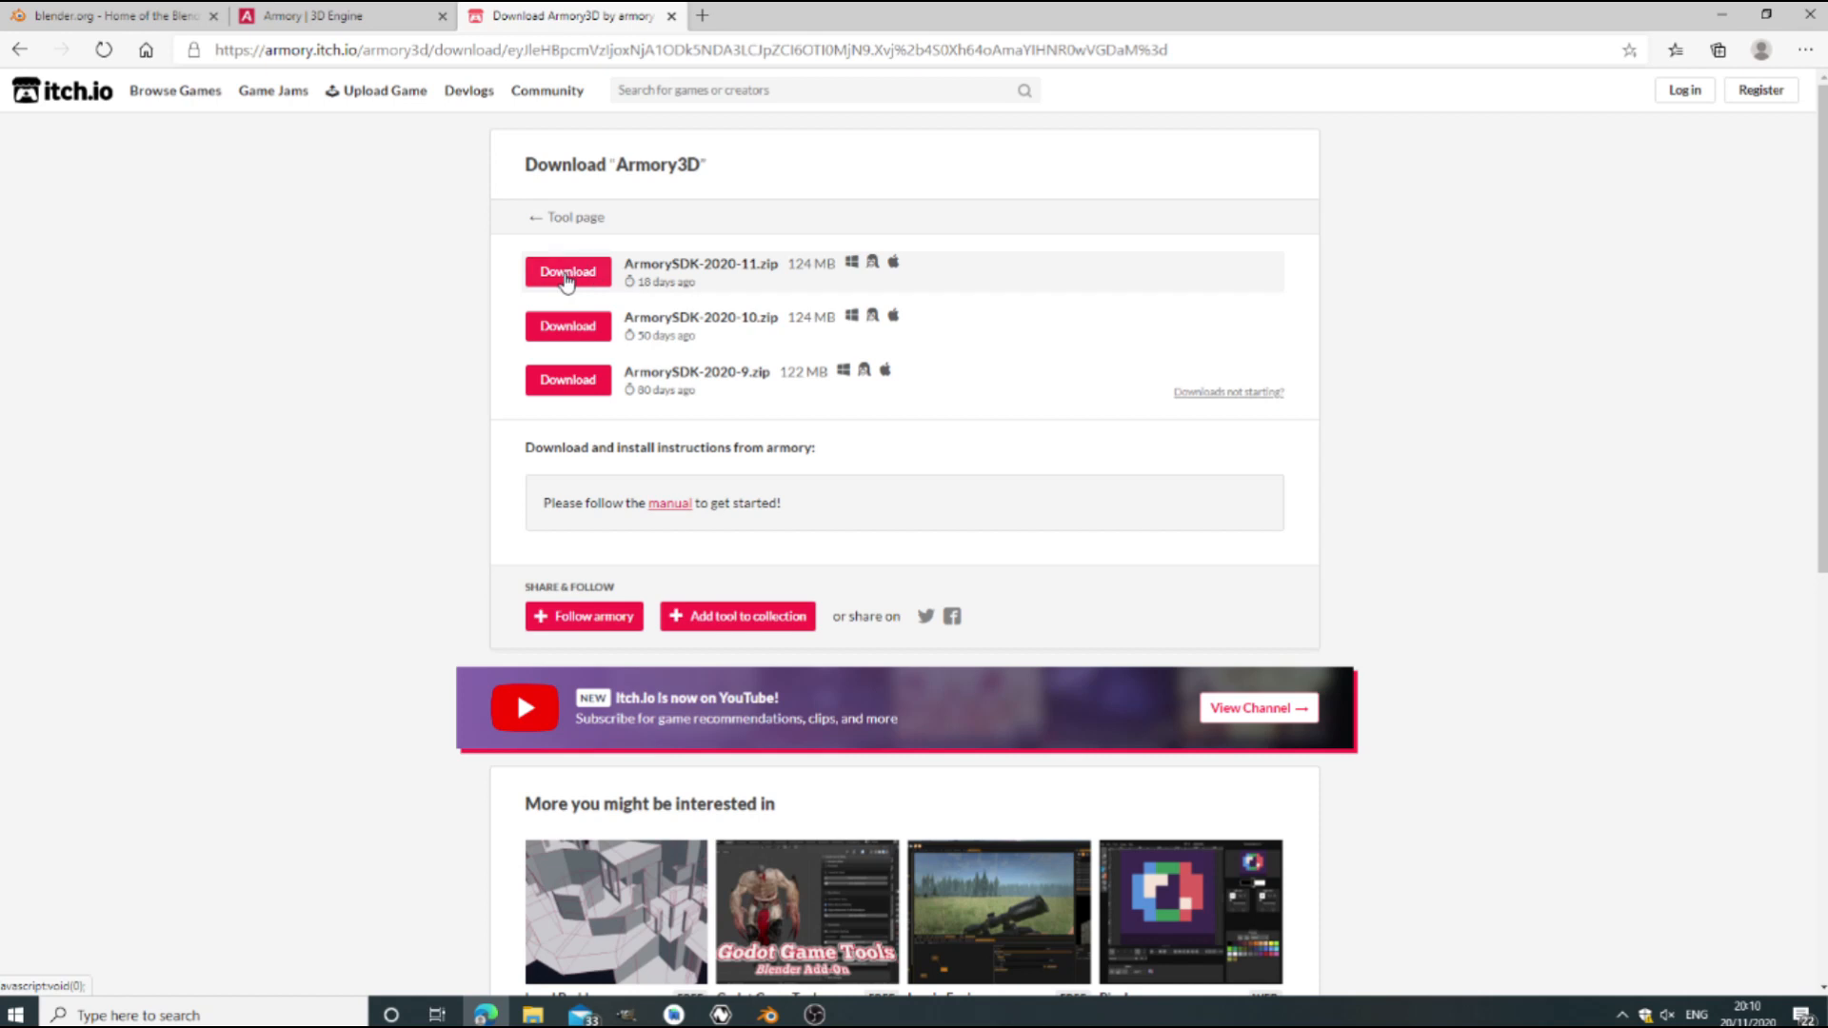
mouse_move(673, 16)
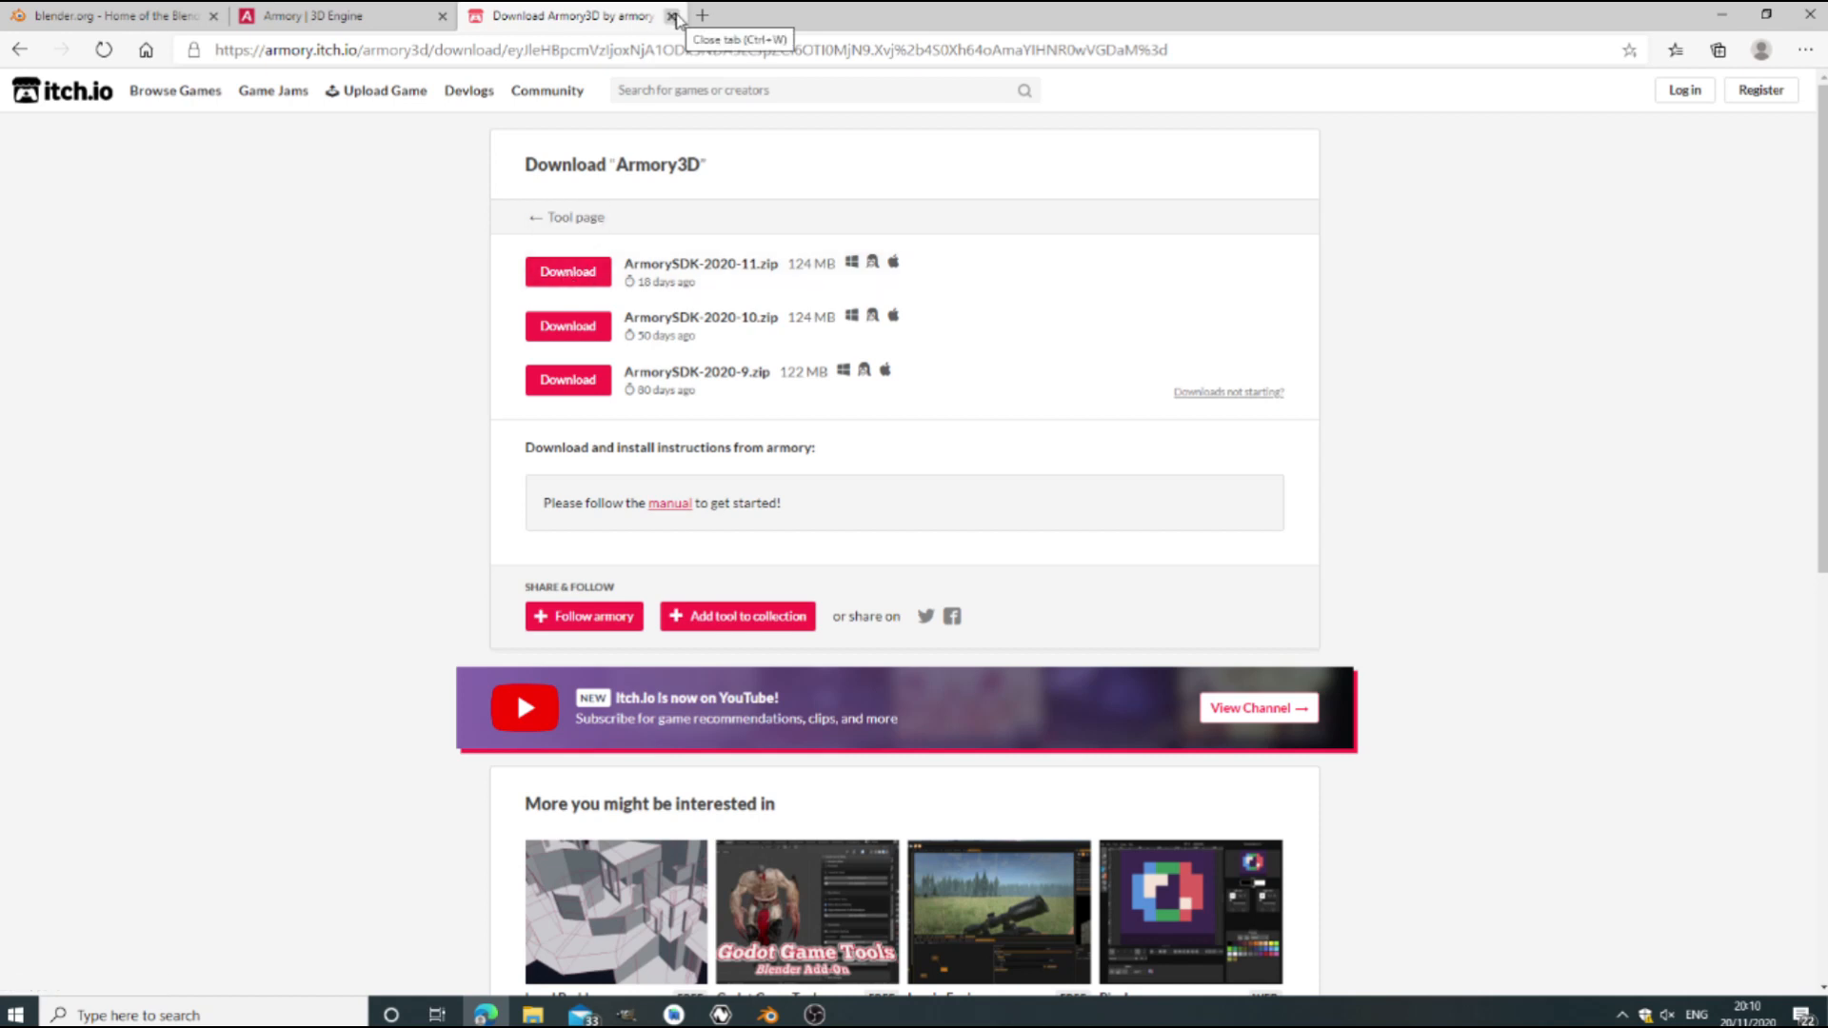
mouse_move(673, 16)
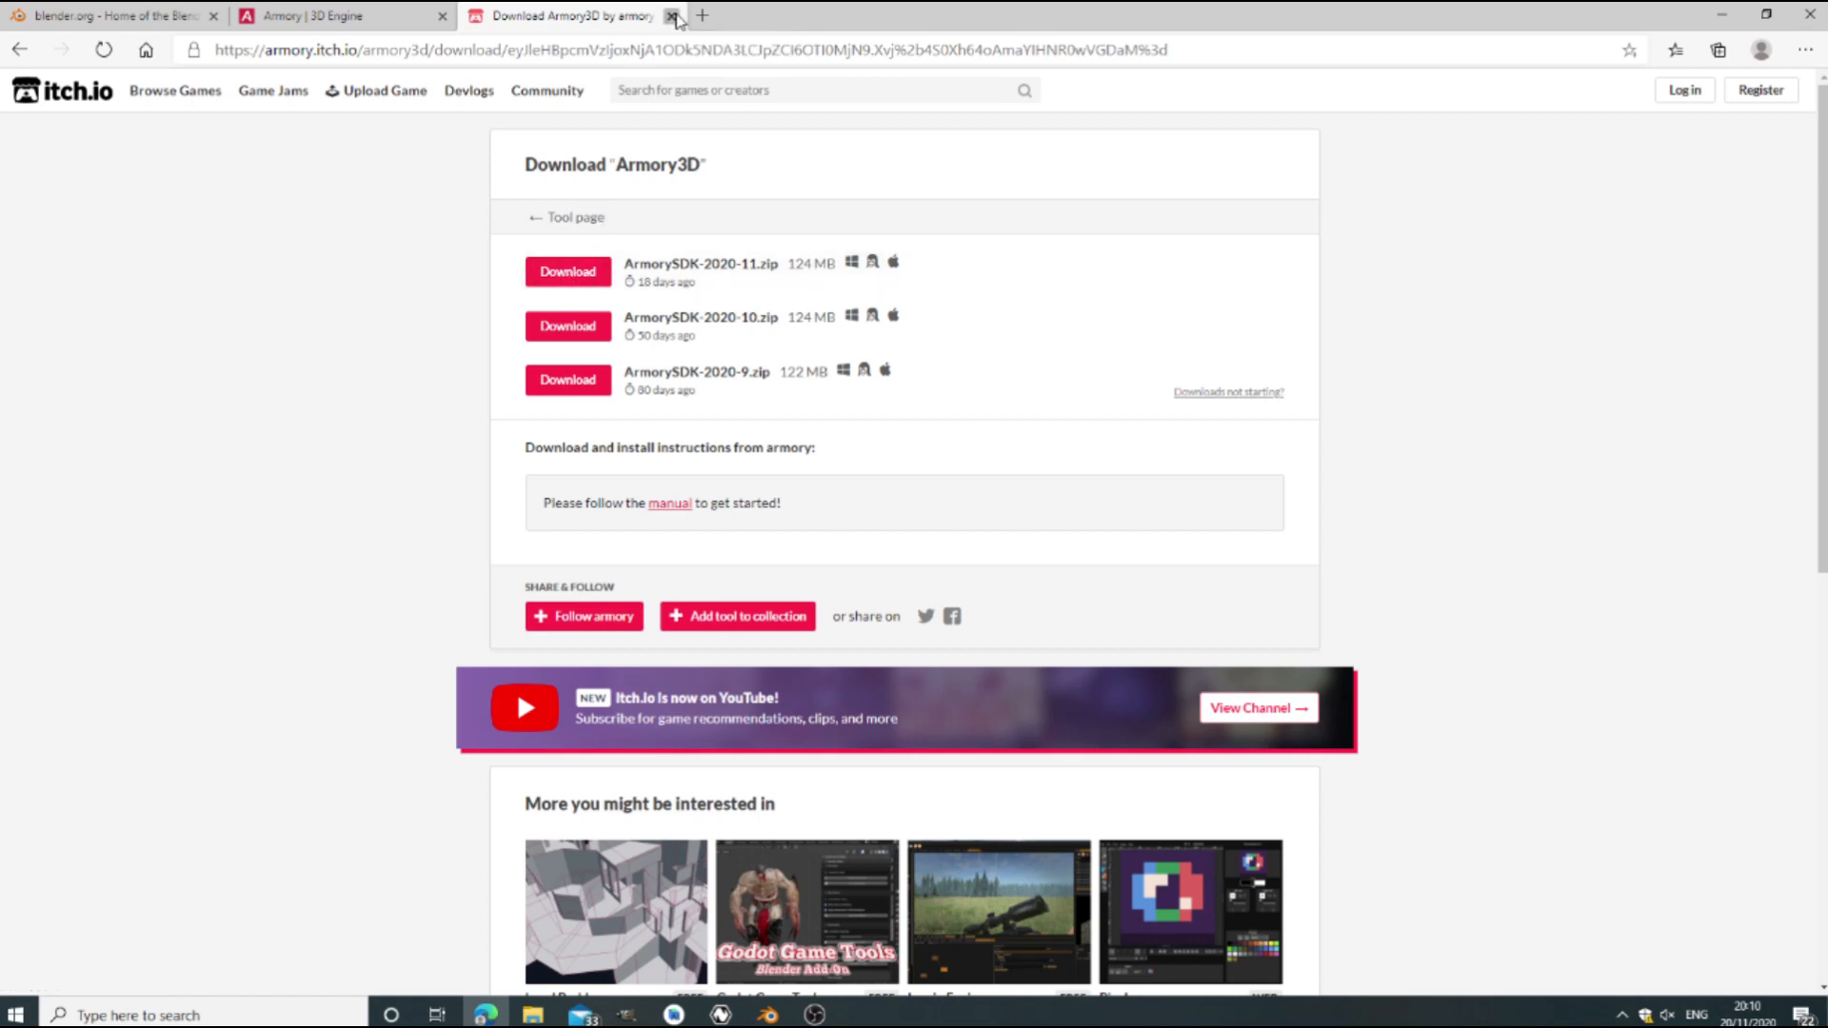
Close the itch.io tab and follow the Blender 2.83 LTS link from the Blender 2.90.1 download page.
click(671, 15)
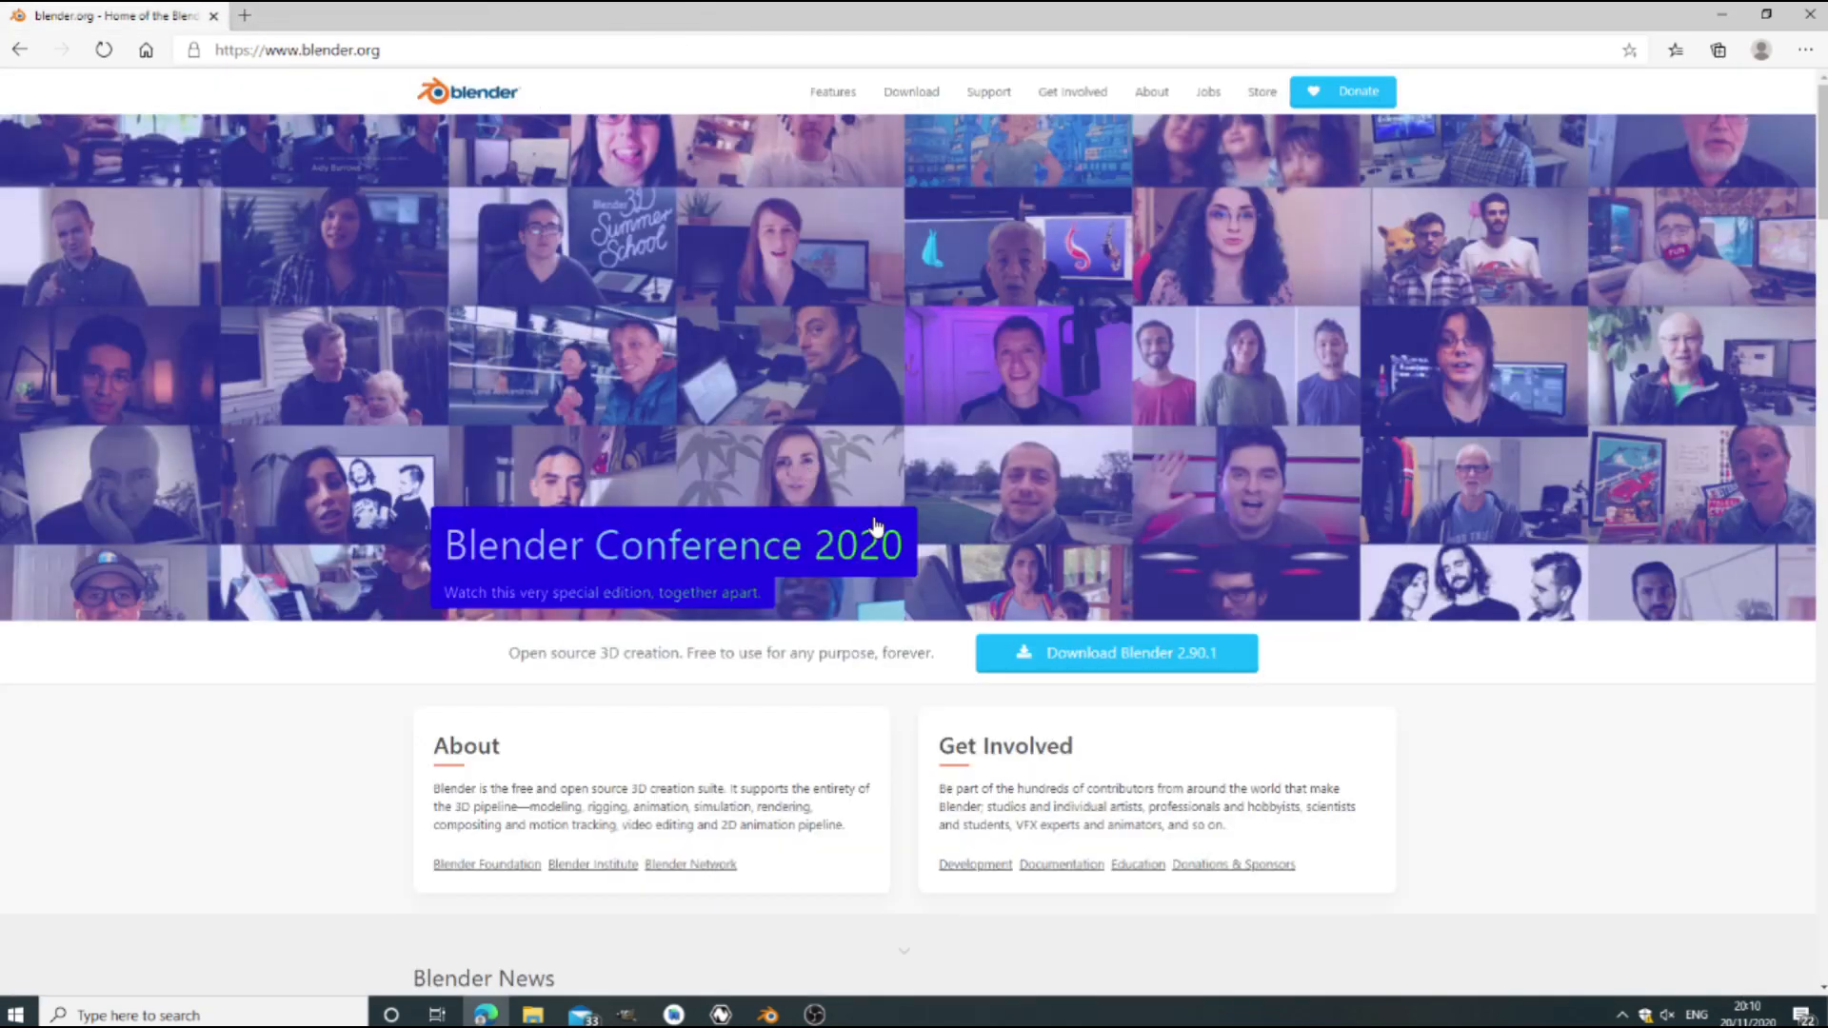
mouse_move(1070, 653)
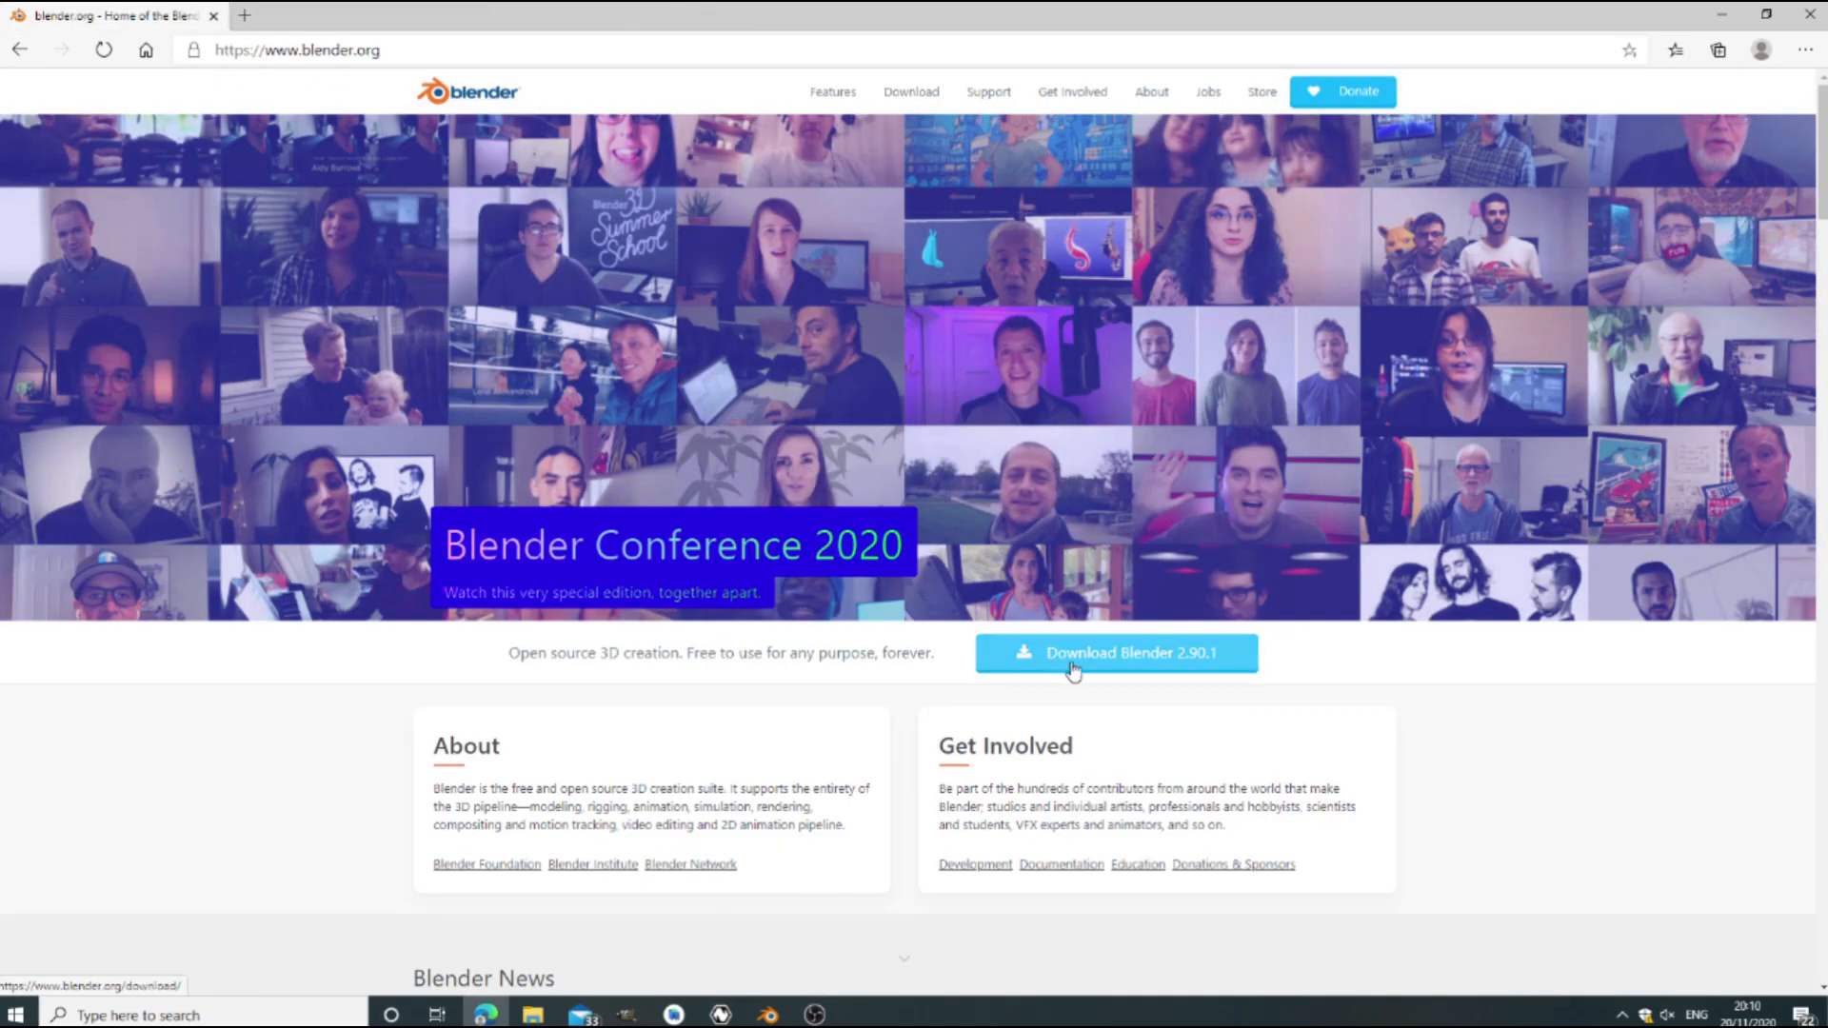
click(1115, 653)
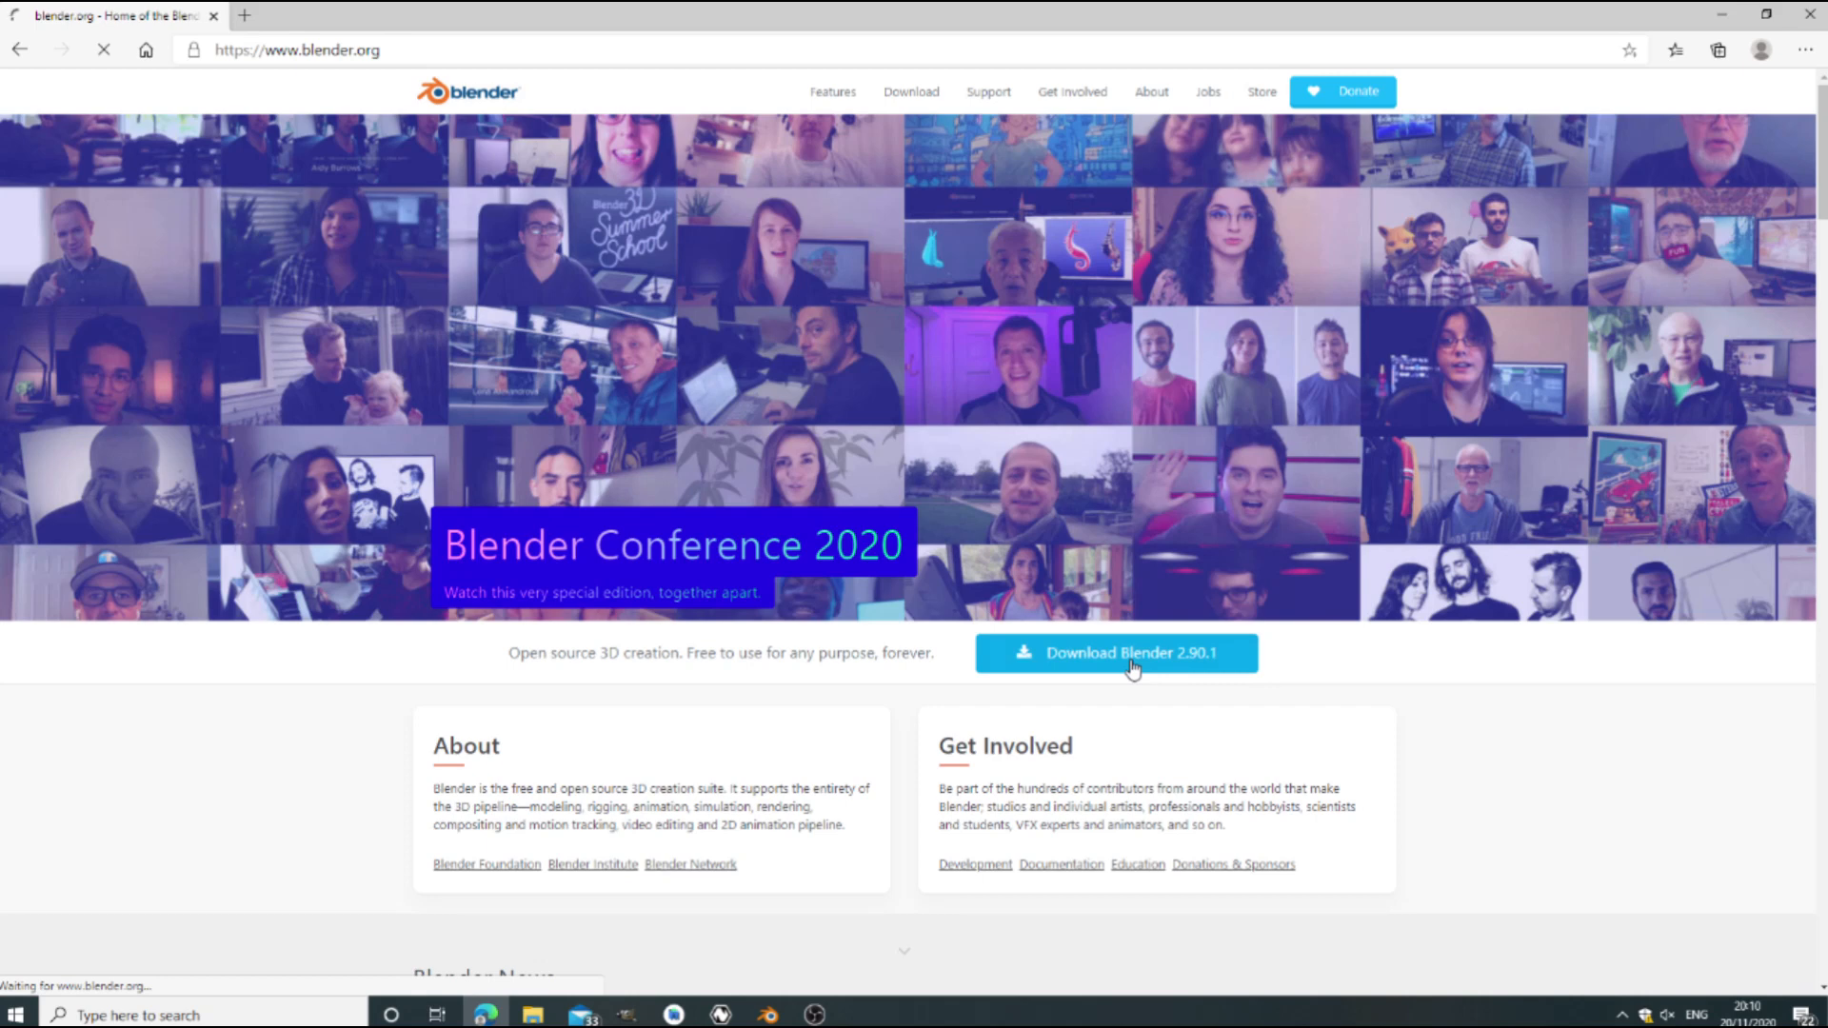
click(1113, 654)
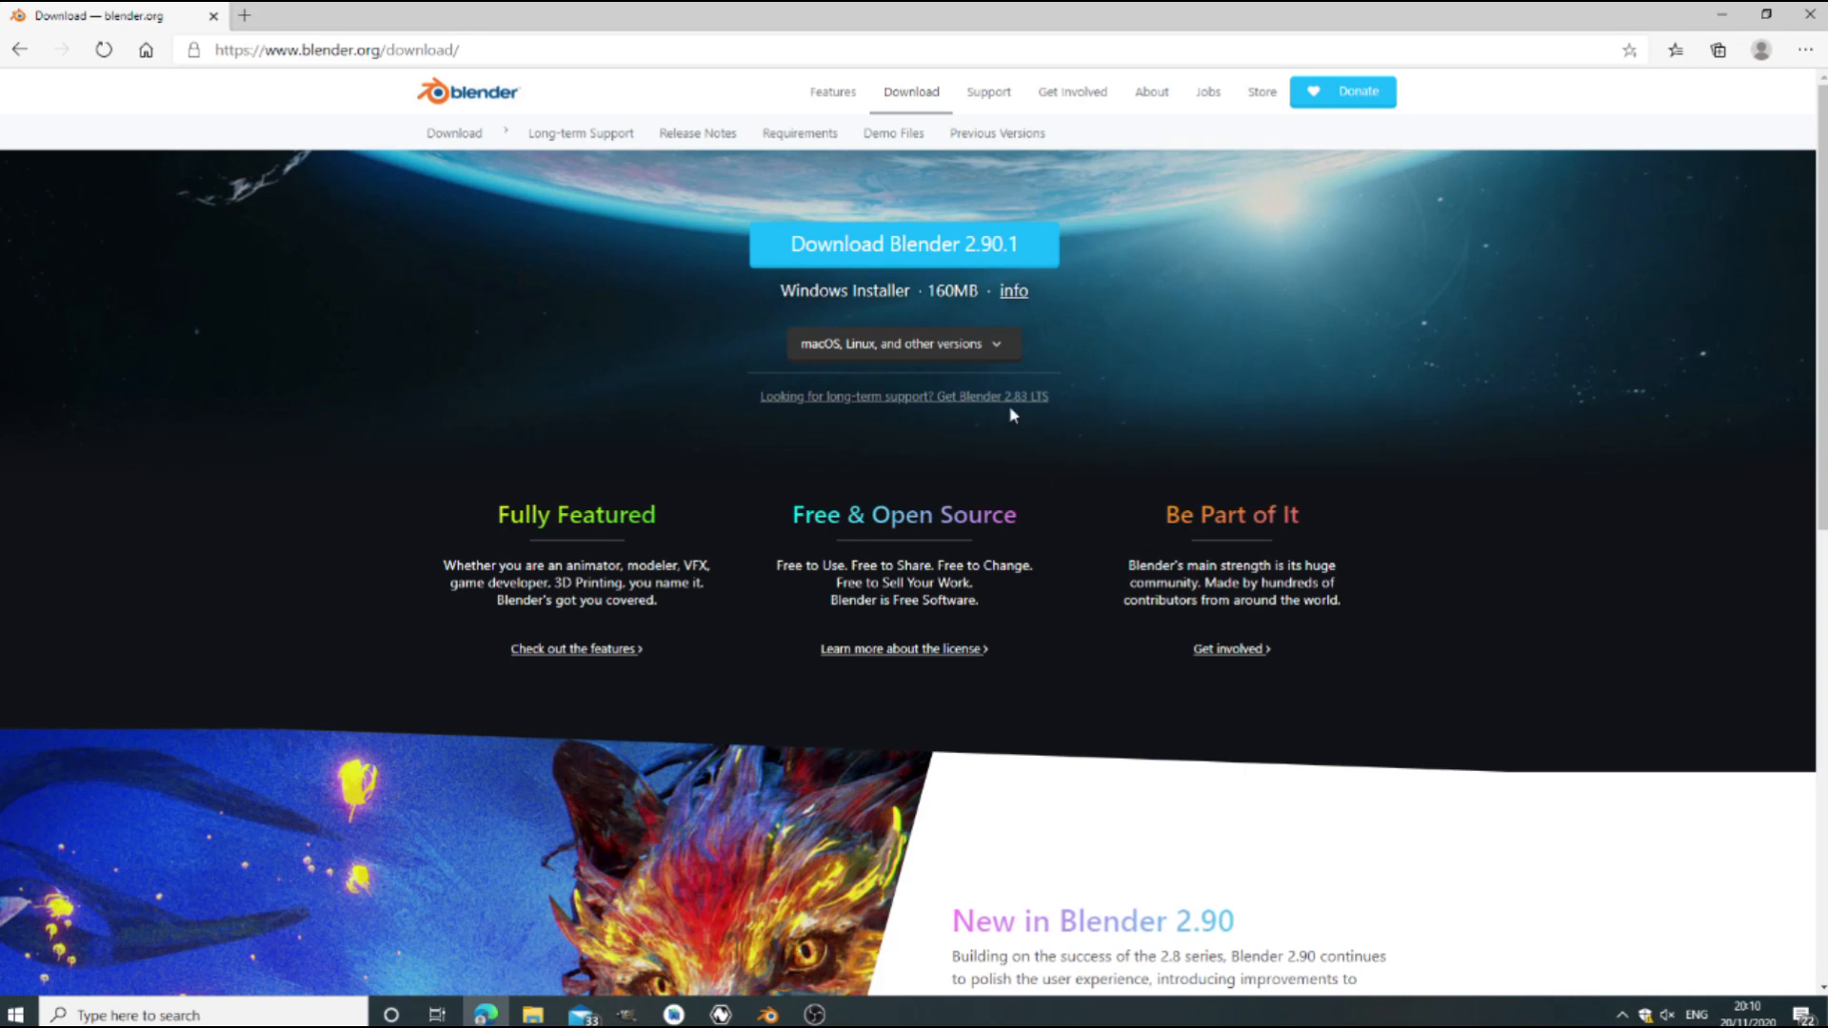
mouse_move(992, 402)
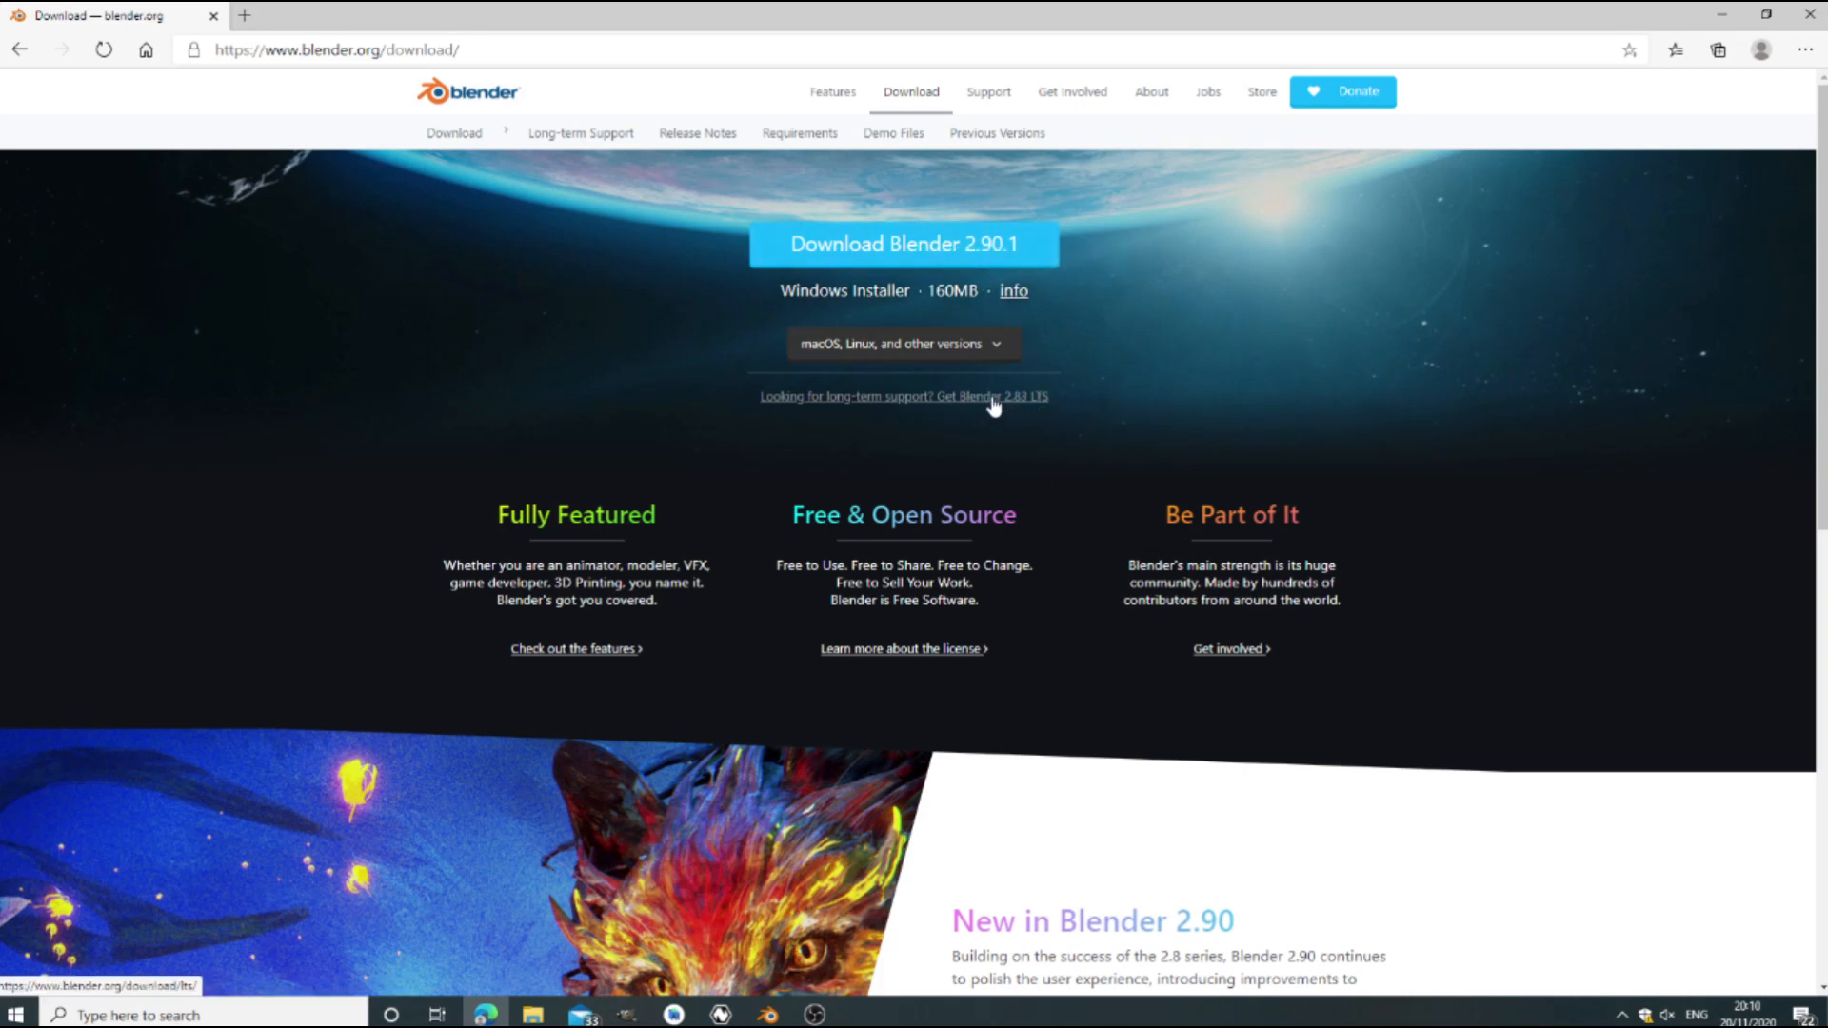
click(904, 396)
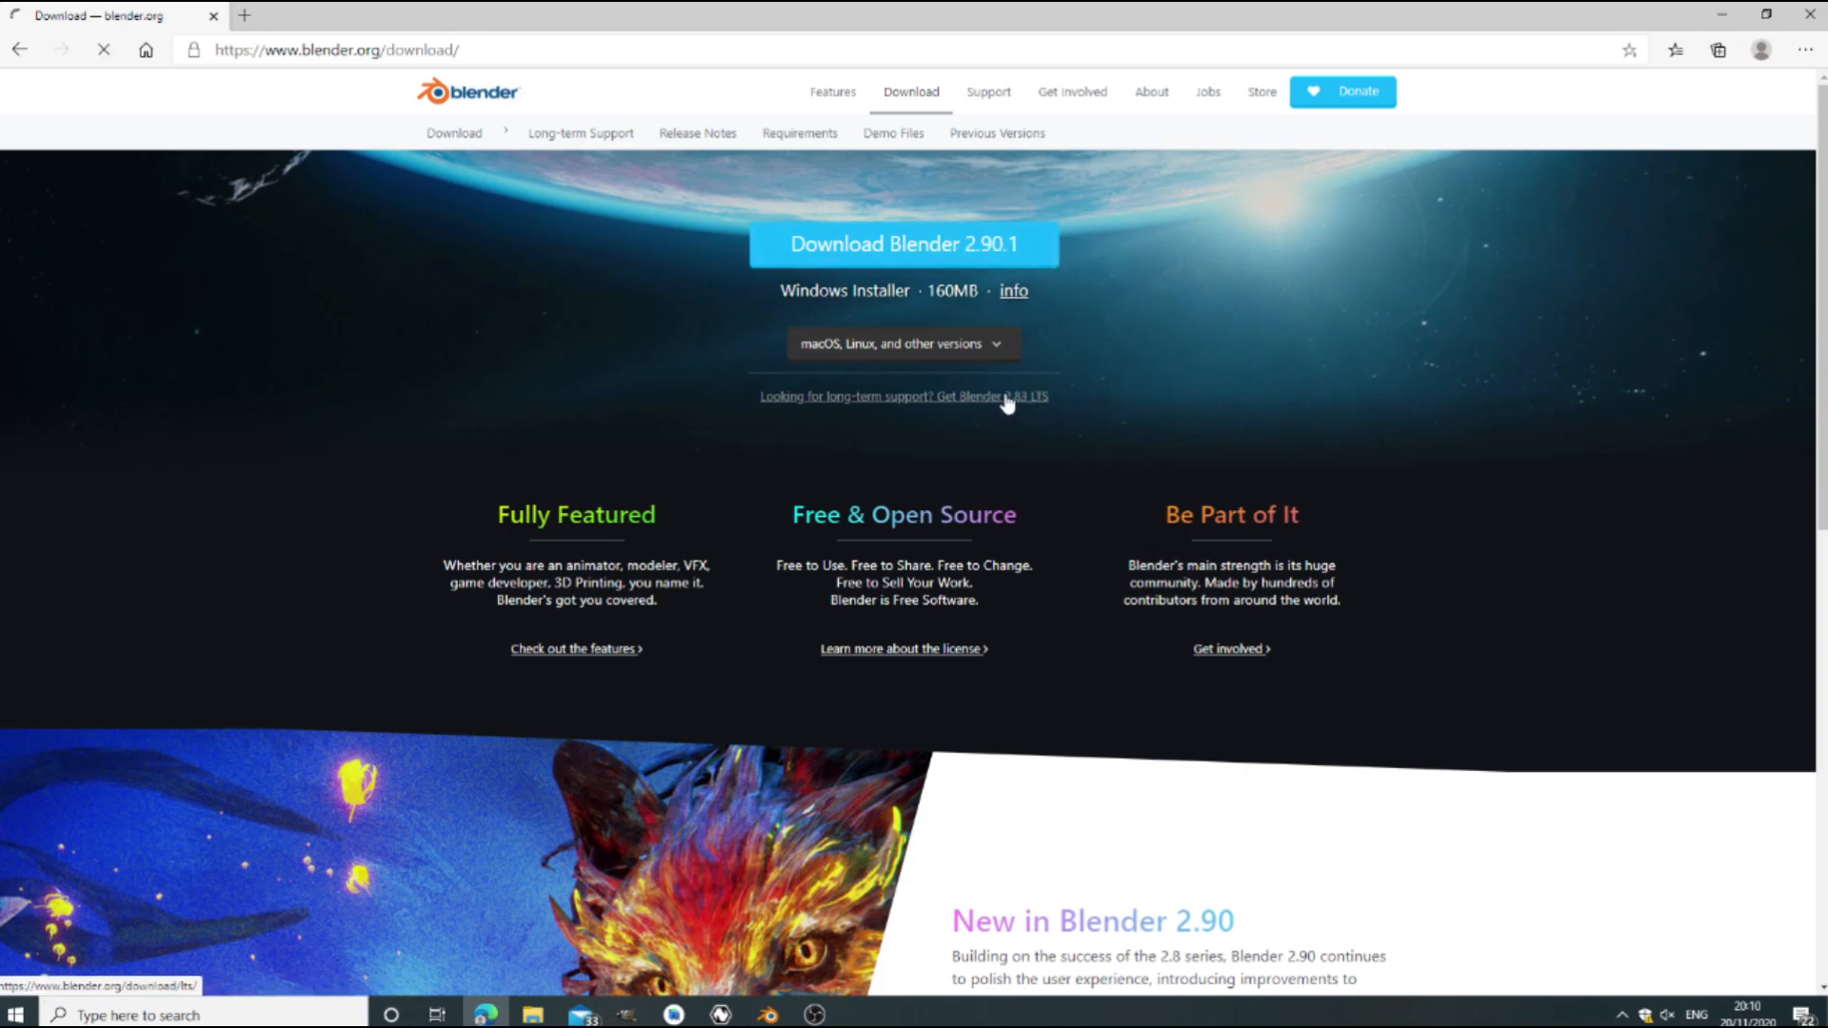
Download blender-2.83.9-windows64.zip from the LTS release 2.83.9 listing.
click(903, 396)
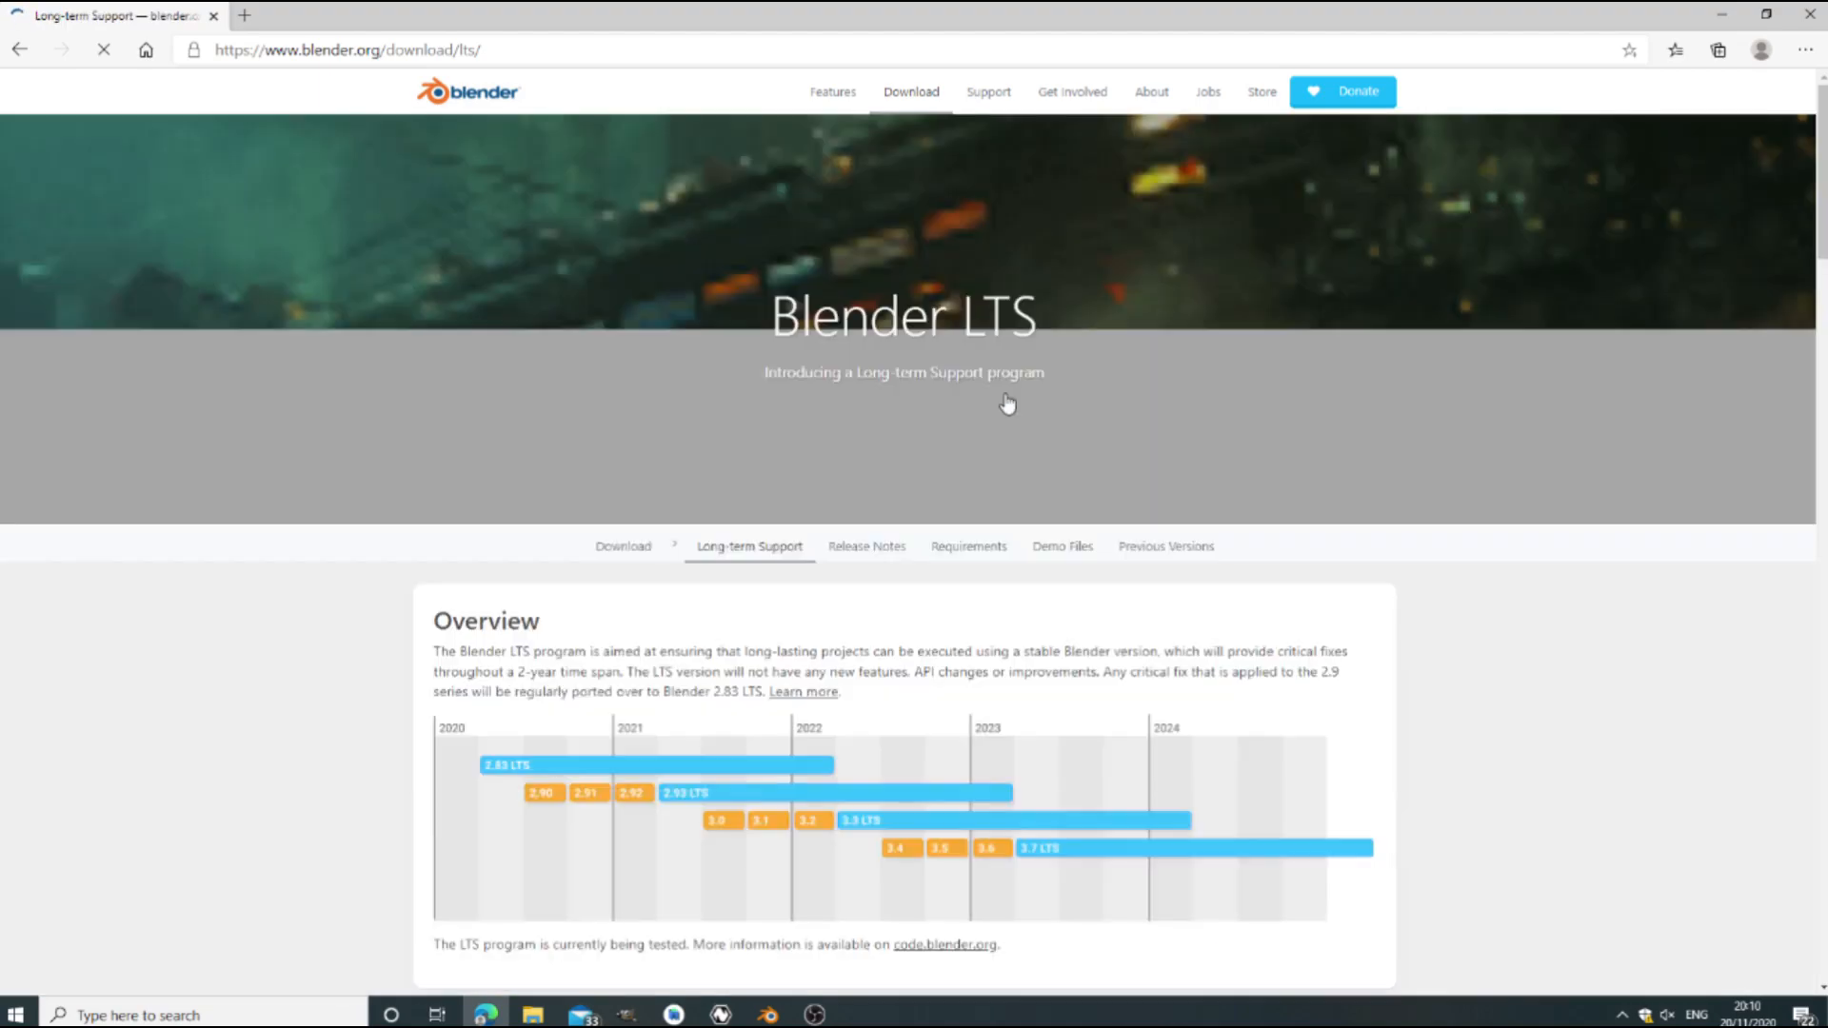
scroll(down, 3)
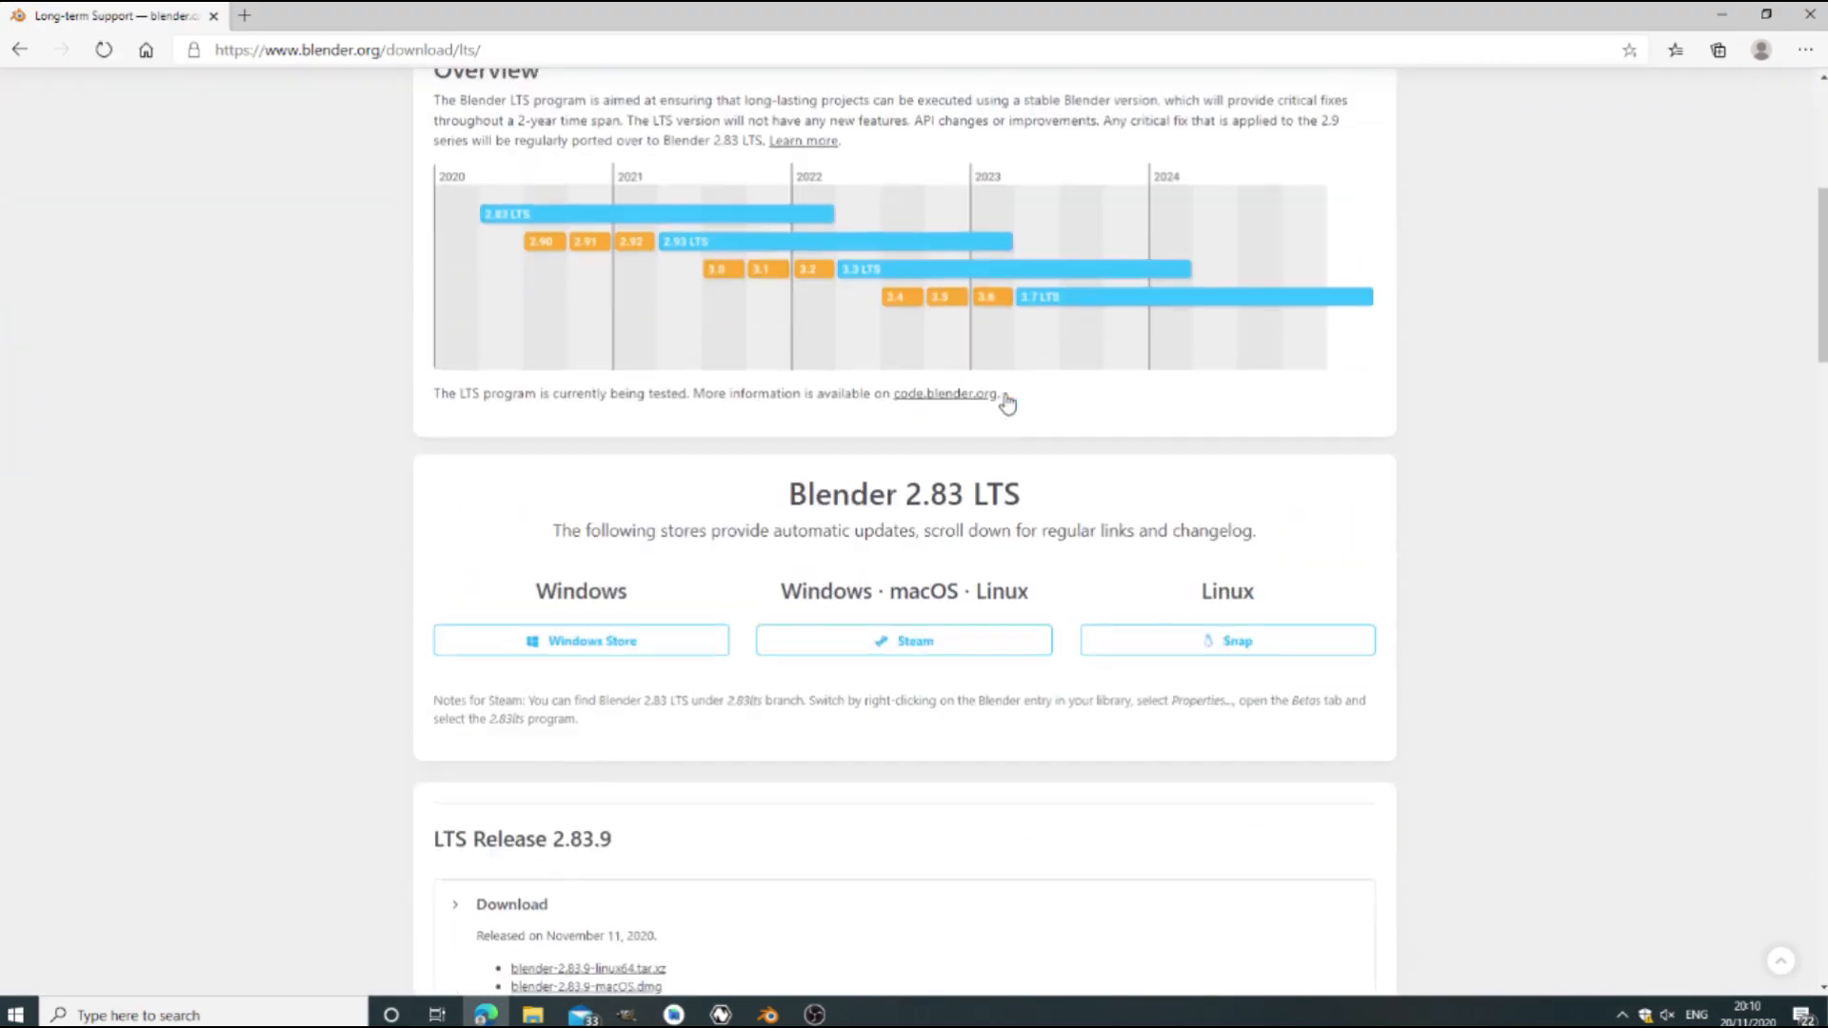
scroll(down, 3)
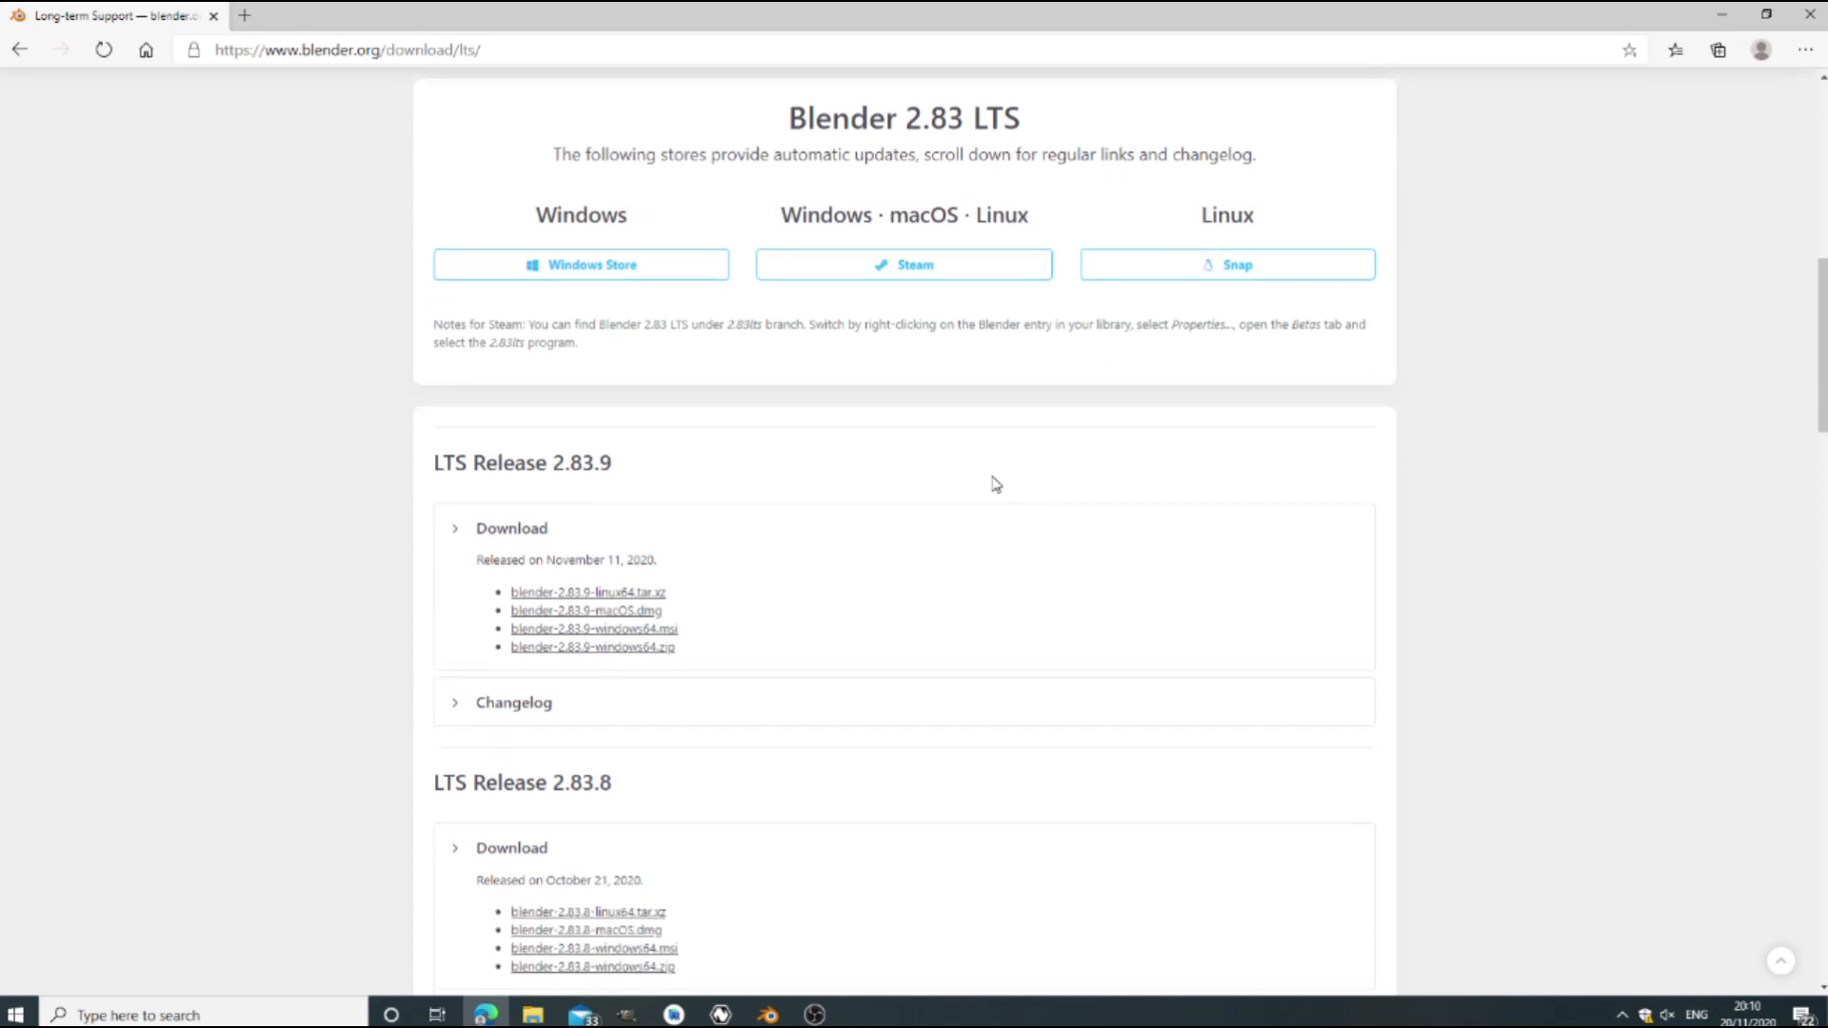
mouse_move(627, 592)
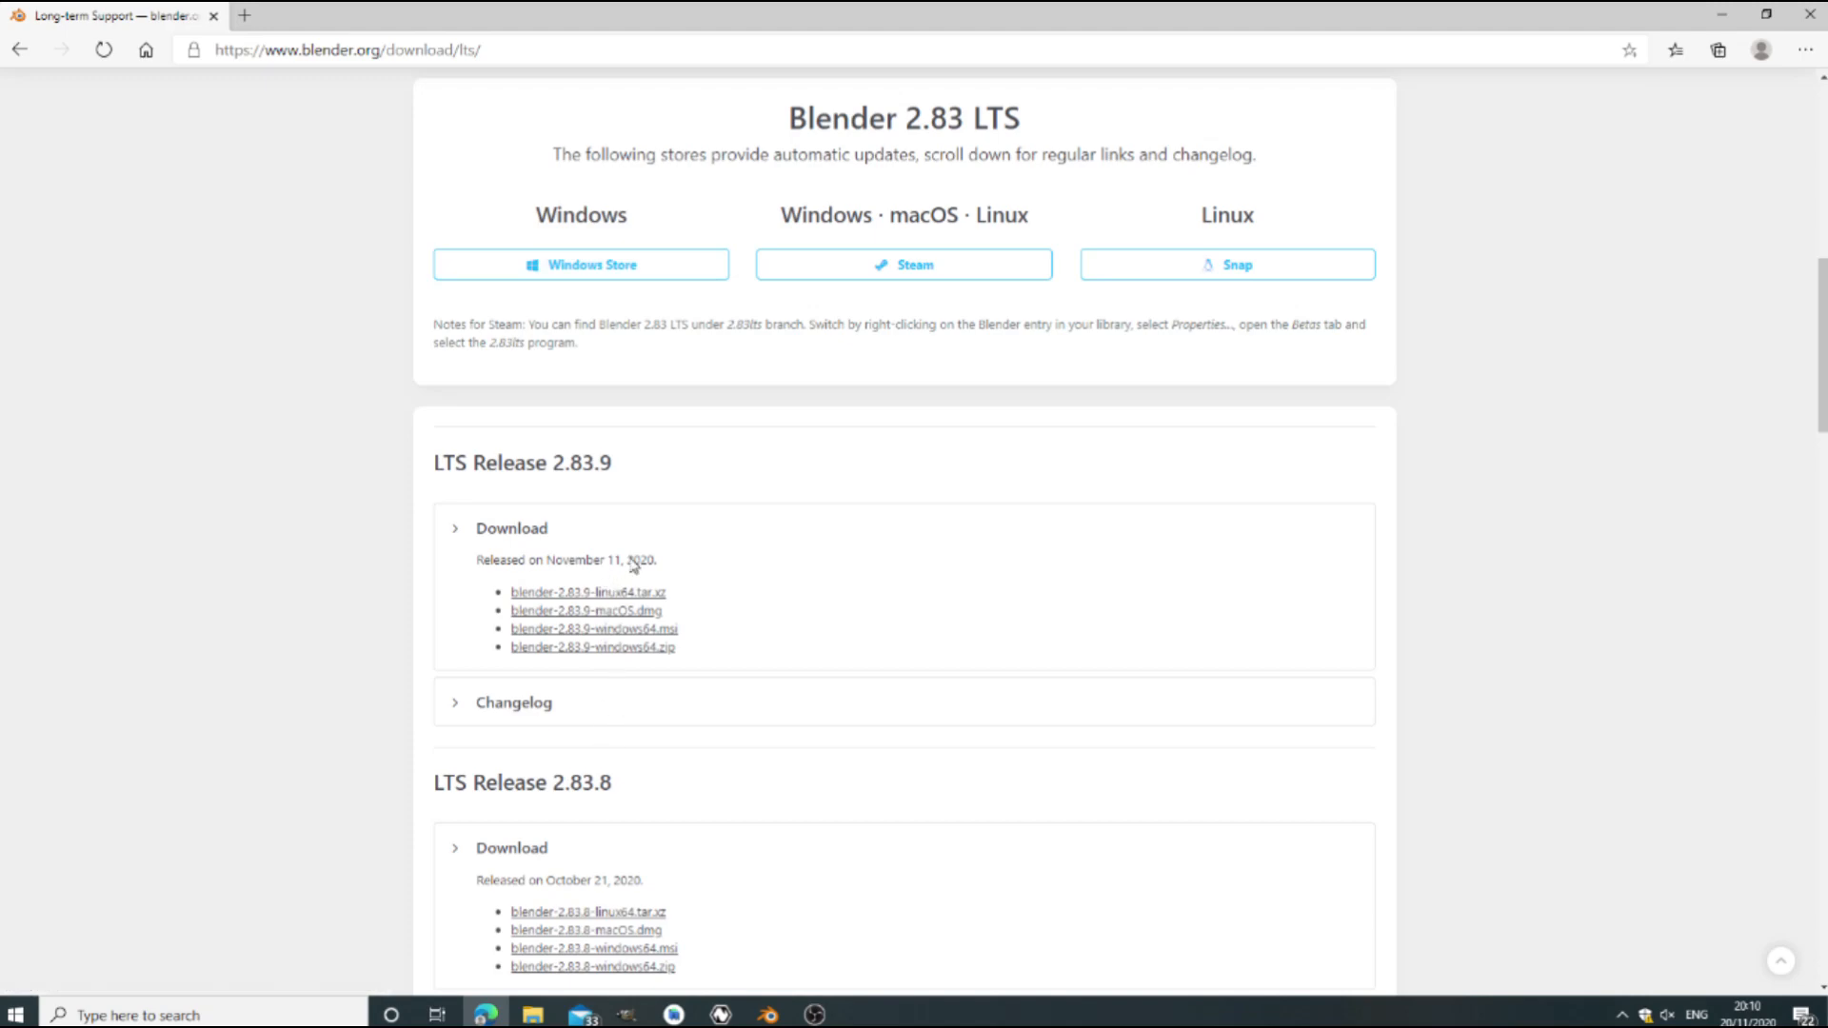
scroll(down, 3)
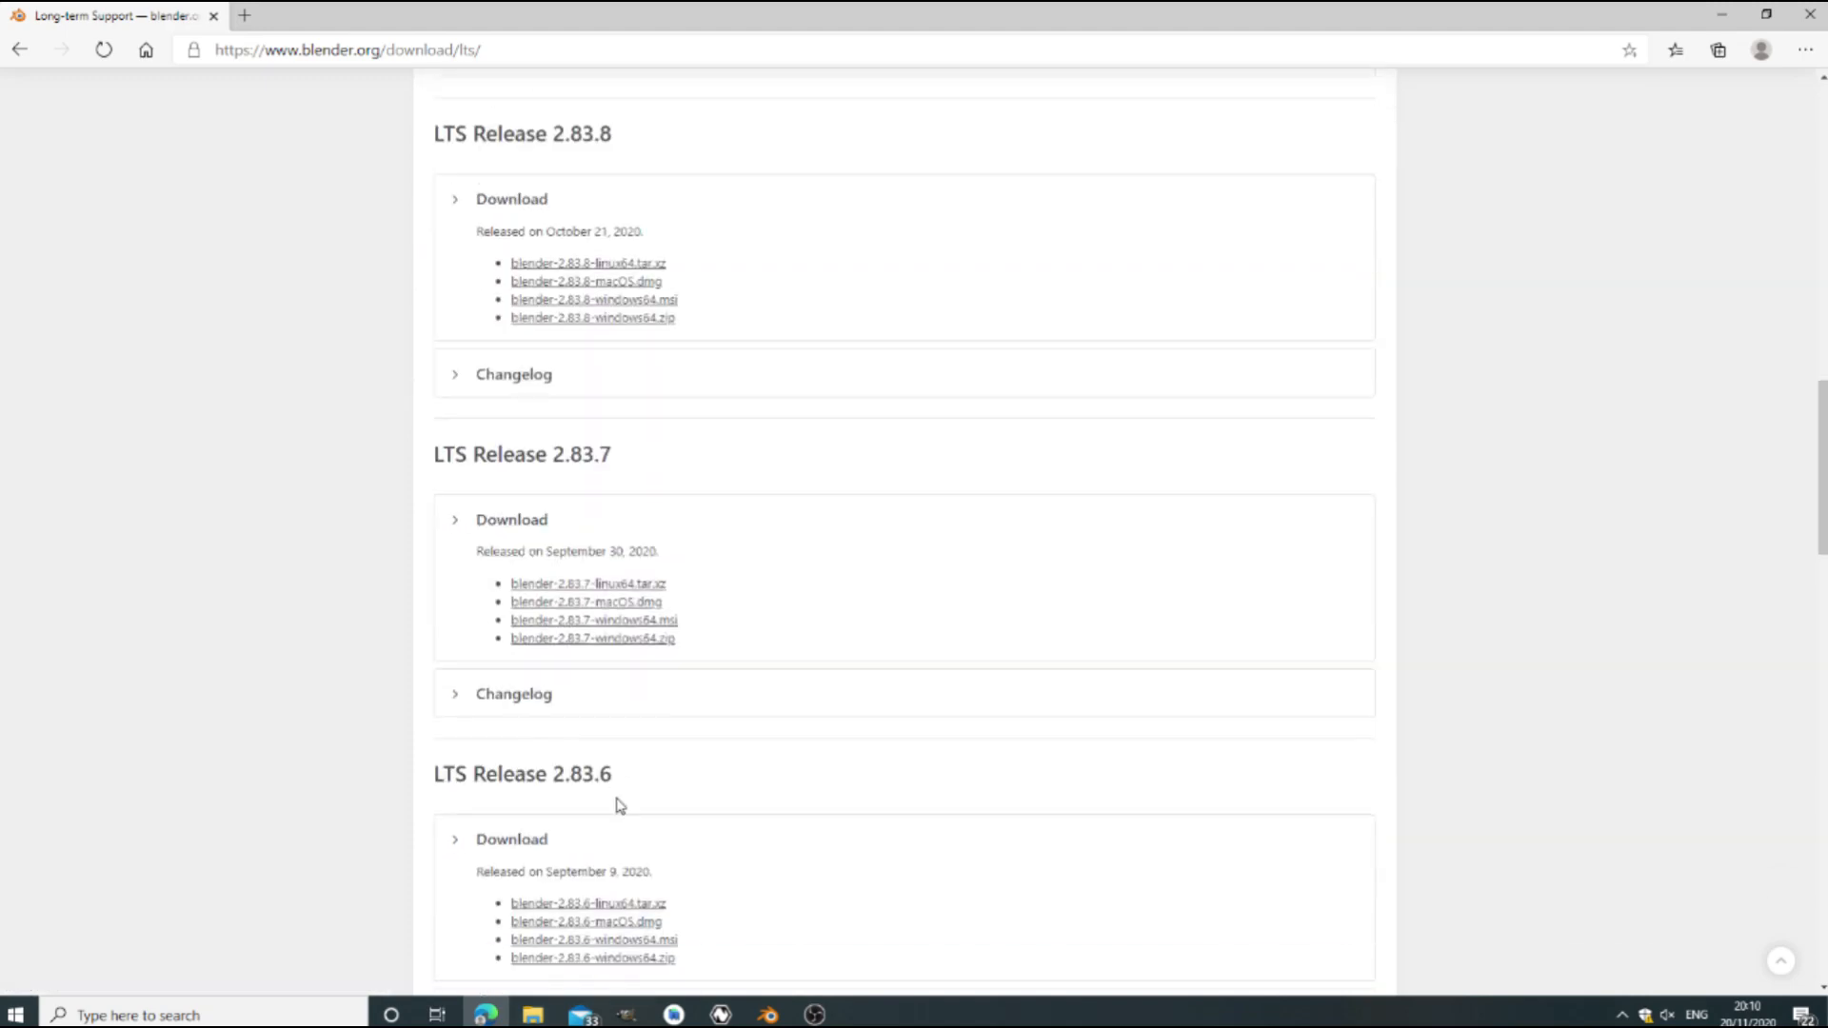
scroll(up, 3)
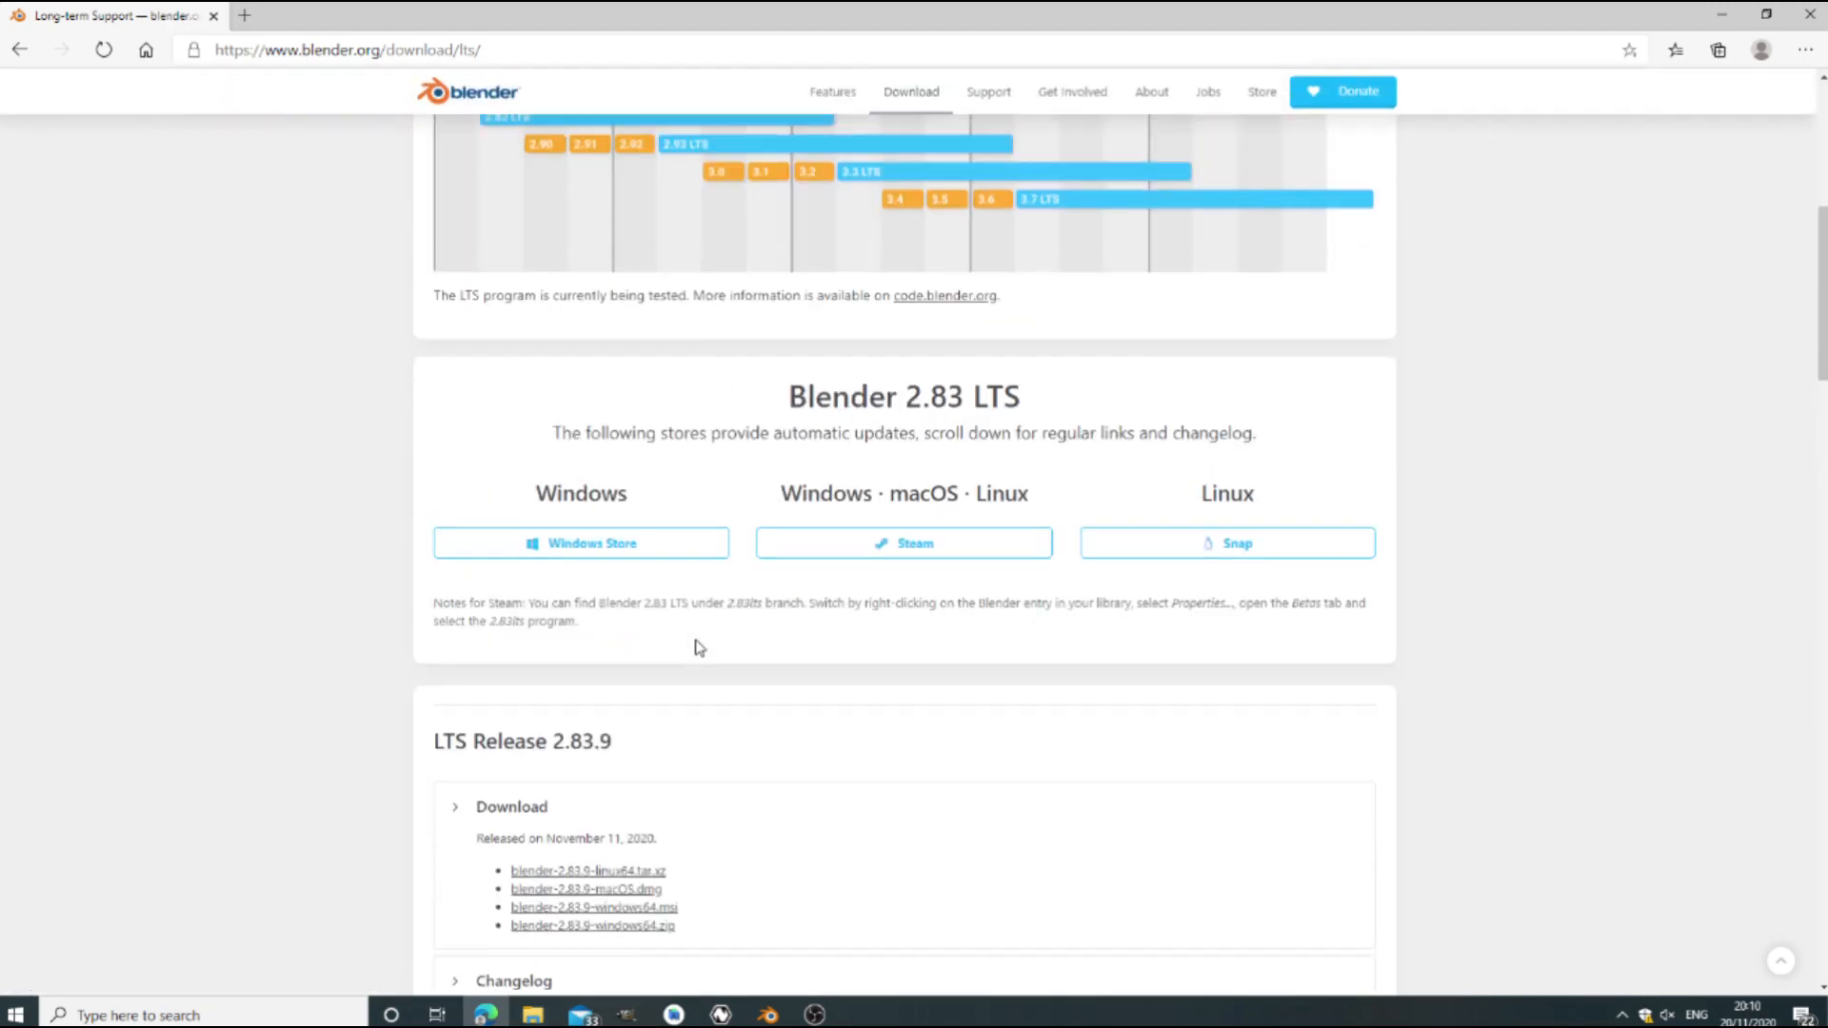
scroll(down, 3)
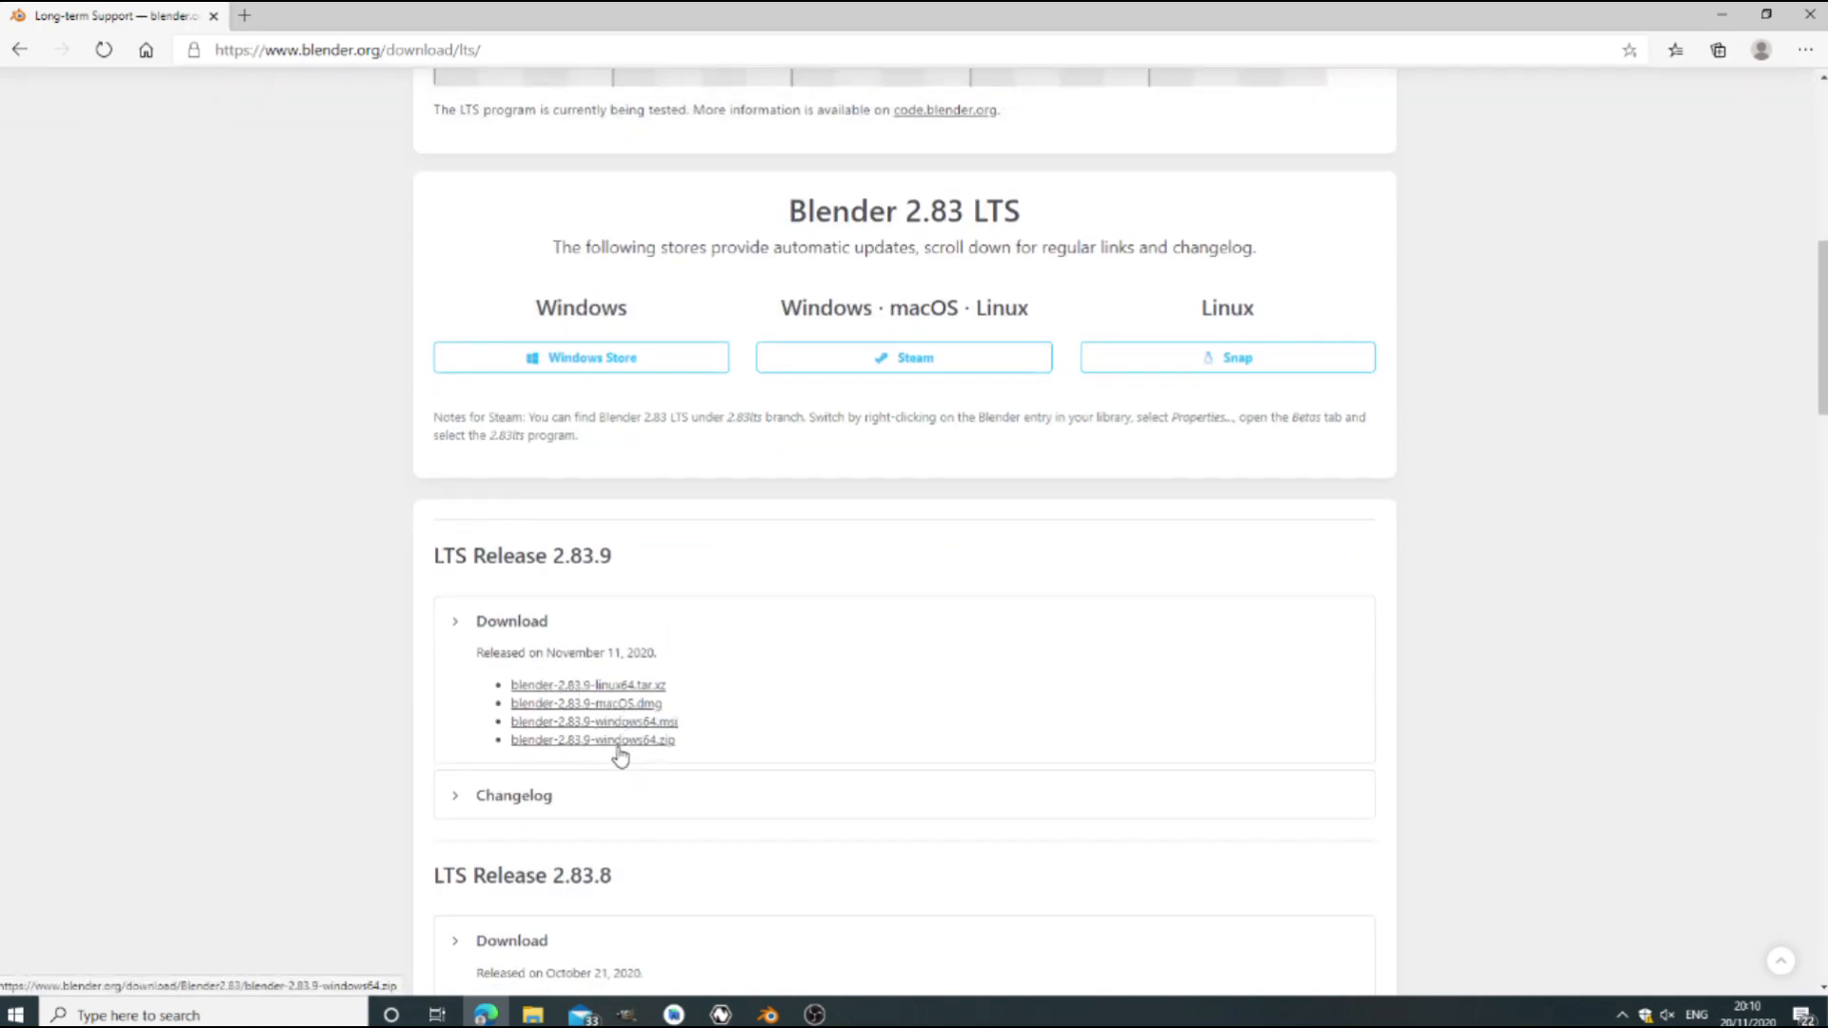
mouse_move(608, 753)
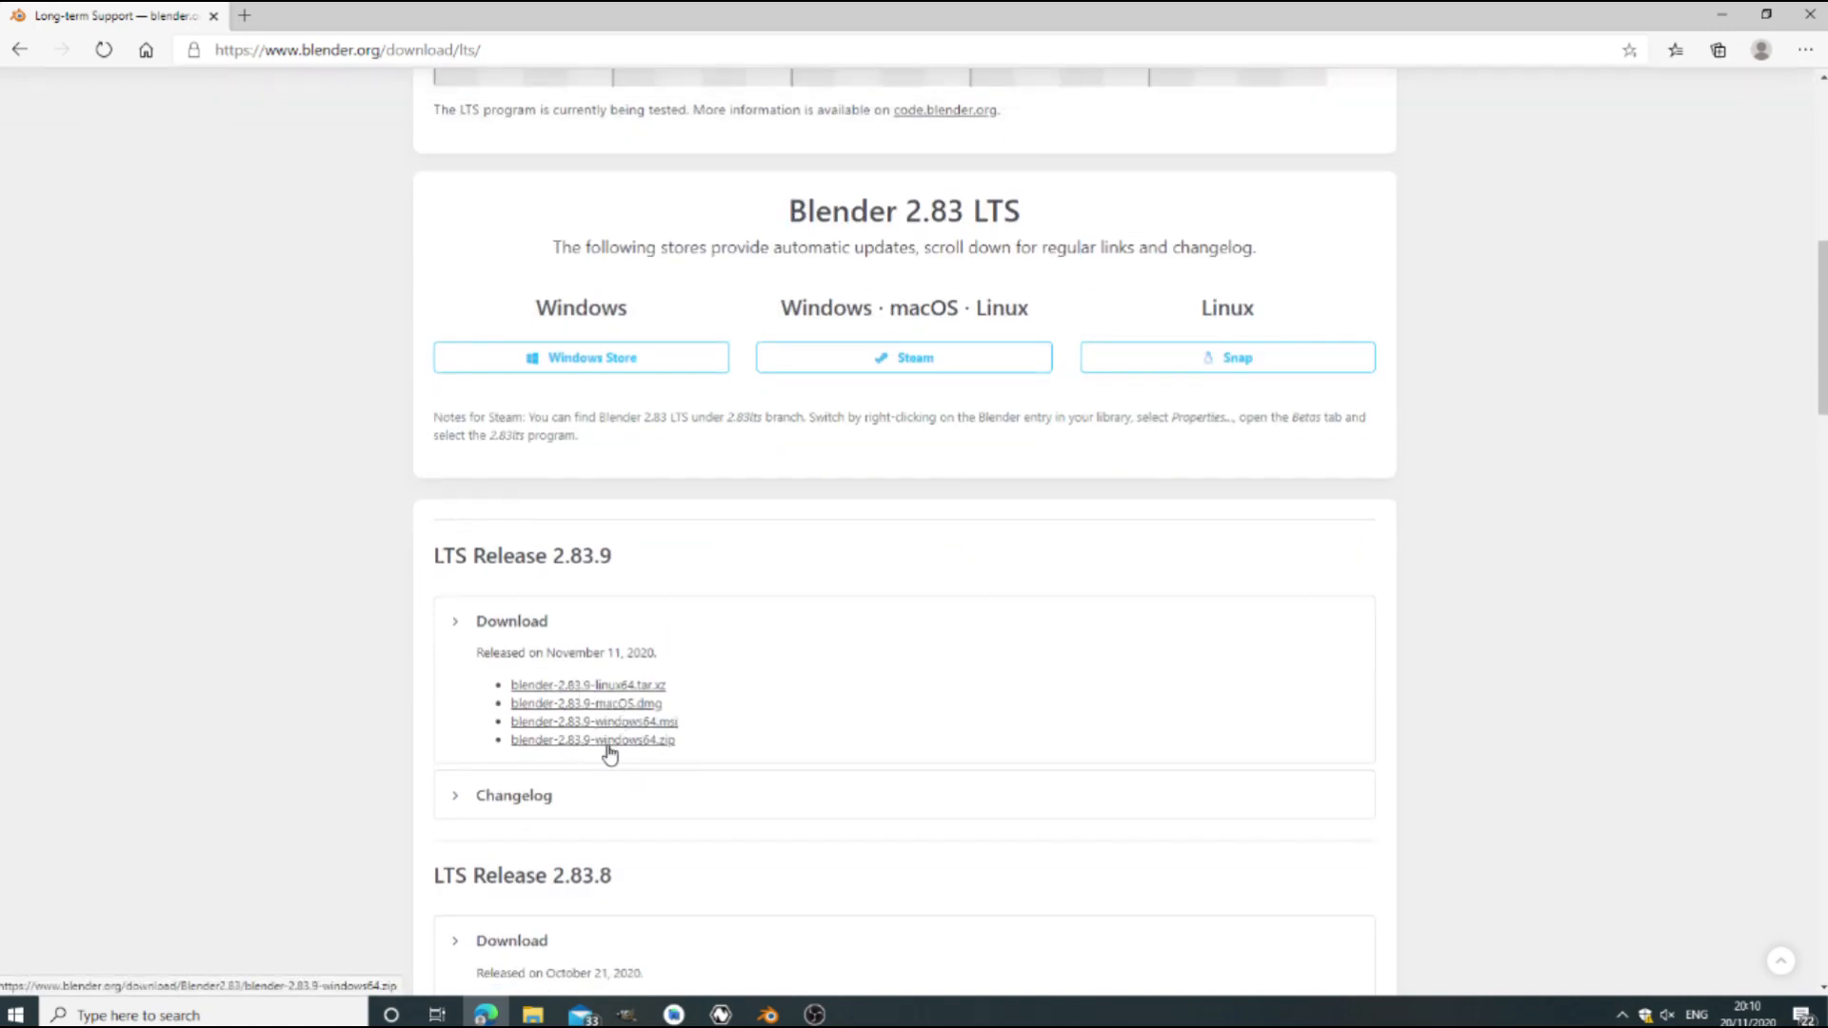
click(765, 1013)
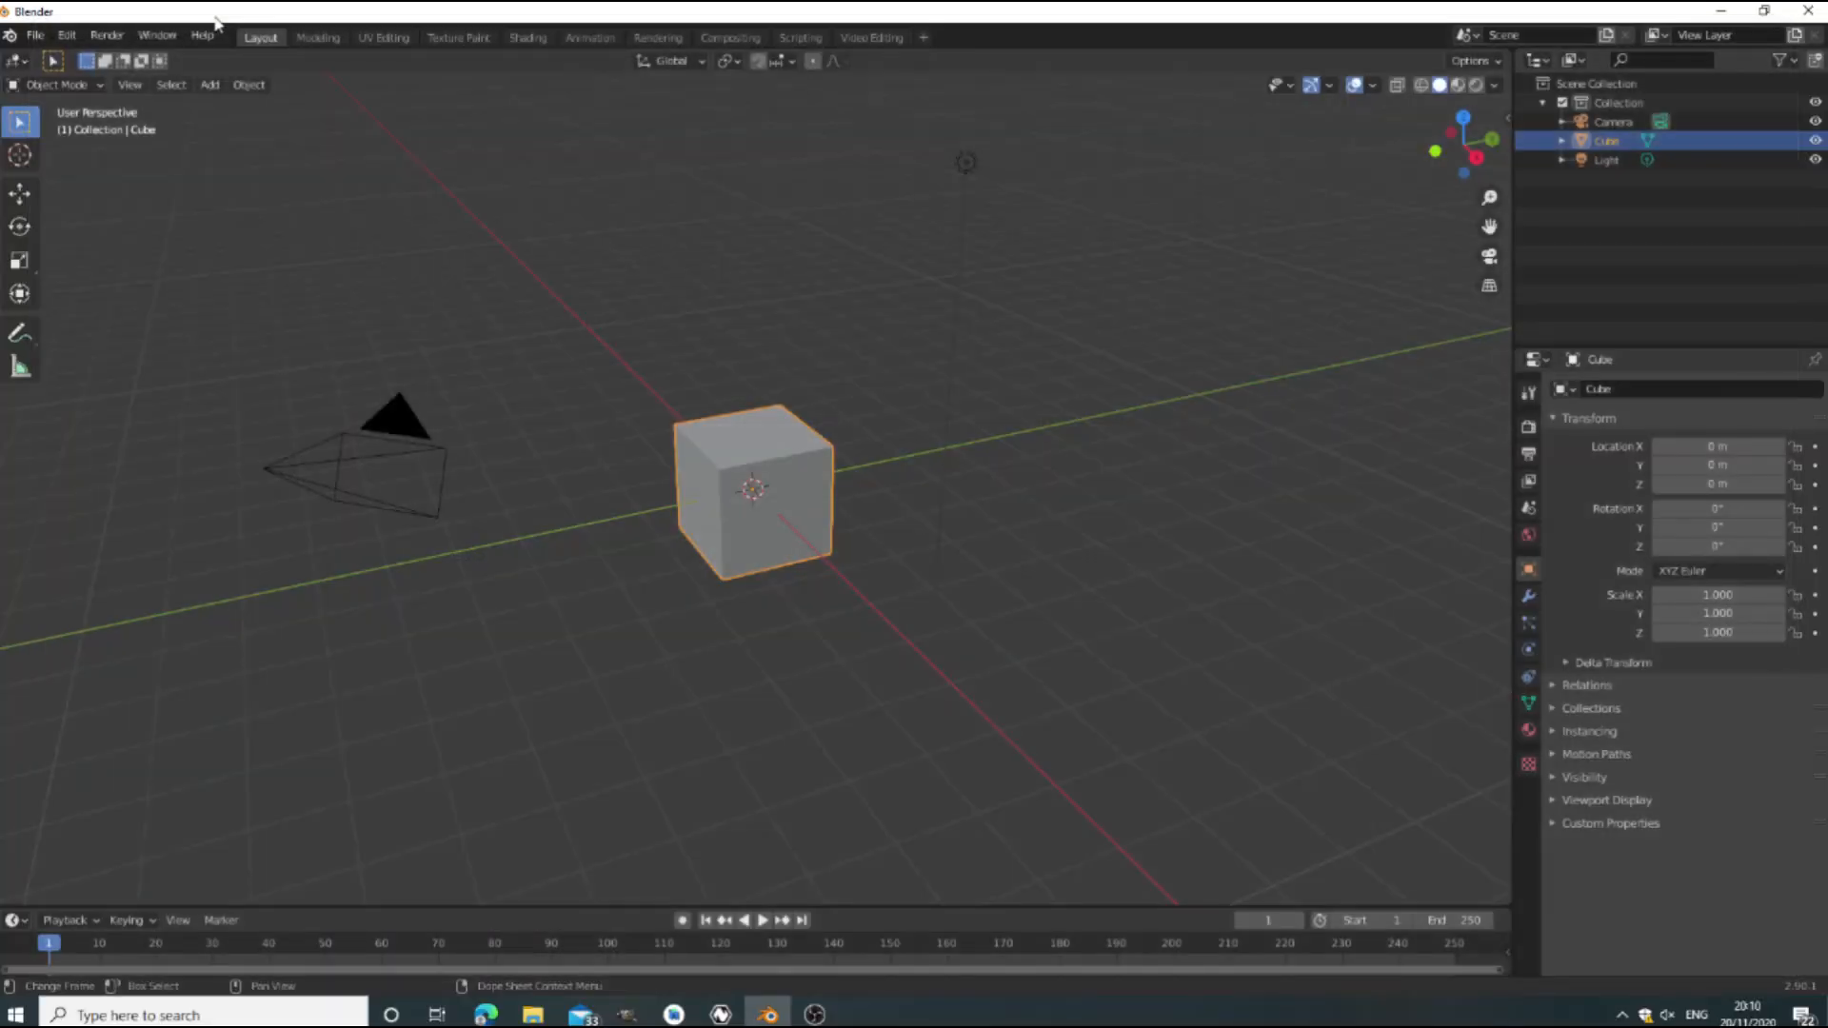
Open Edit > Preferences and start installing an add-on from a file.
click(65, 36)
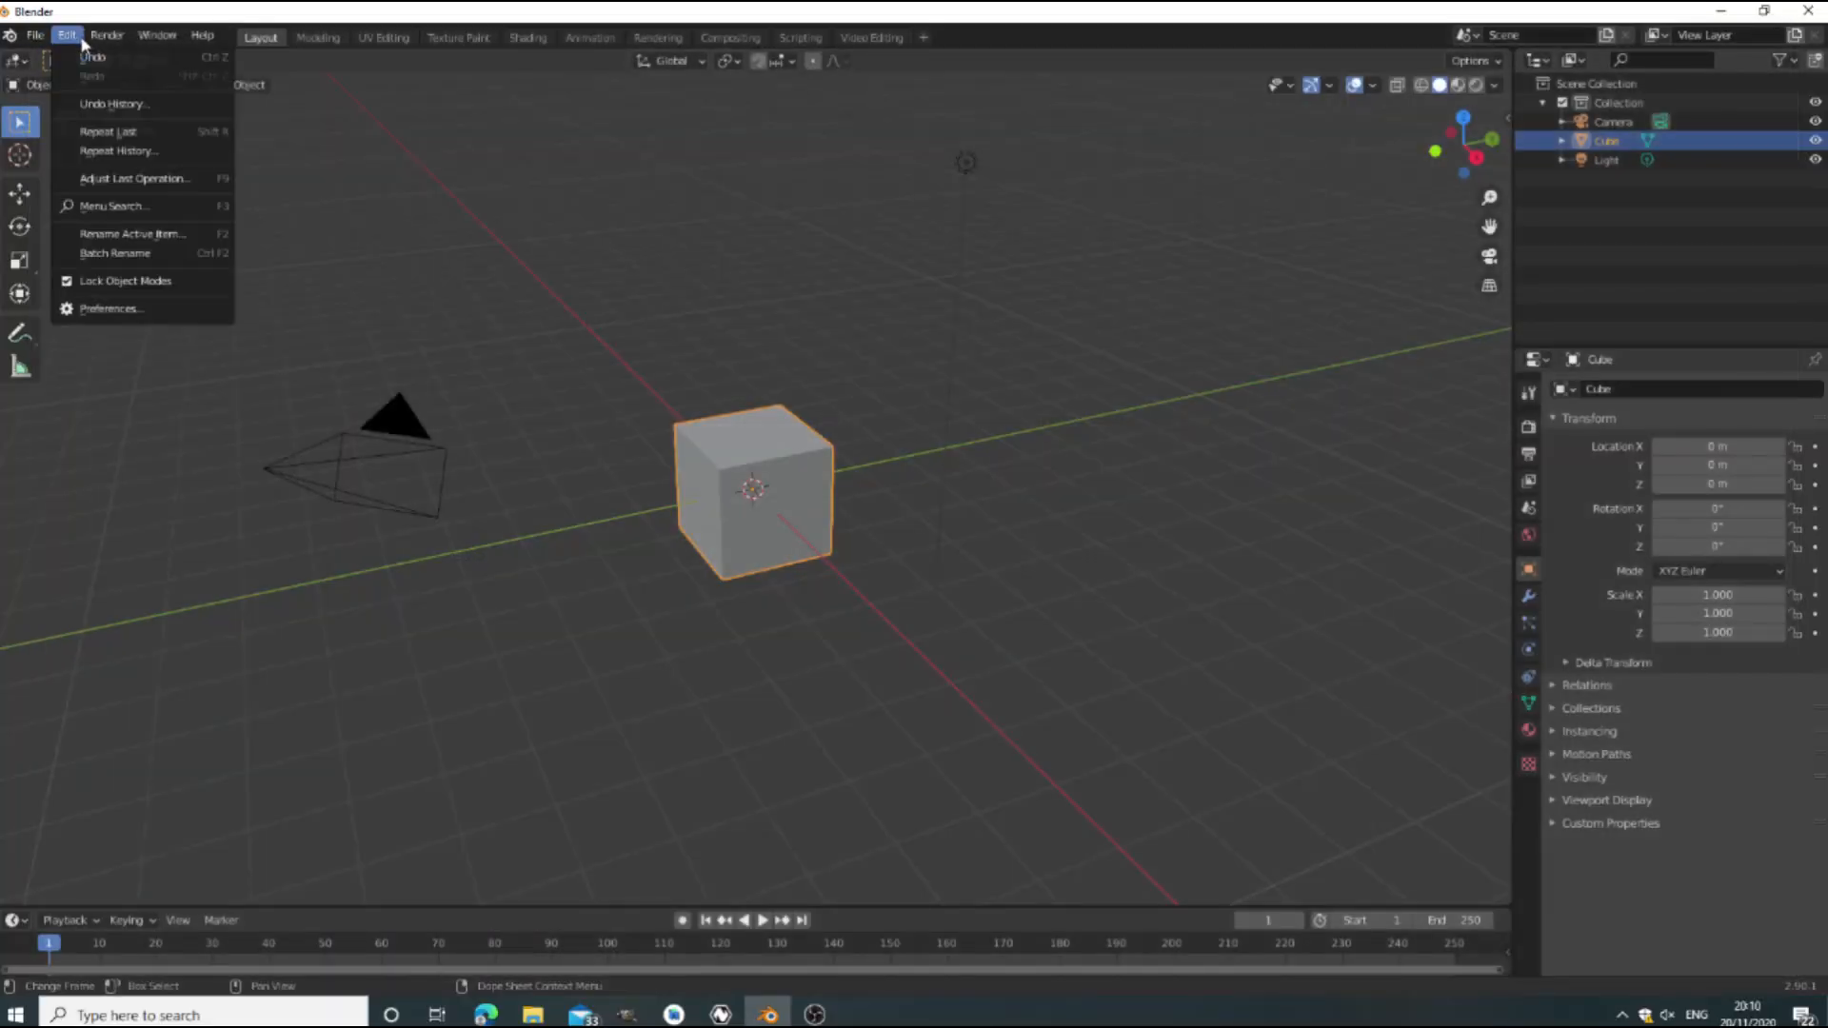
click(111, 308)
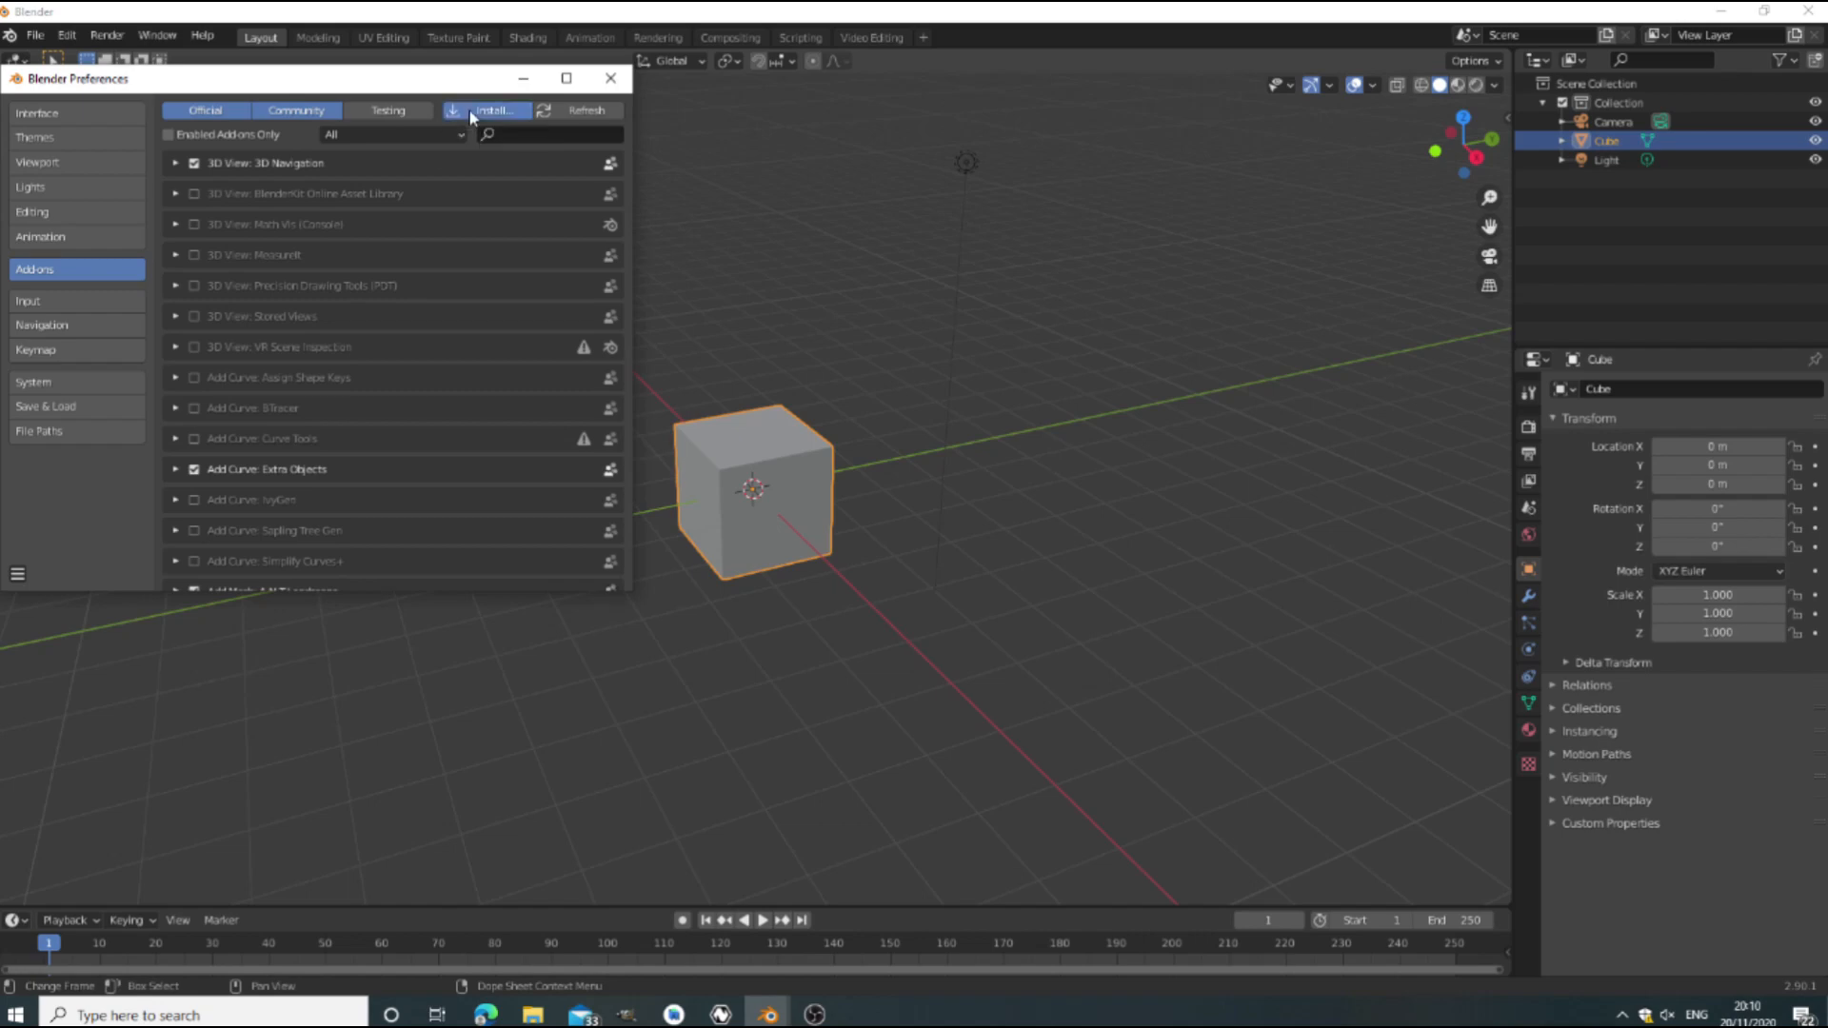
click(492, 110)
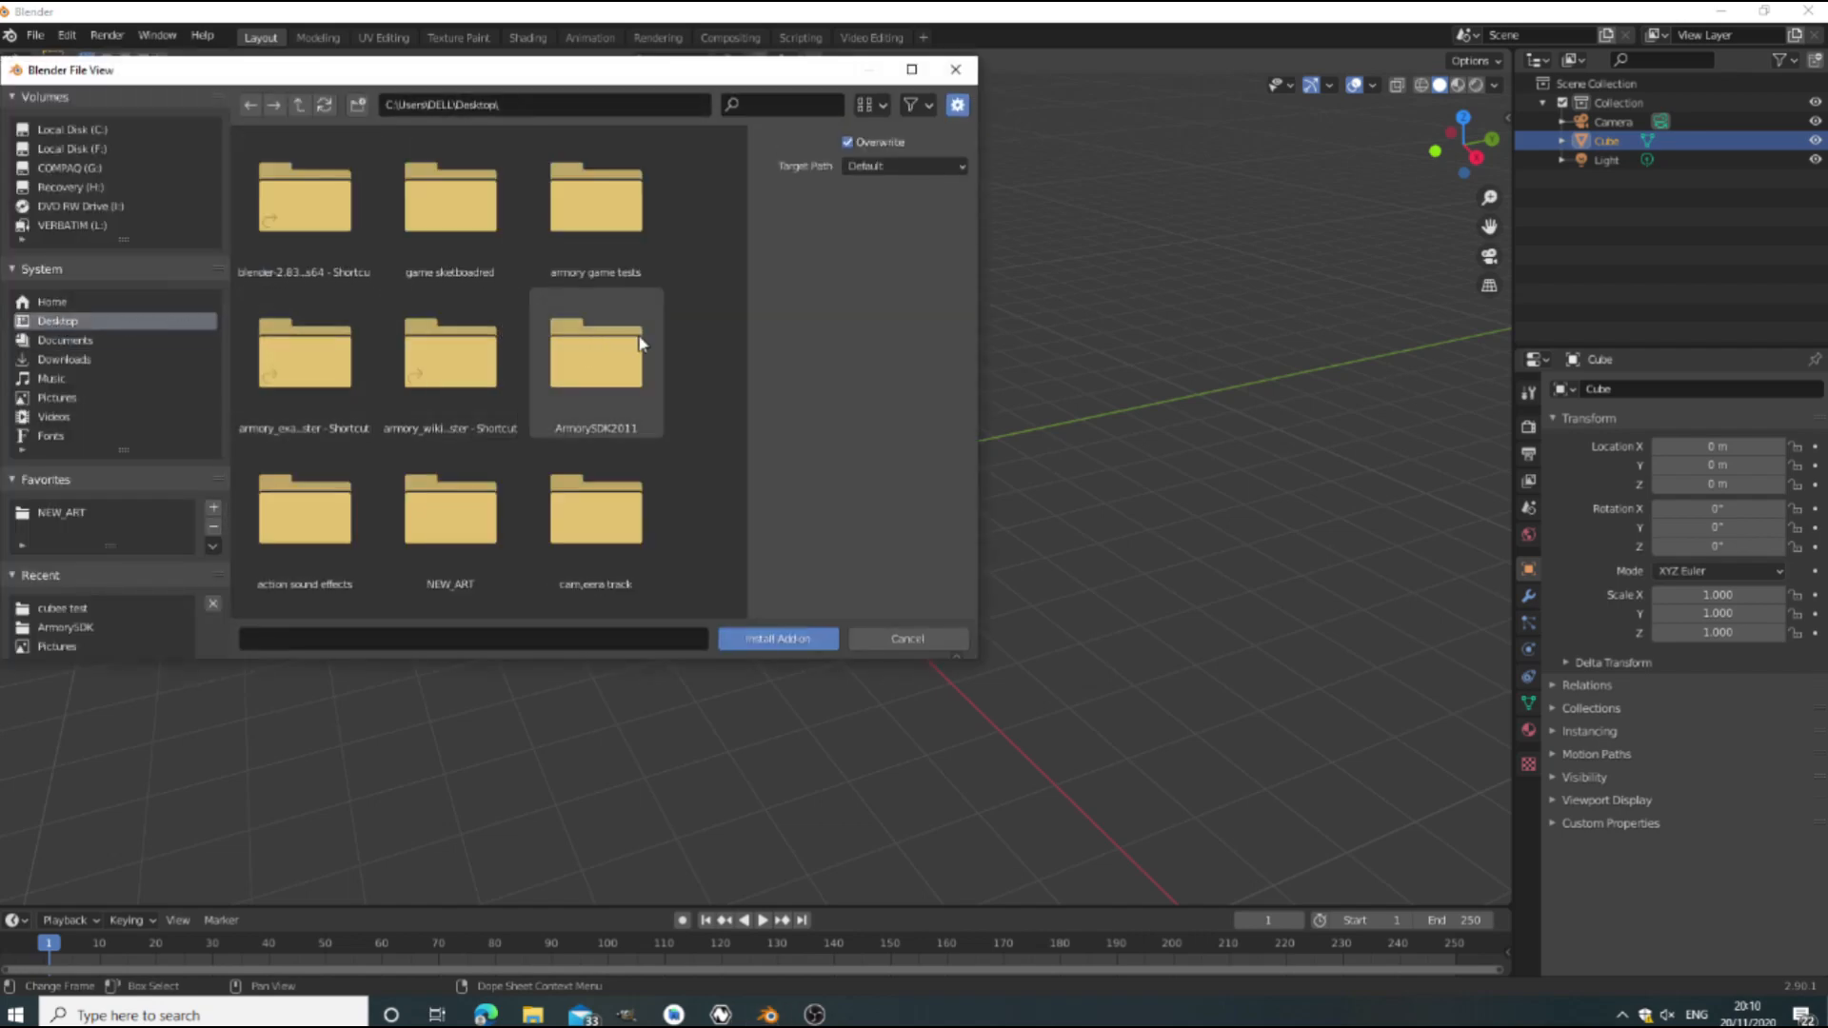
Install armory.py from Desktop > ArmorySDK2011 > ArmorySDK as an add-on.
double_click(594, 350)
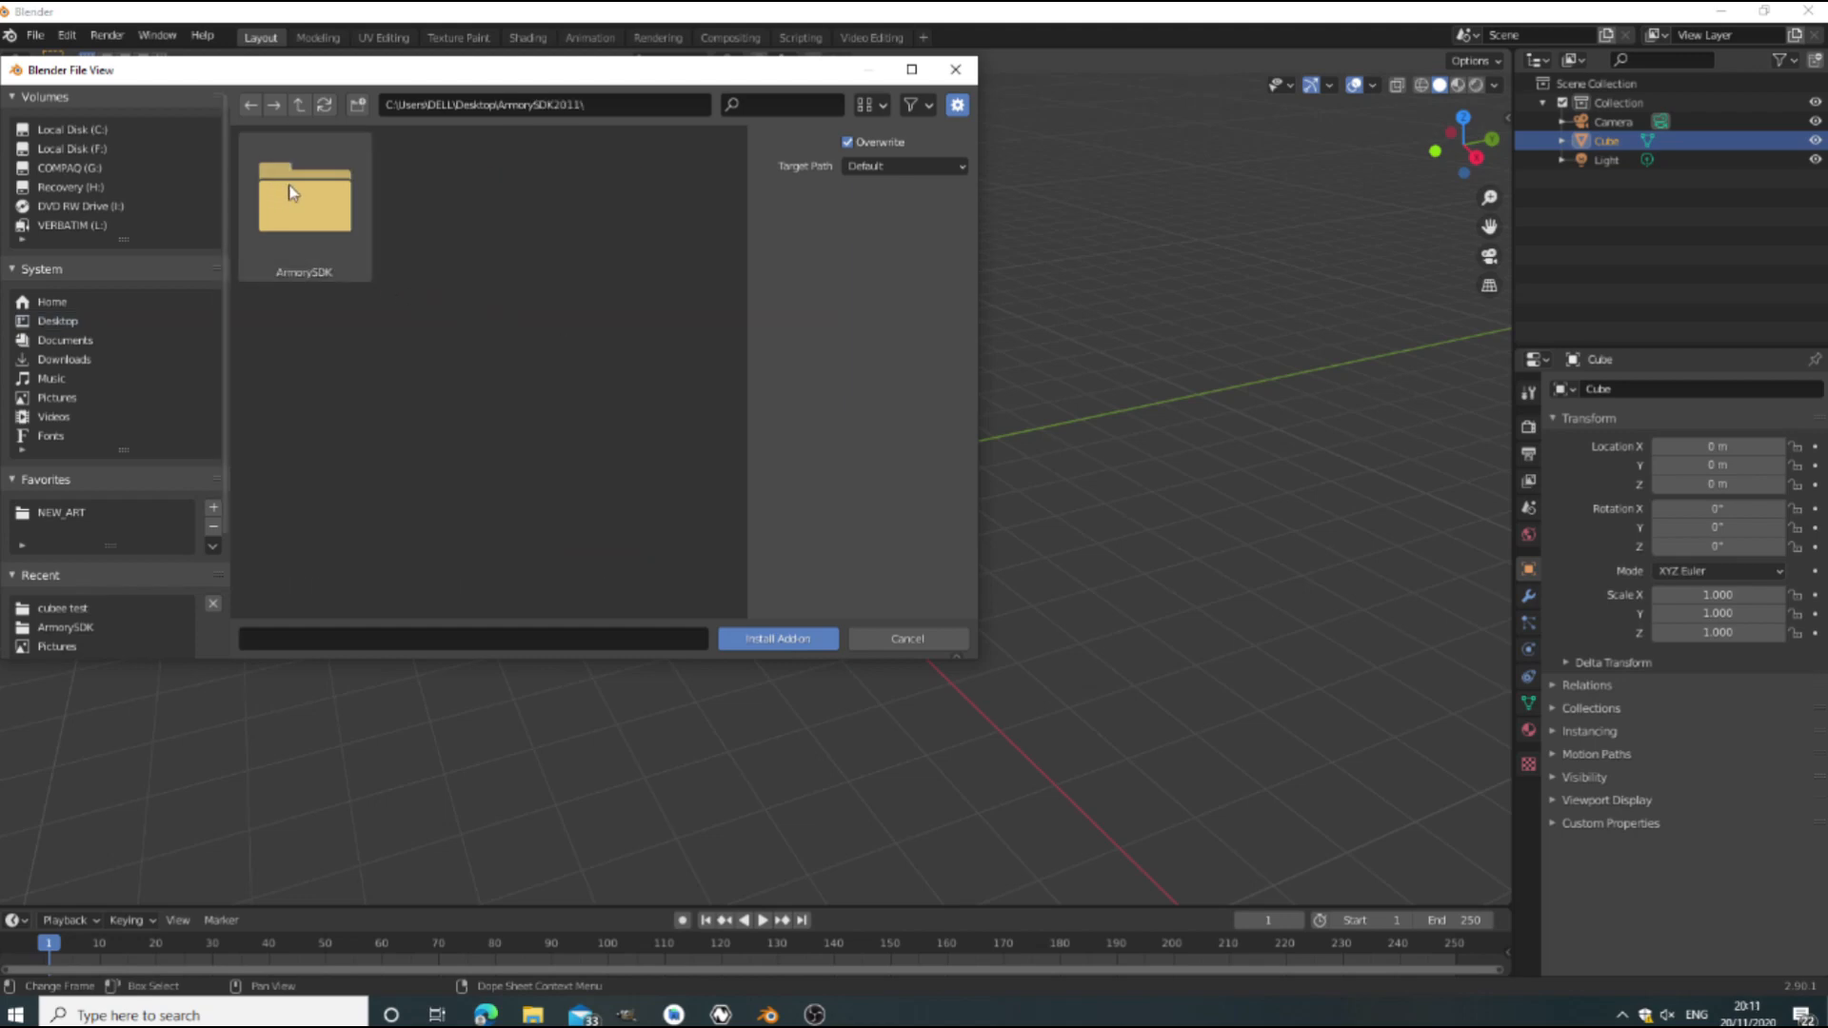
double_click(303, 204)
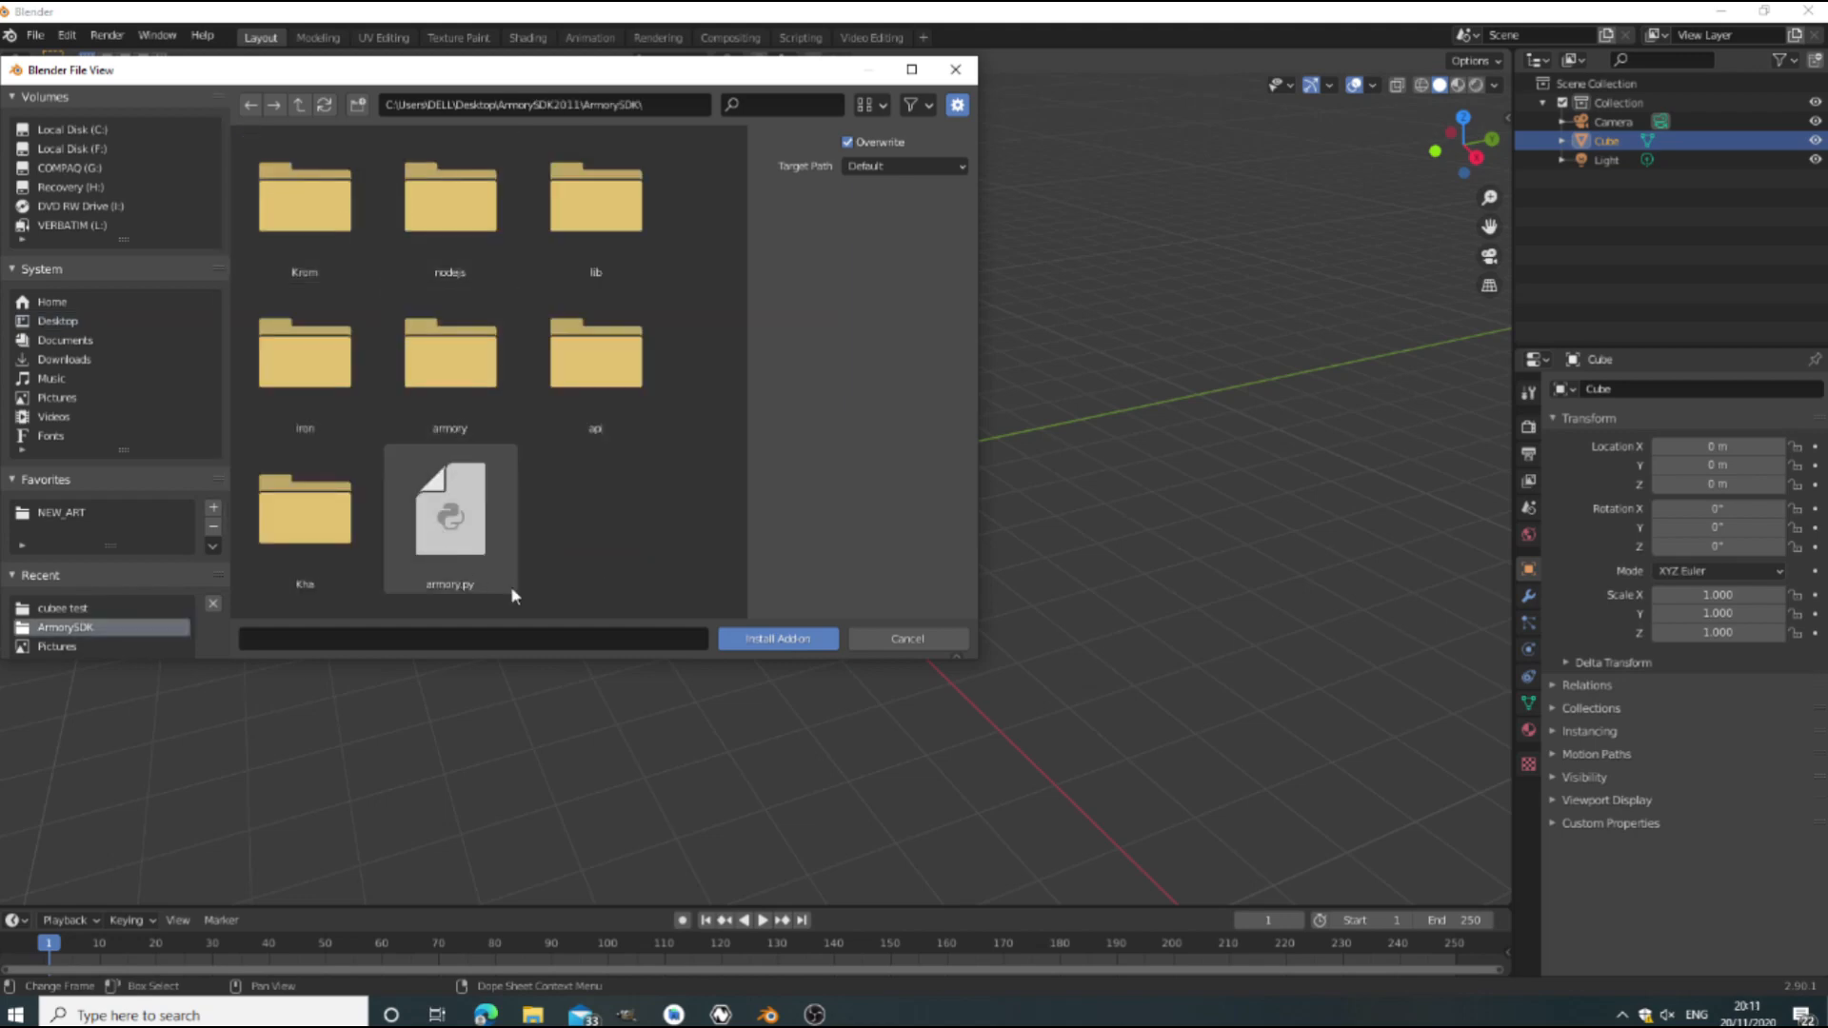
click(449, 519)
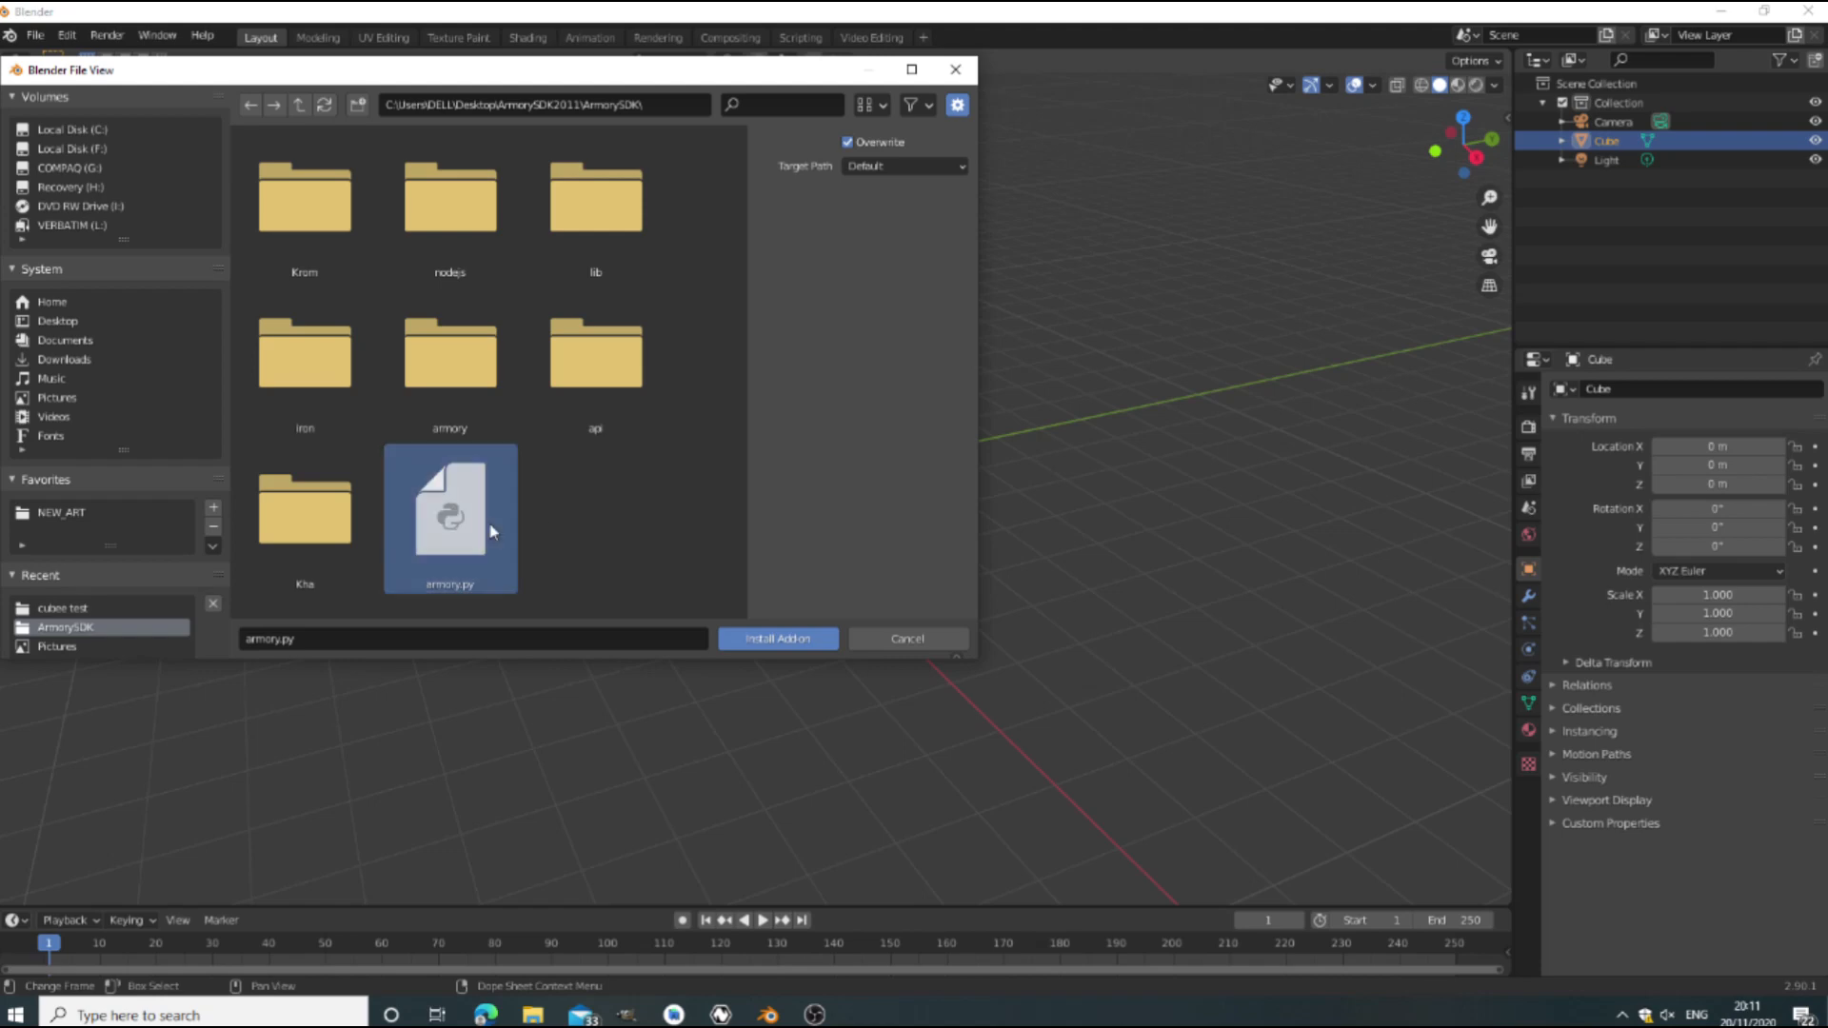
mouse_move(438, 598)
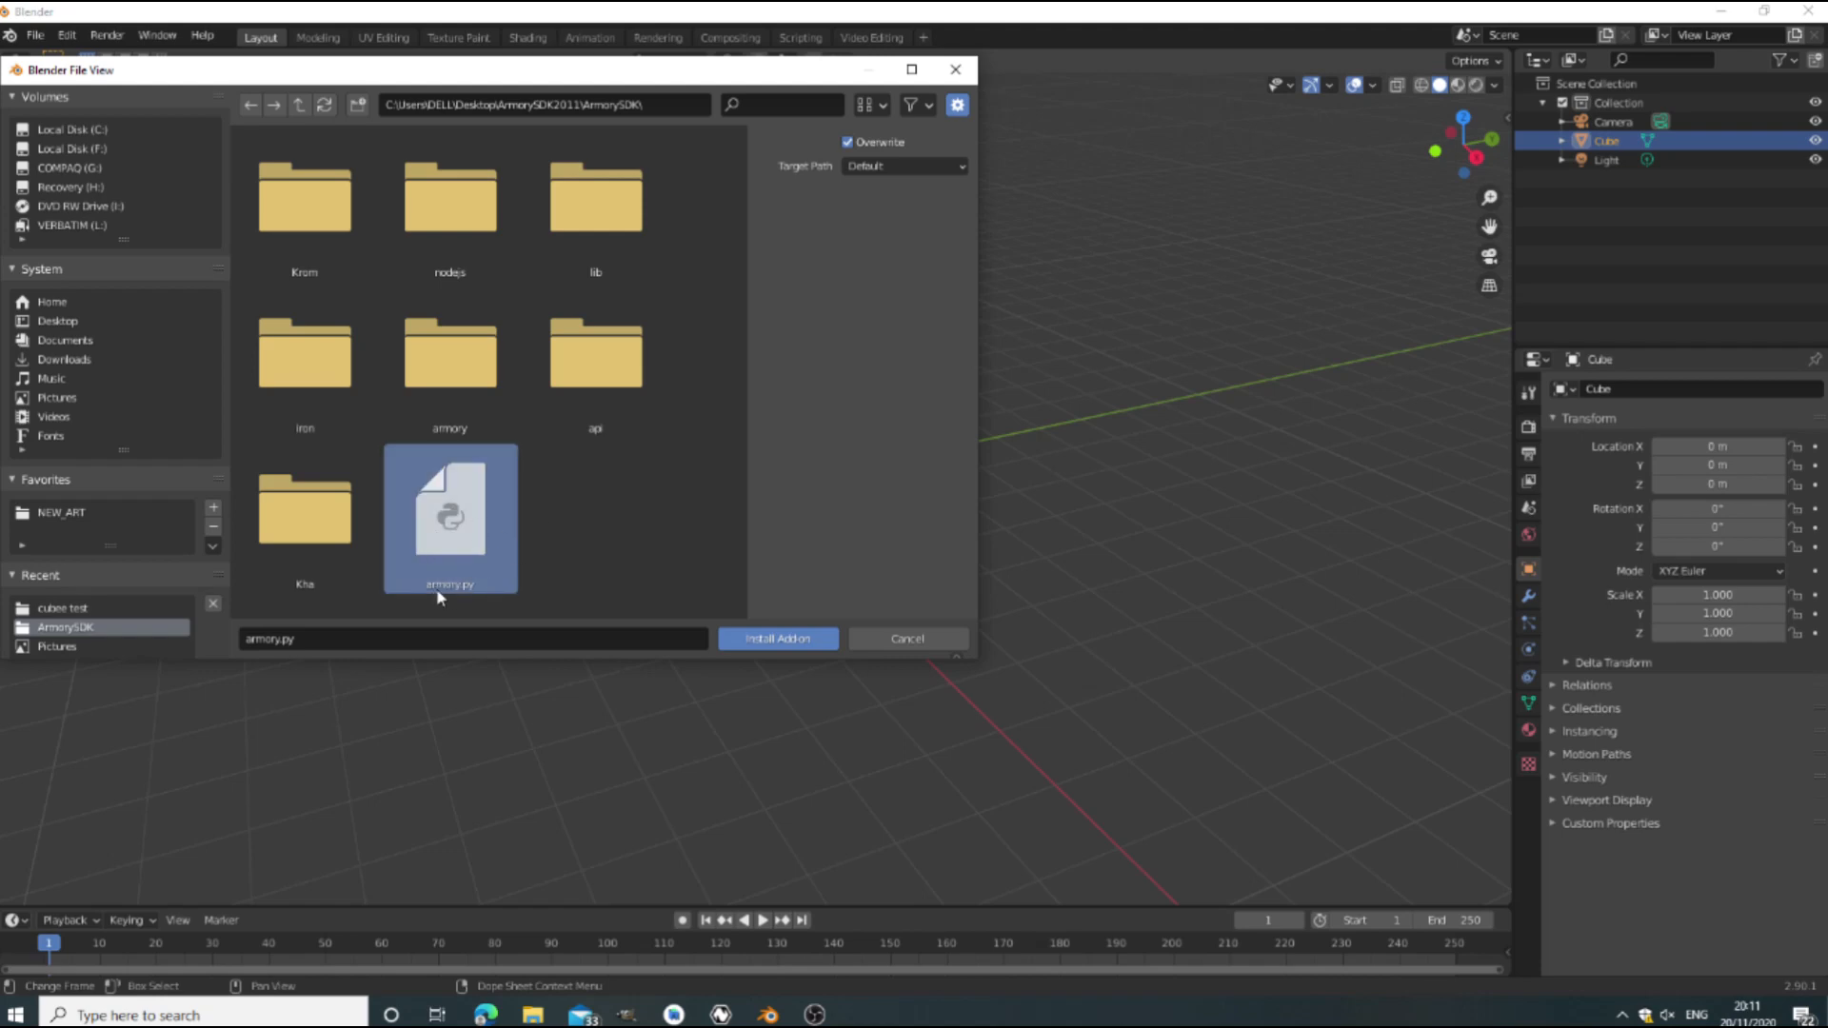
click(775, 638)
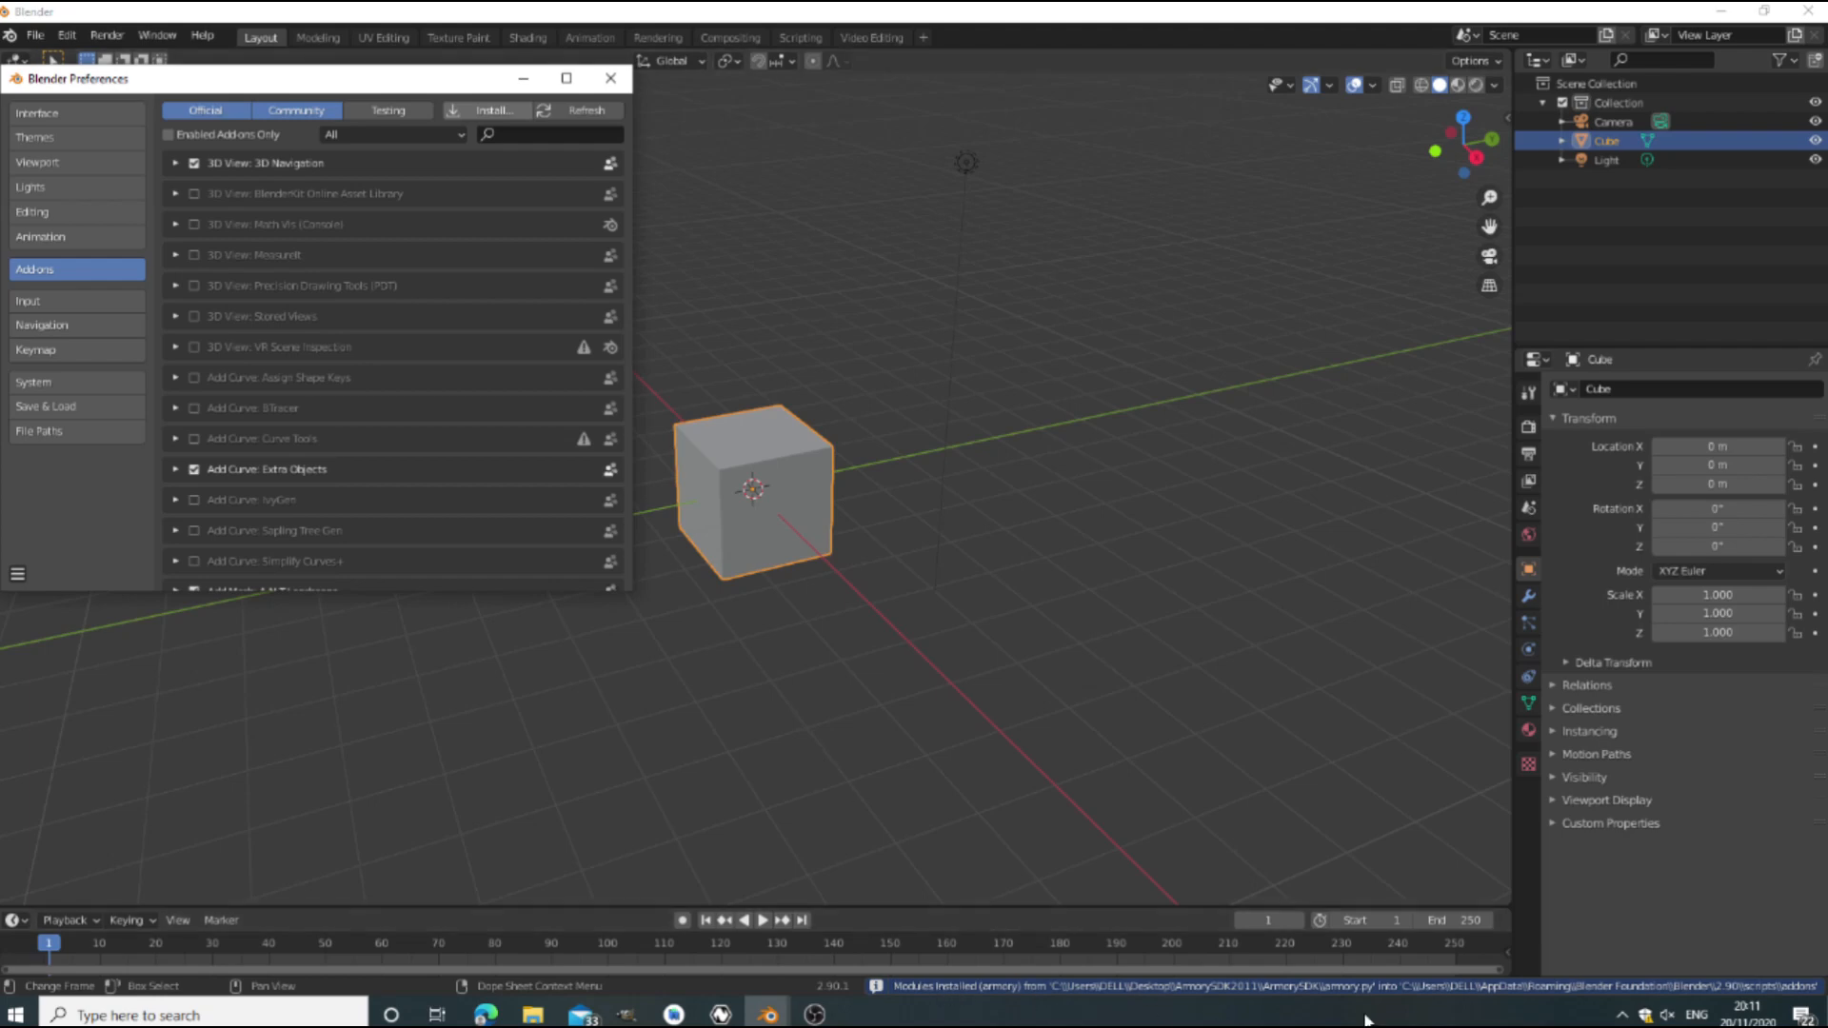
Search 'Armory', enable Render: Armory, and expand its details.
text(Armory)
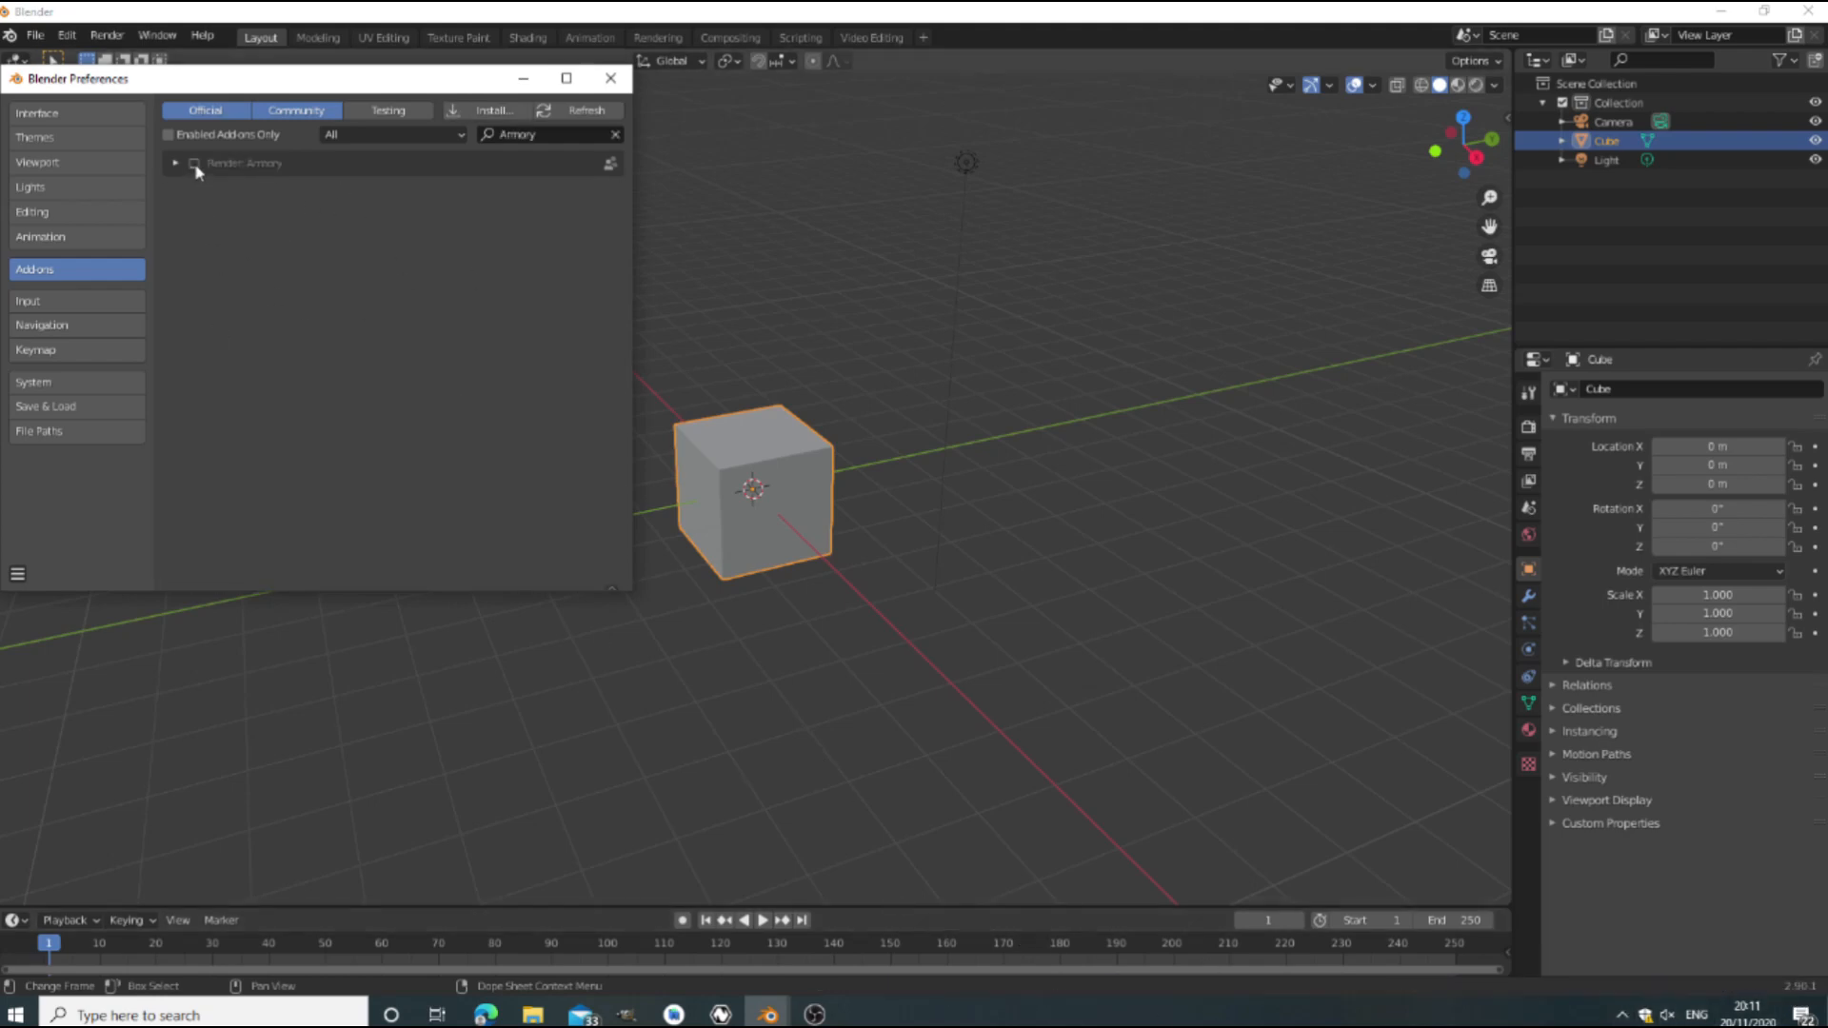
click(192, 163)
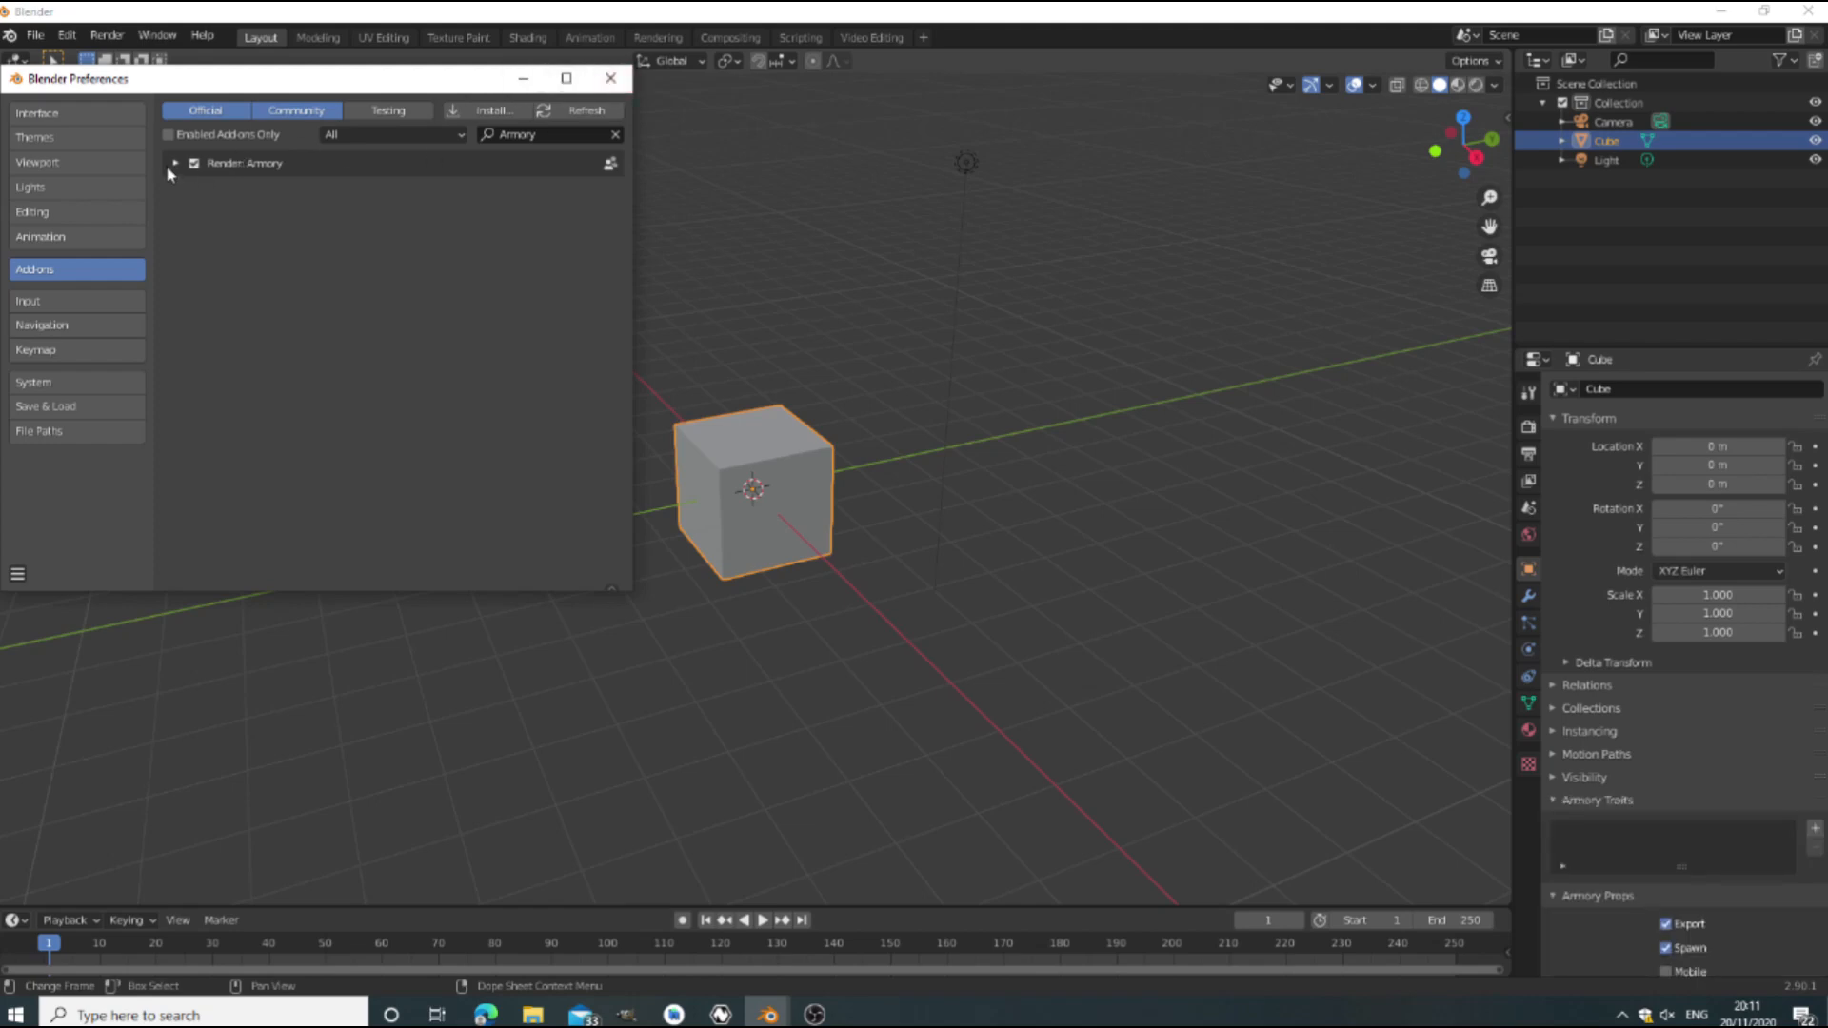
click(176, 162)
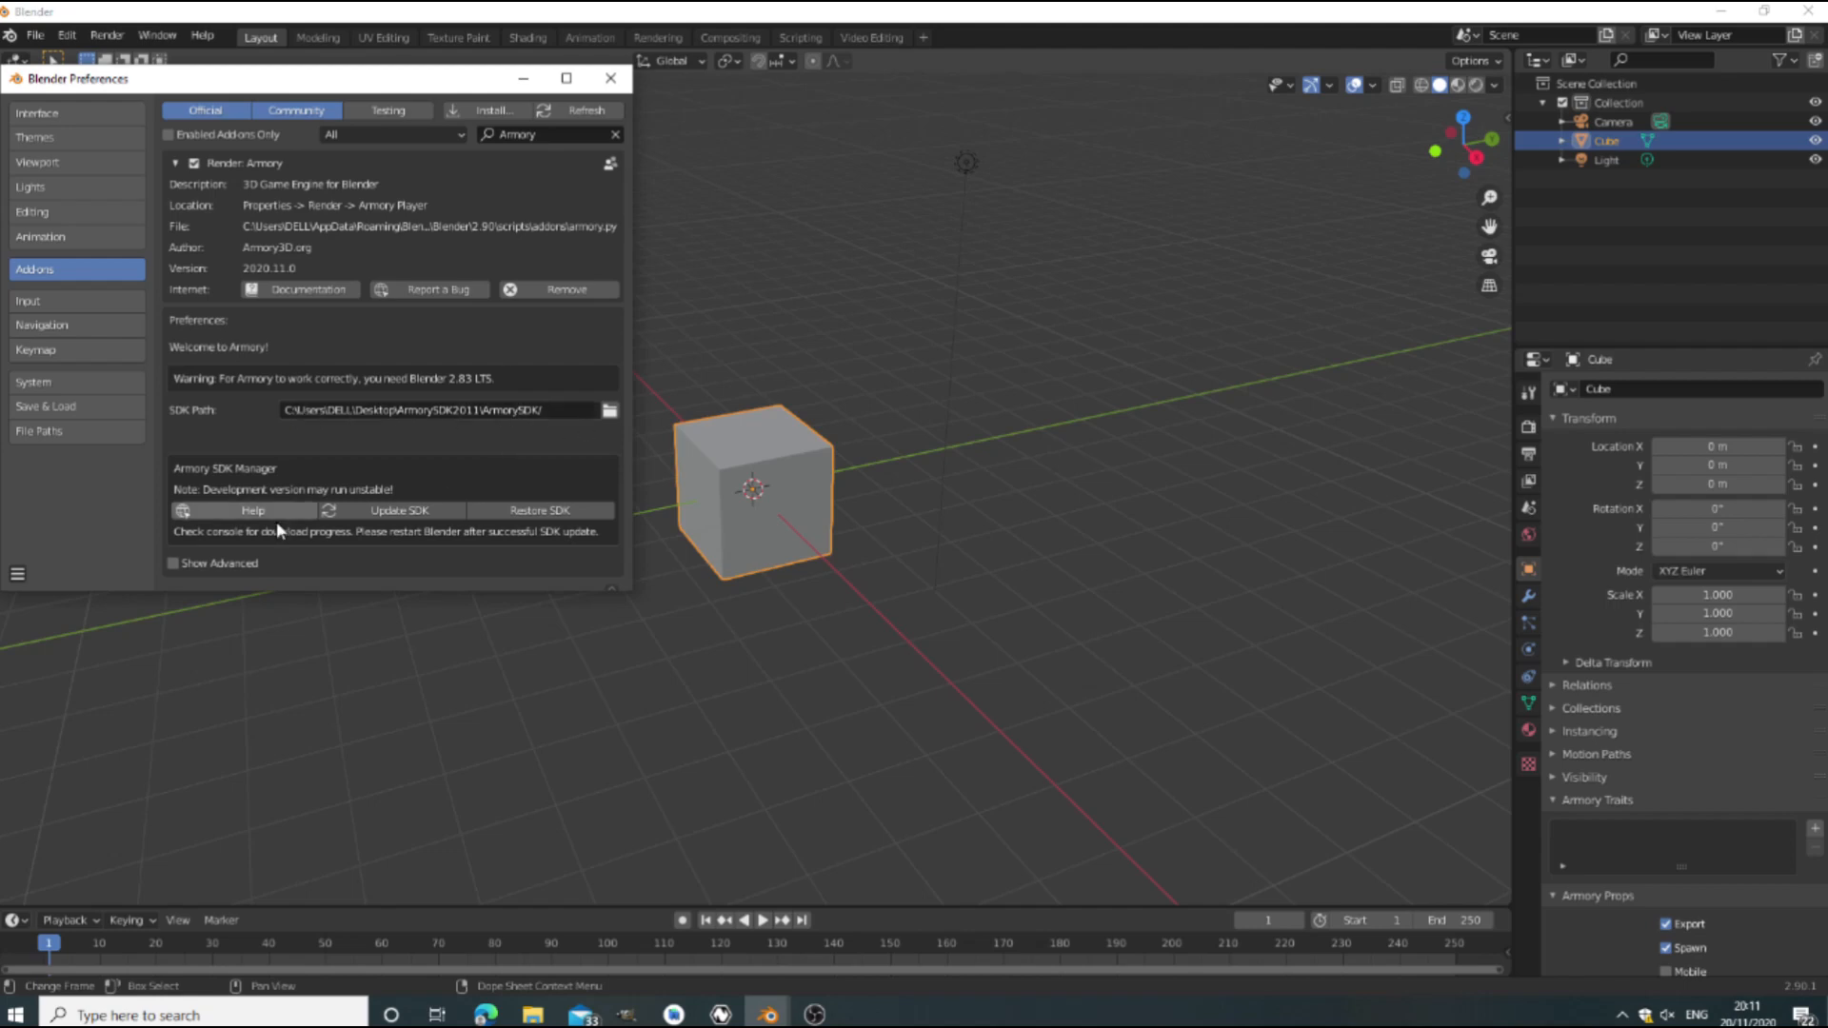
mouse_move(610, 78)
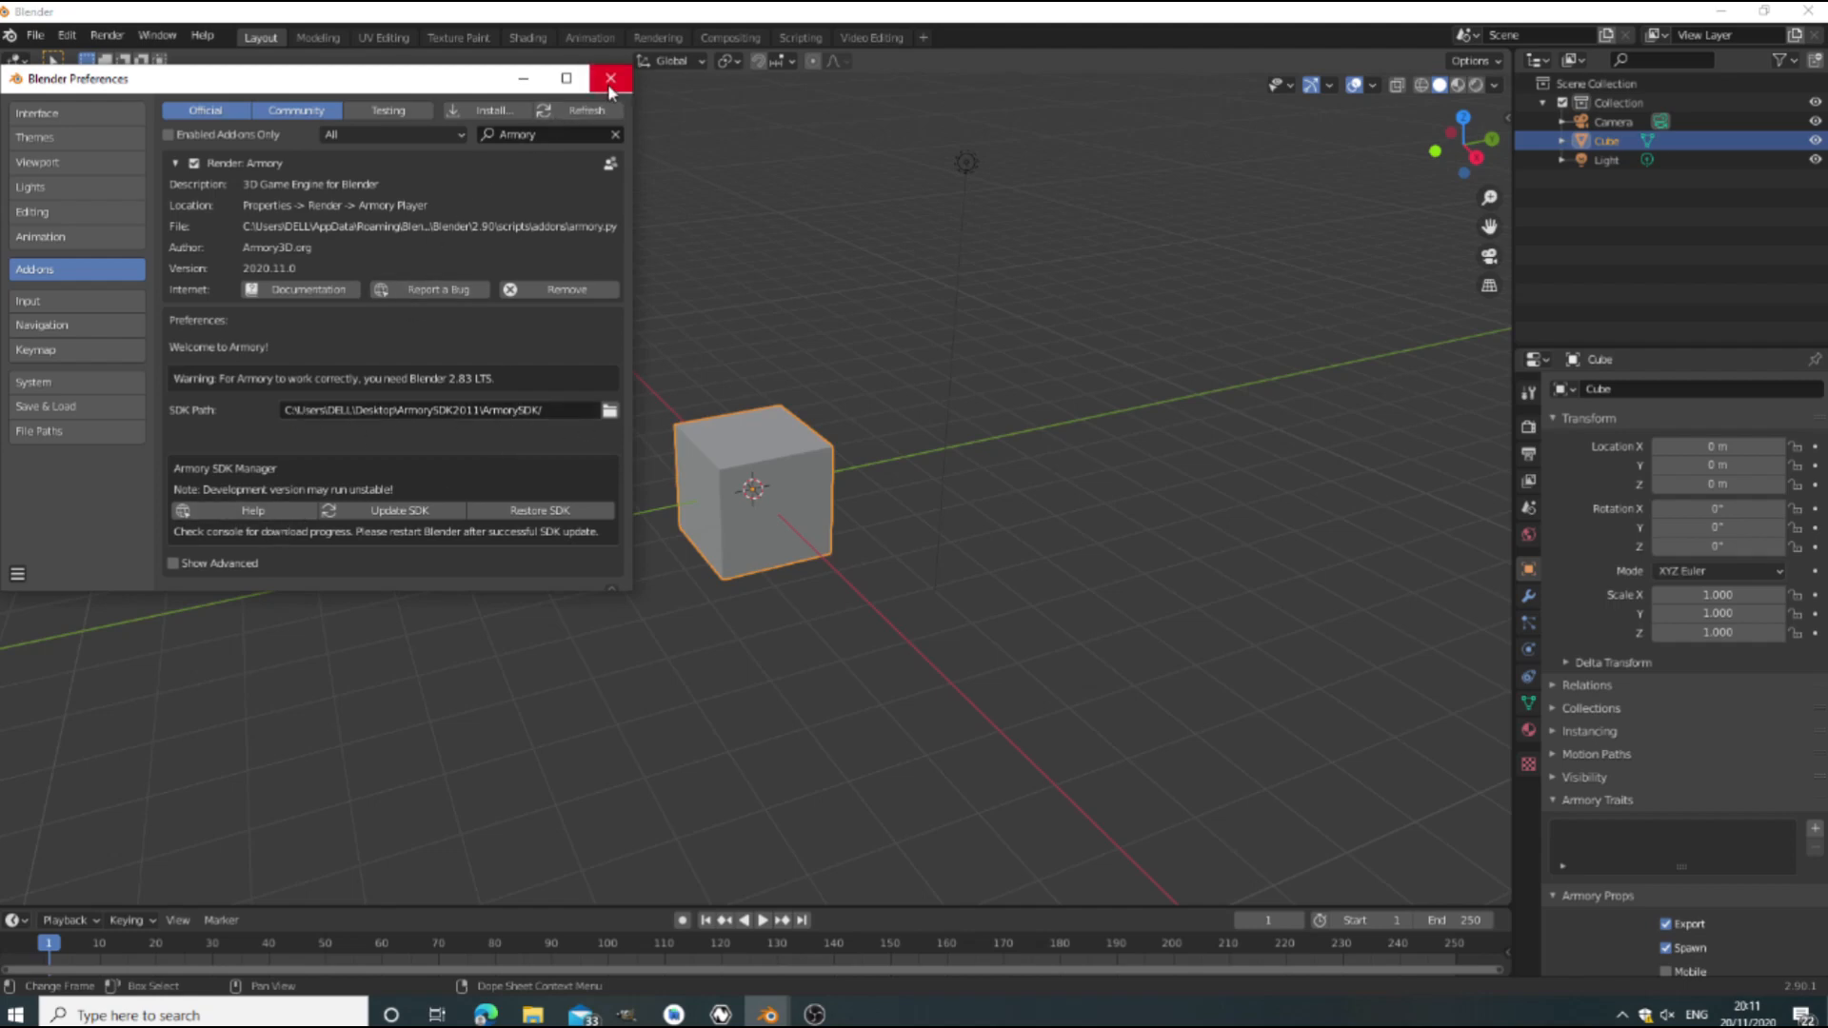
Close Preferences, switch an area to the node editor, and add an On Tap Screen node.
click(609, 78)
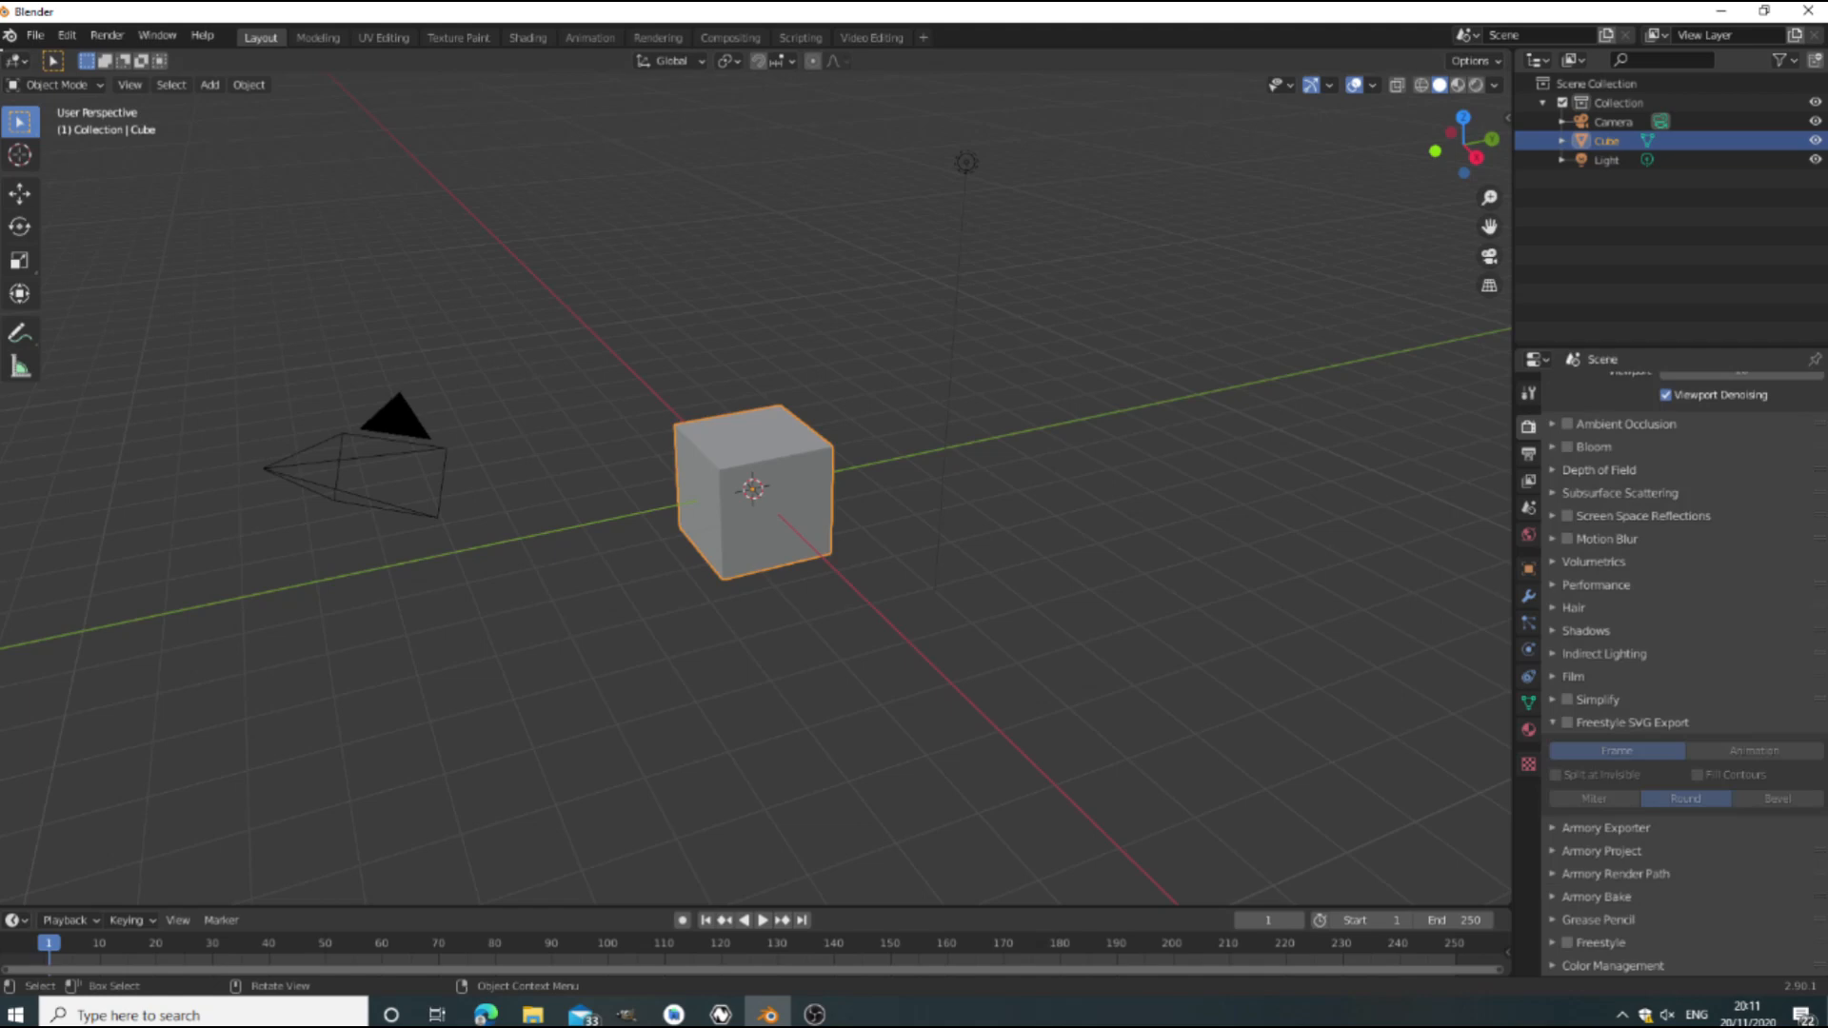
click(16, 61)
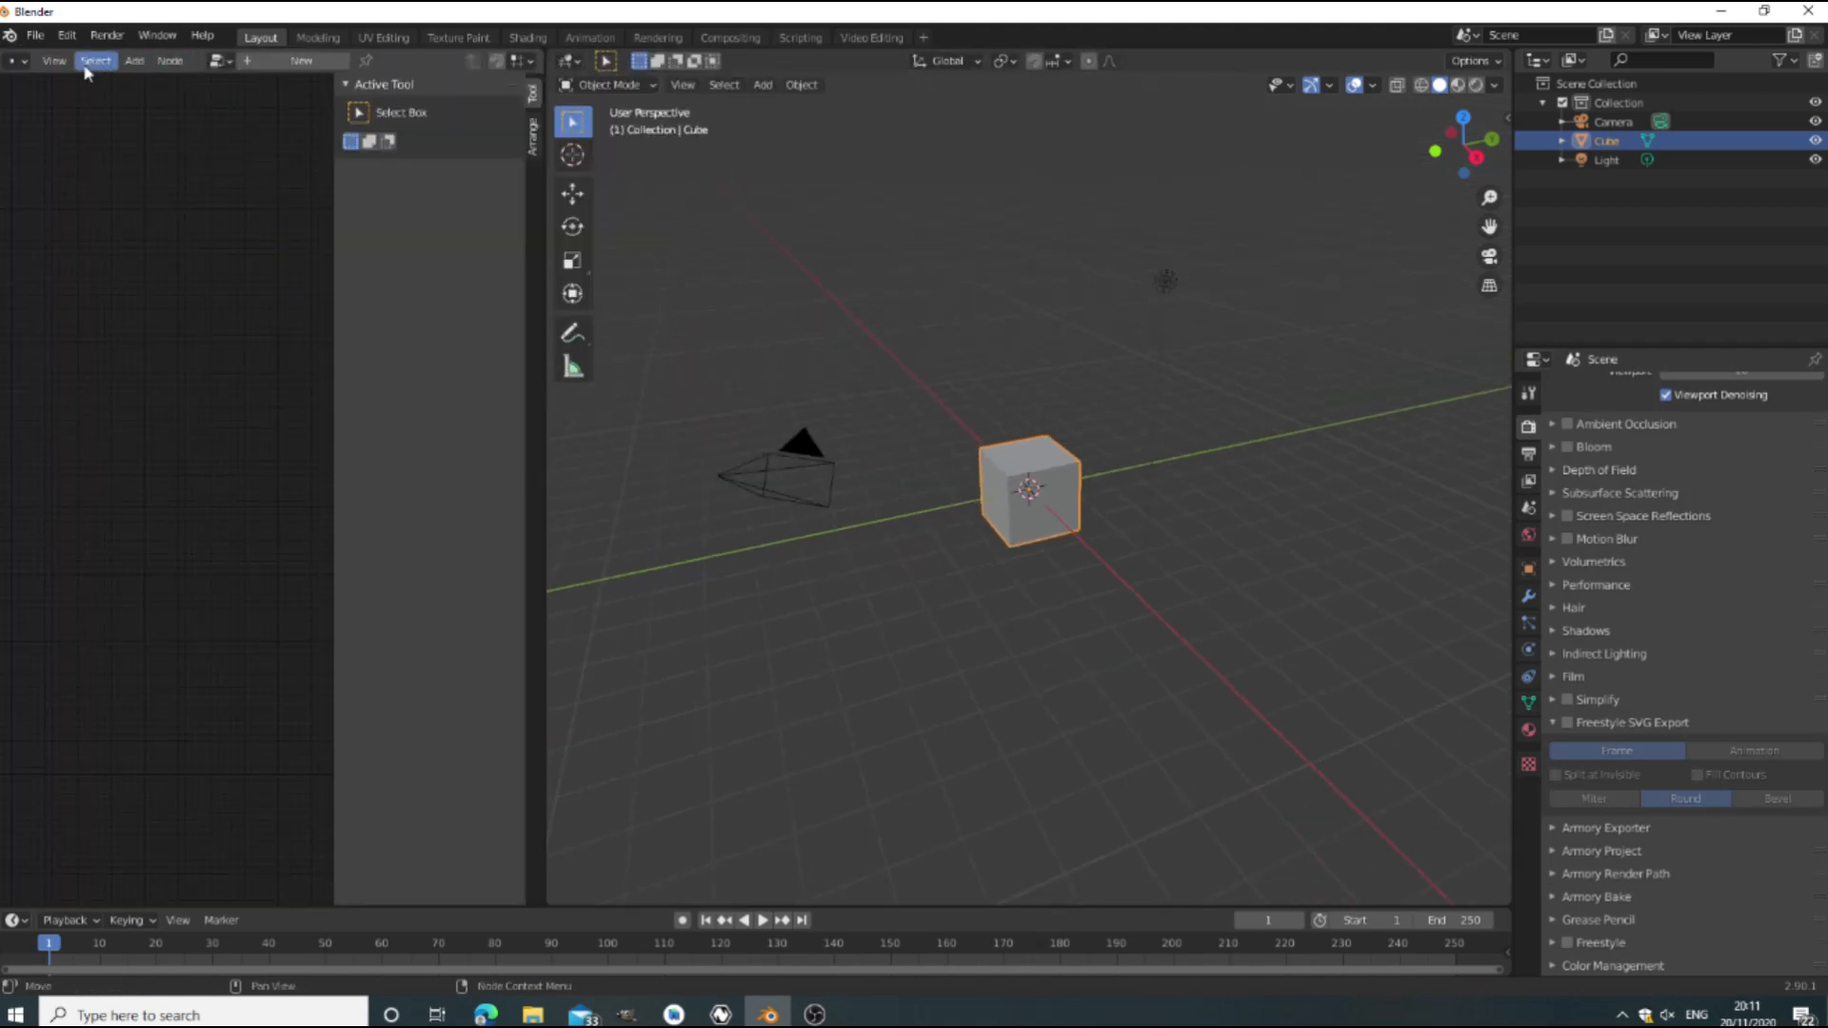
click(169, 59)
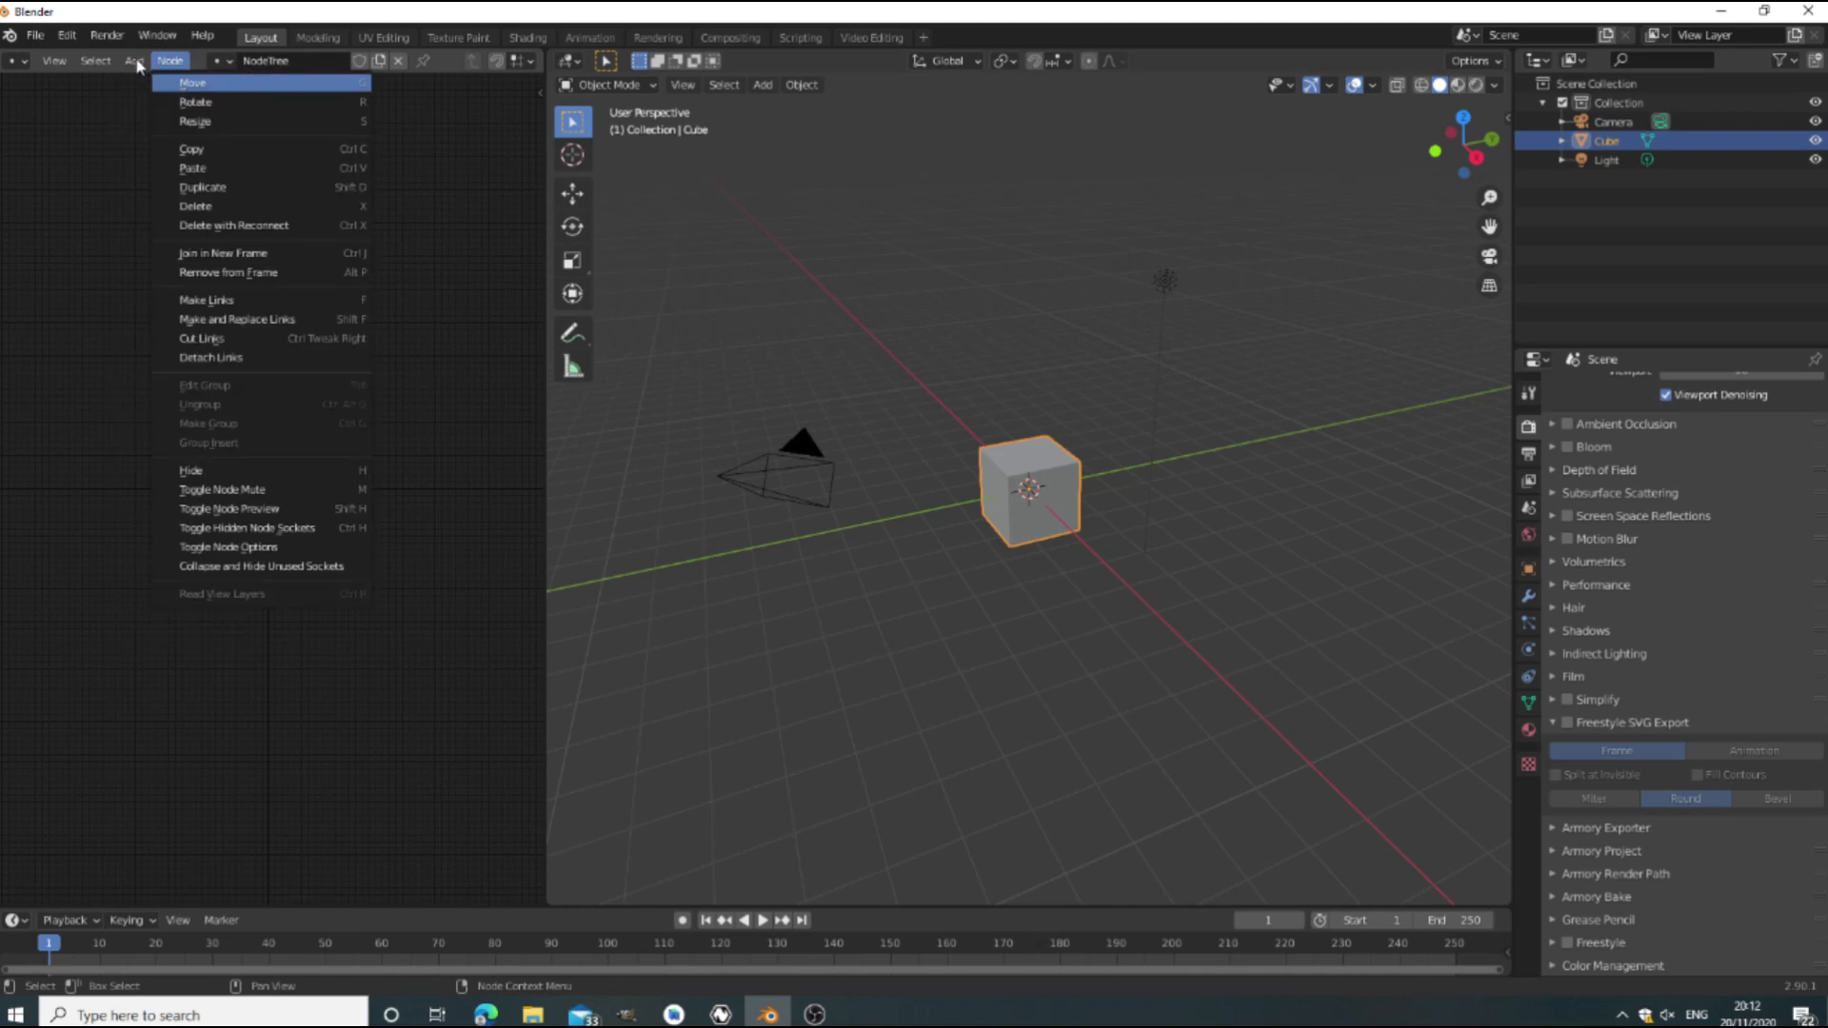
click(133, 61)
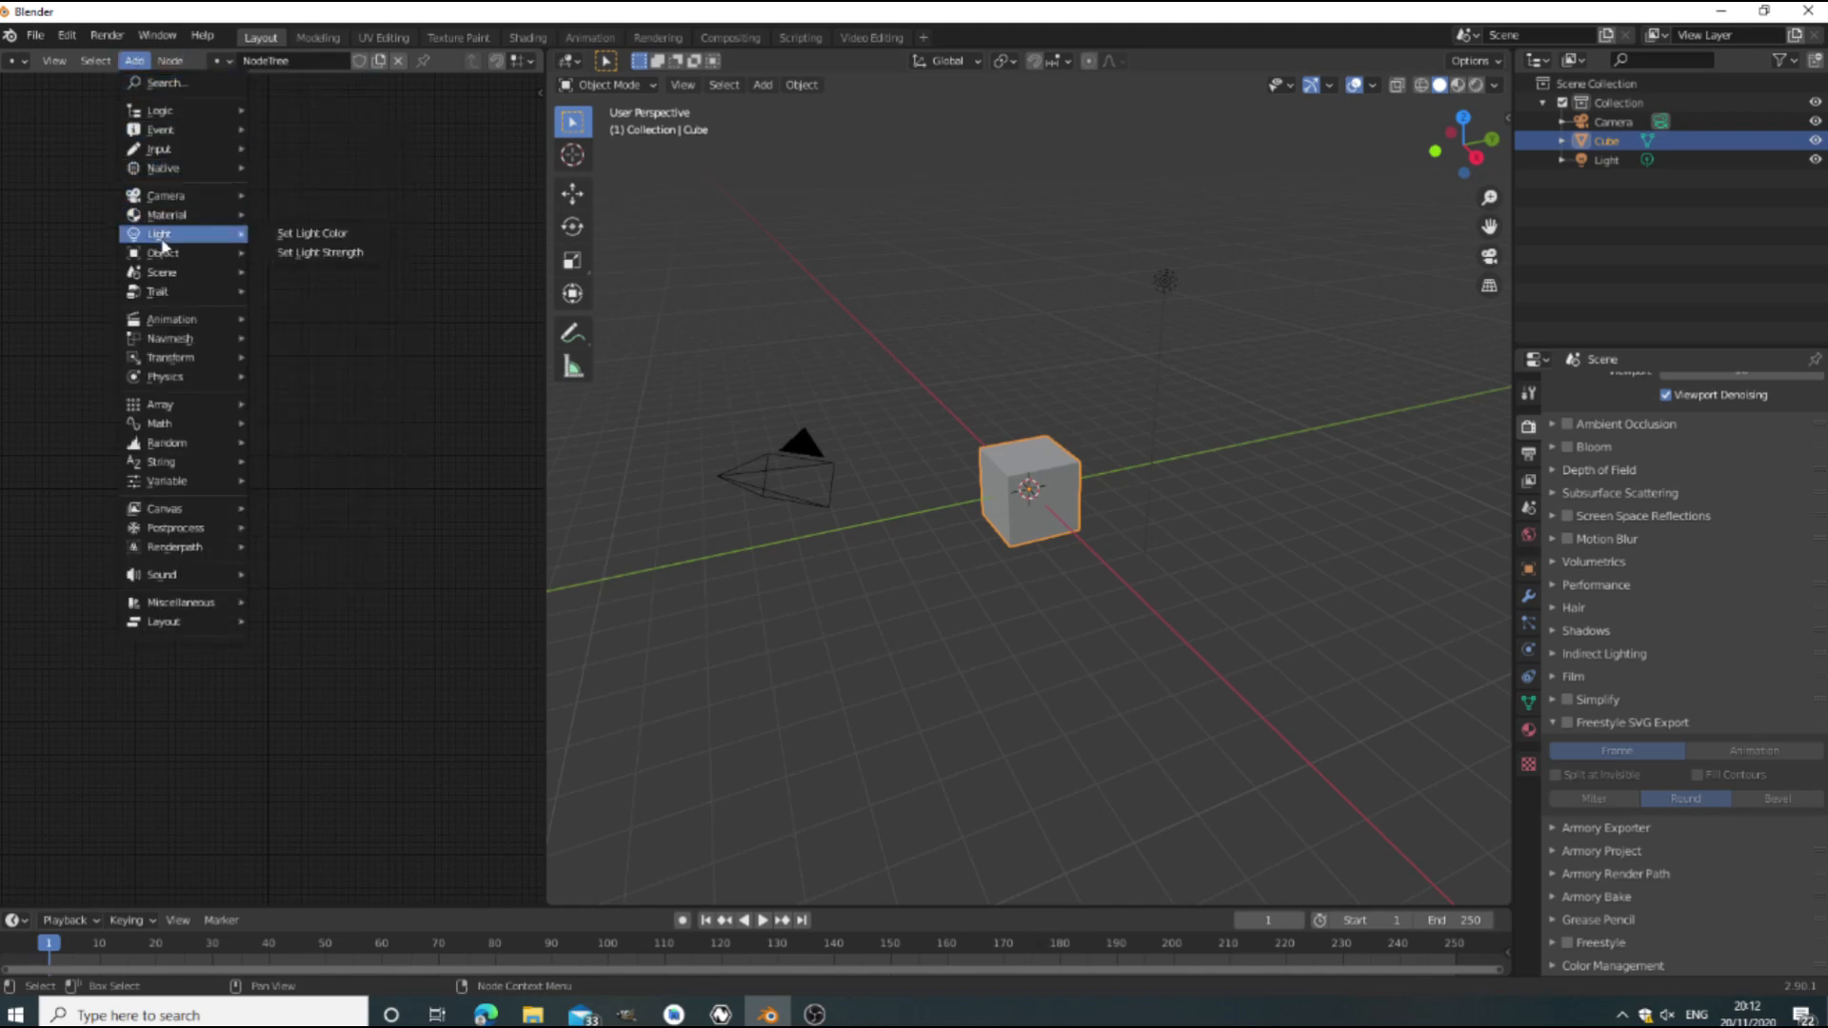
mouse_move(172, 357)
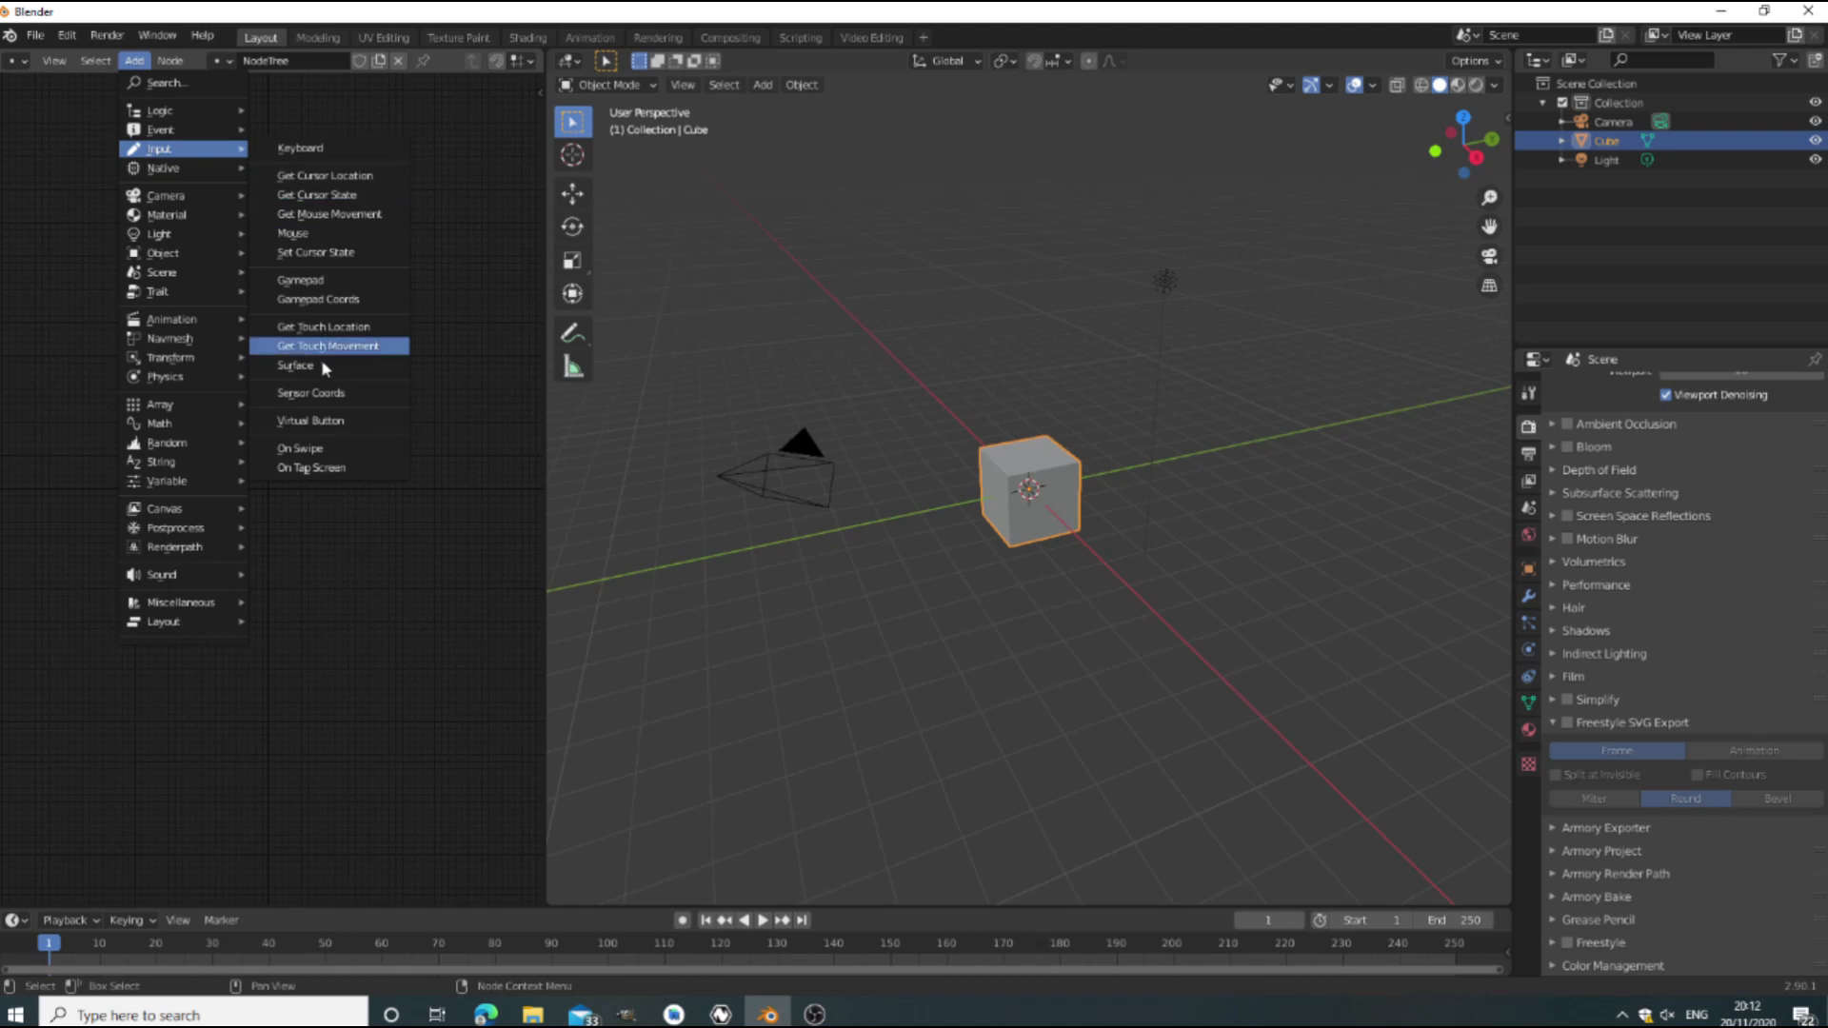
click(311, 468)
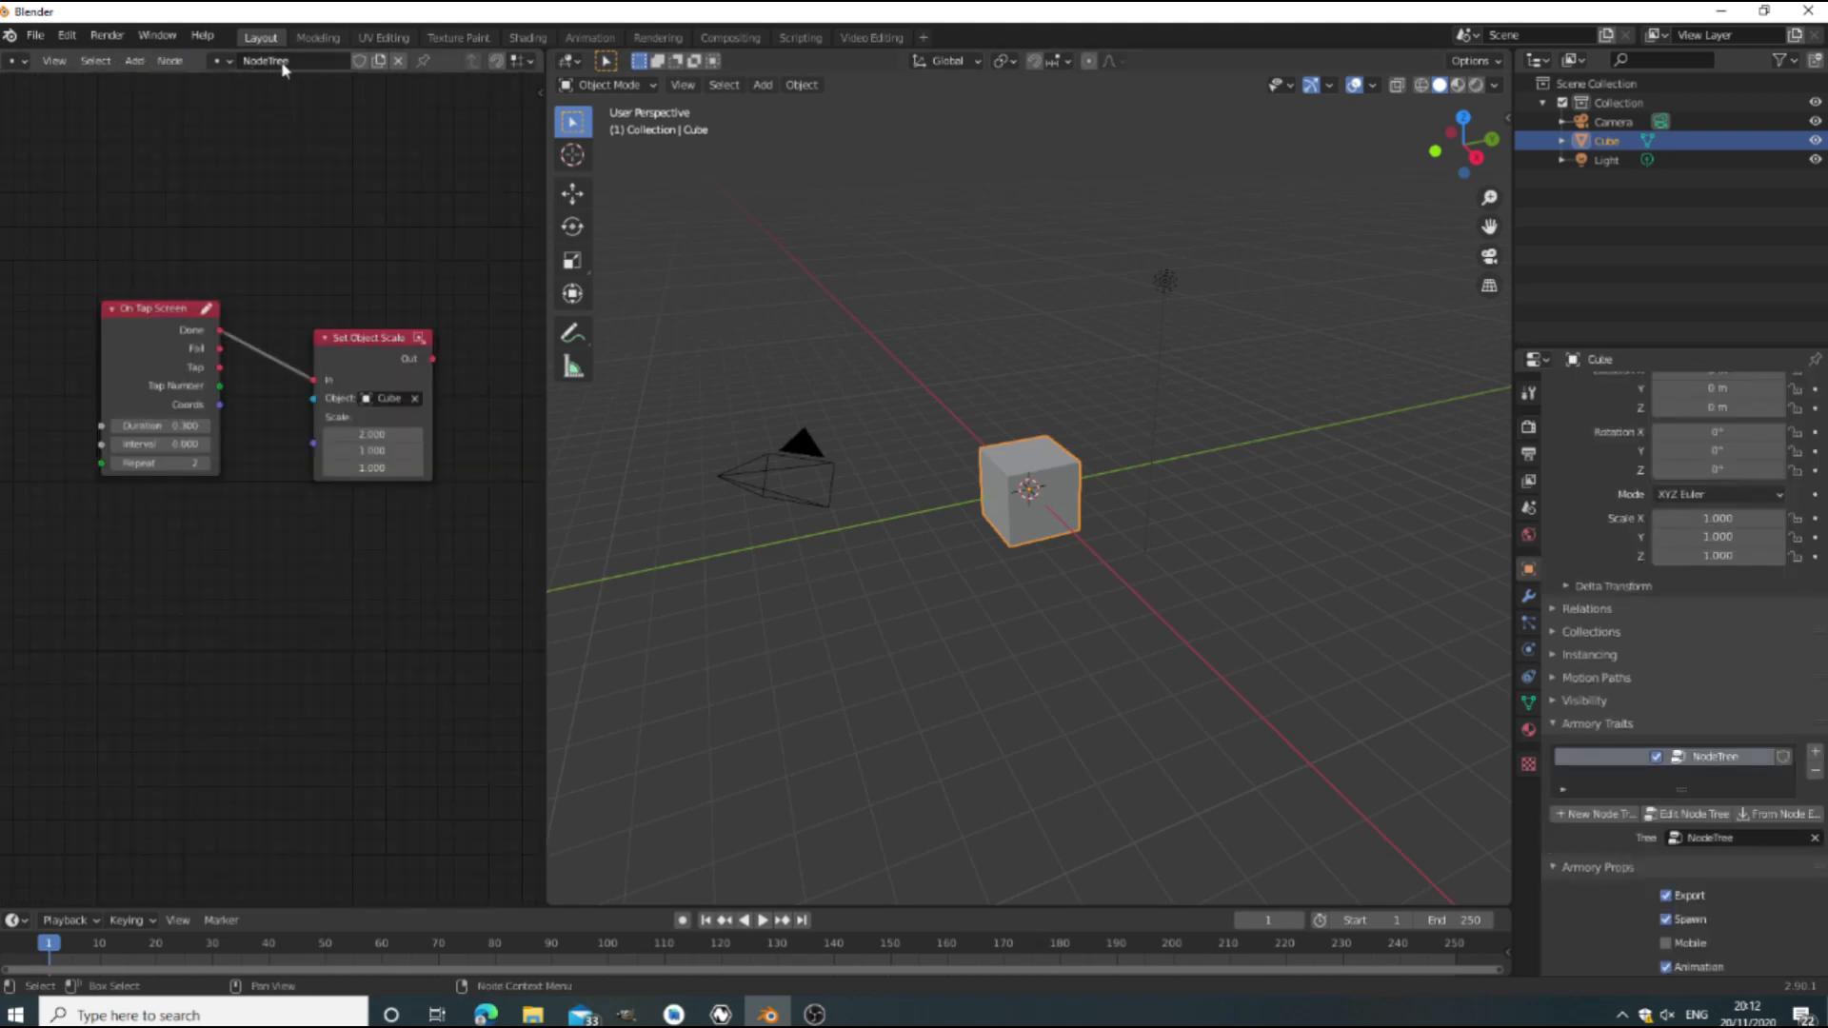